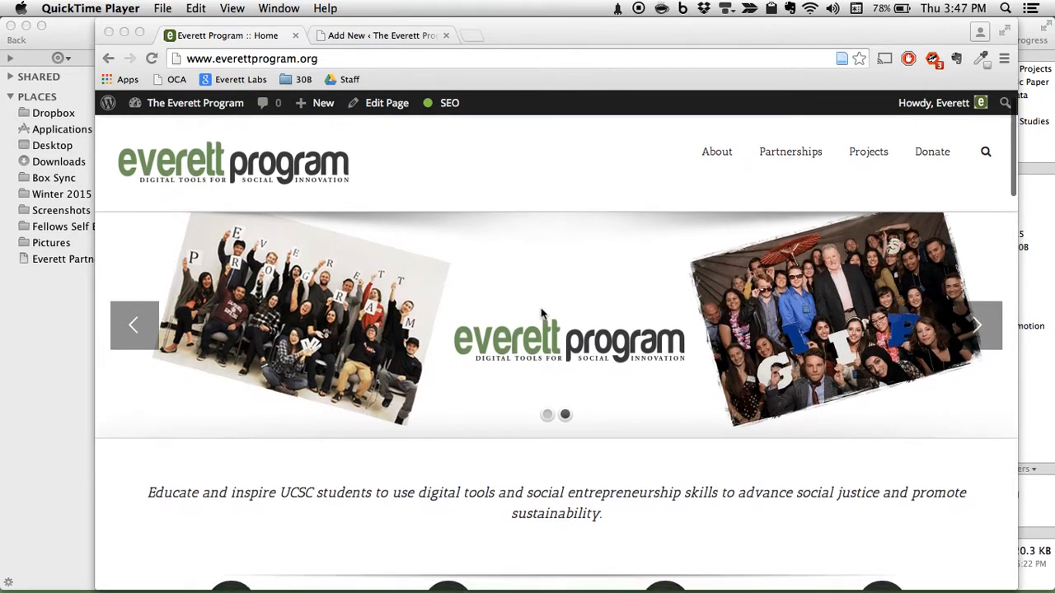
Scroll to the world map and open the Japan project page, Advancing Sustainable Communities, in a new tab.
{"action": "scroll", "scroll_direction": "down", "scroll_amount": 3}
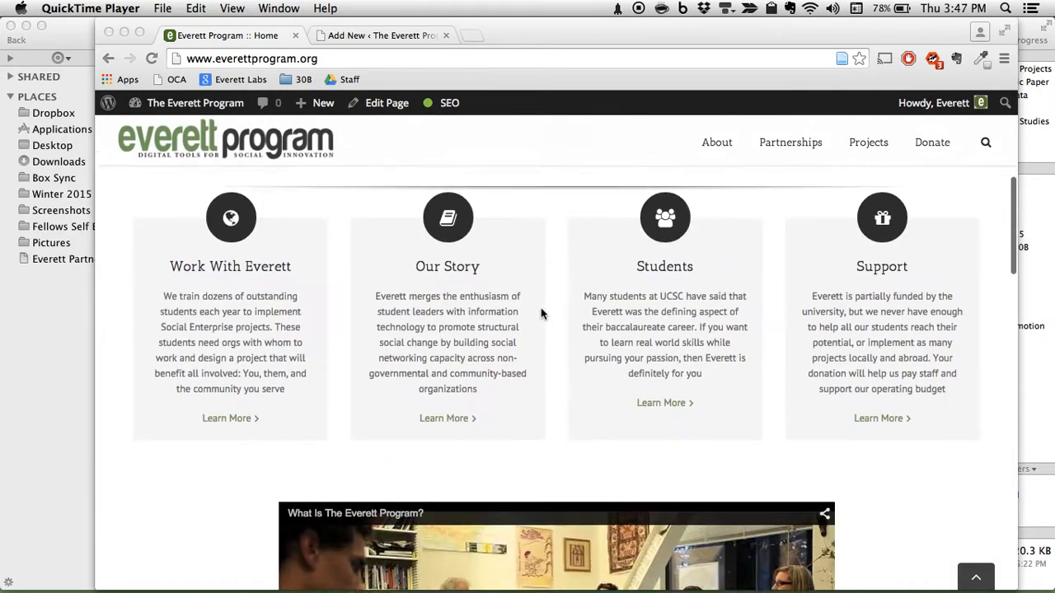
{"action": "scroll", "scroll_direction": "down", "scroll_amount": 3}
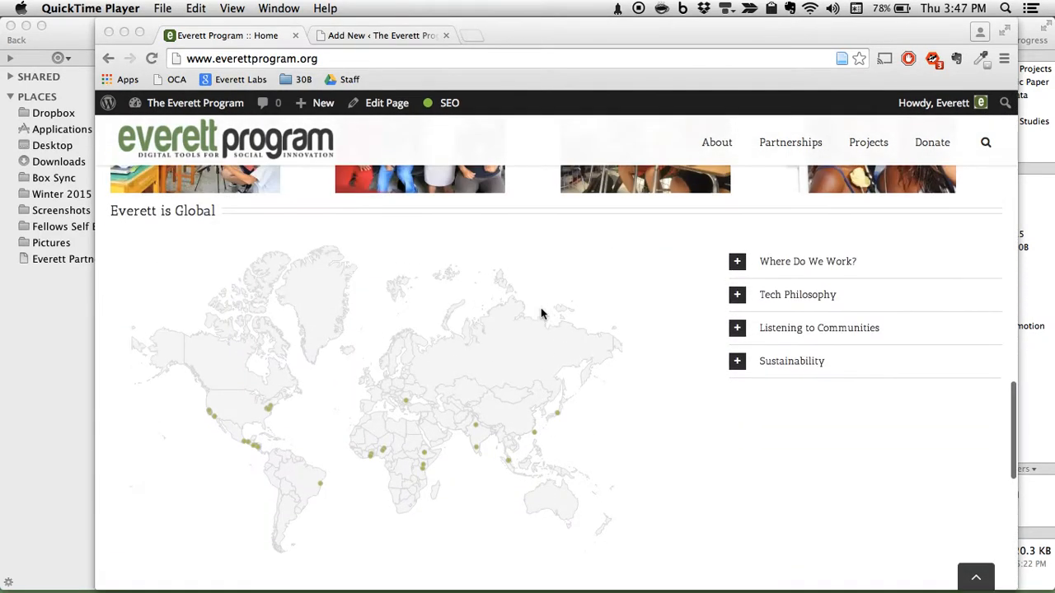
{"action": "scroll", "scroll_direction": "down", "scroll_amount": 3}
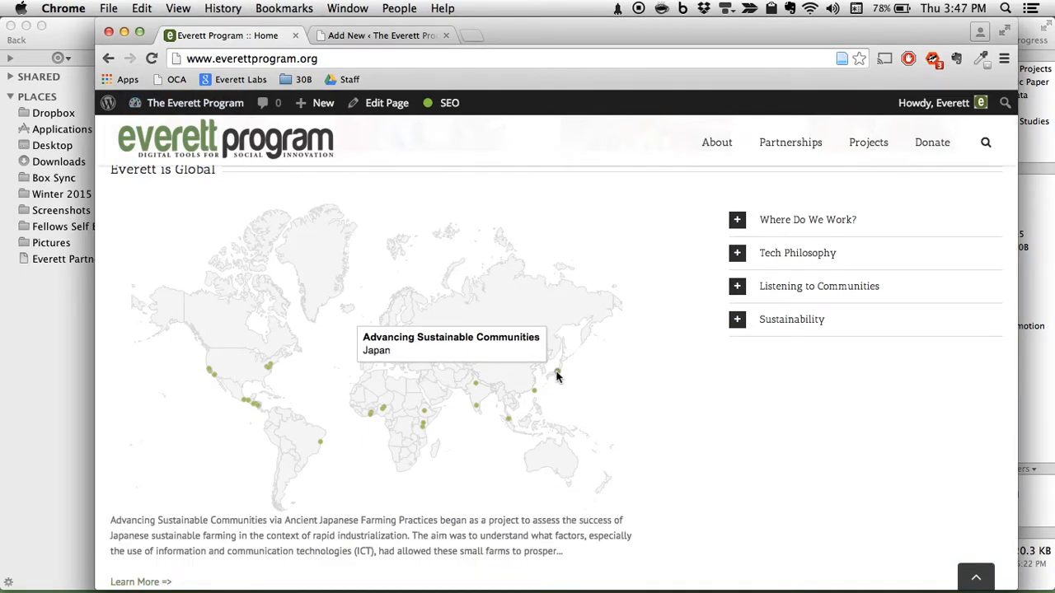
{"action": "scroll", "scroll_direction": "down", "scroll_amount": 3}
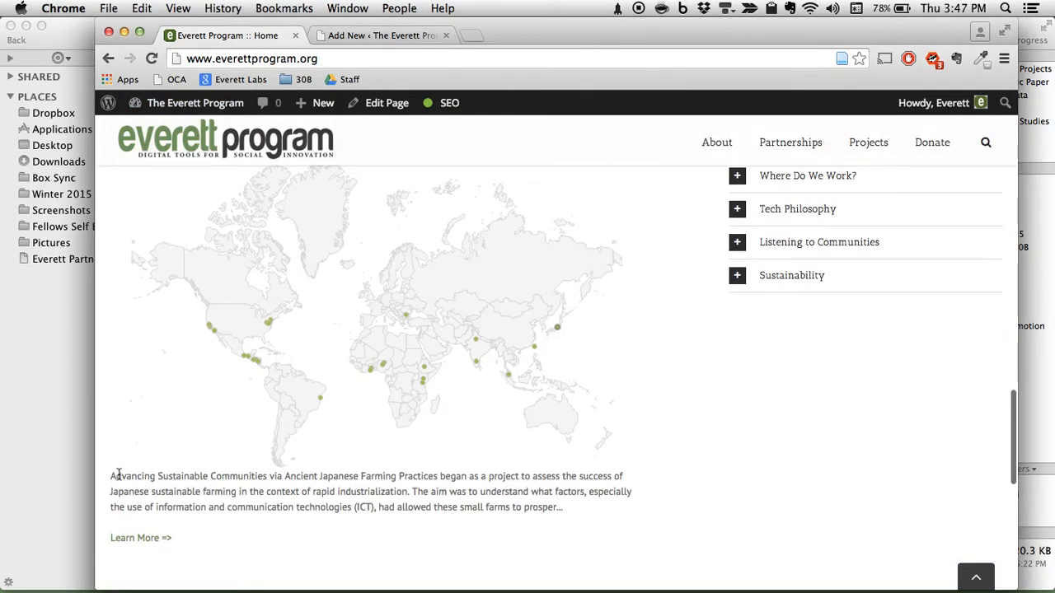
{"action": "mouse_move", "coordinate": [150, 545]}
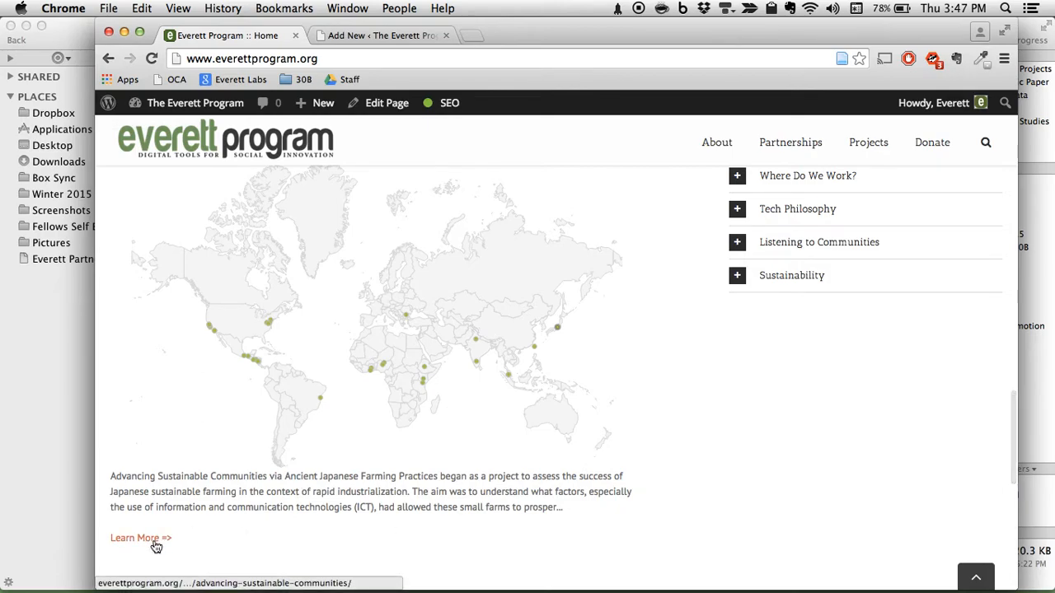
{"action": "left_click", "coordinate": [141, 538]}
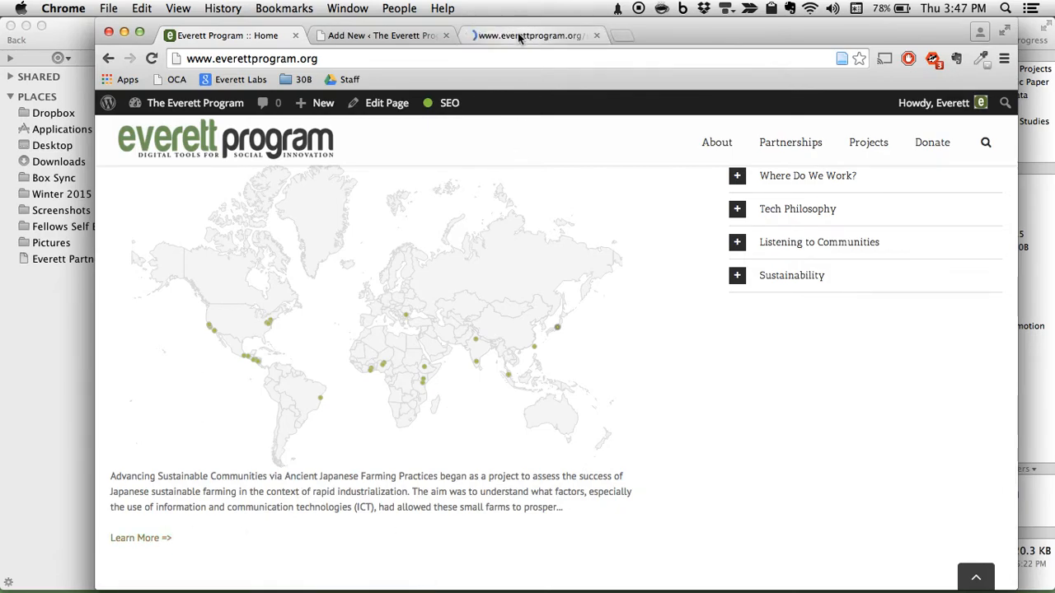
{"action": "left_click", "coordinate": [142, 538]}
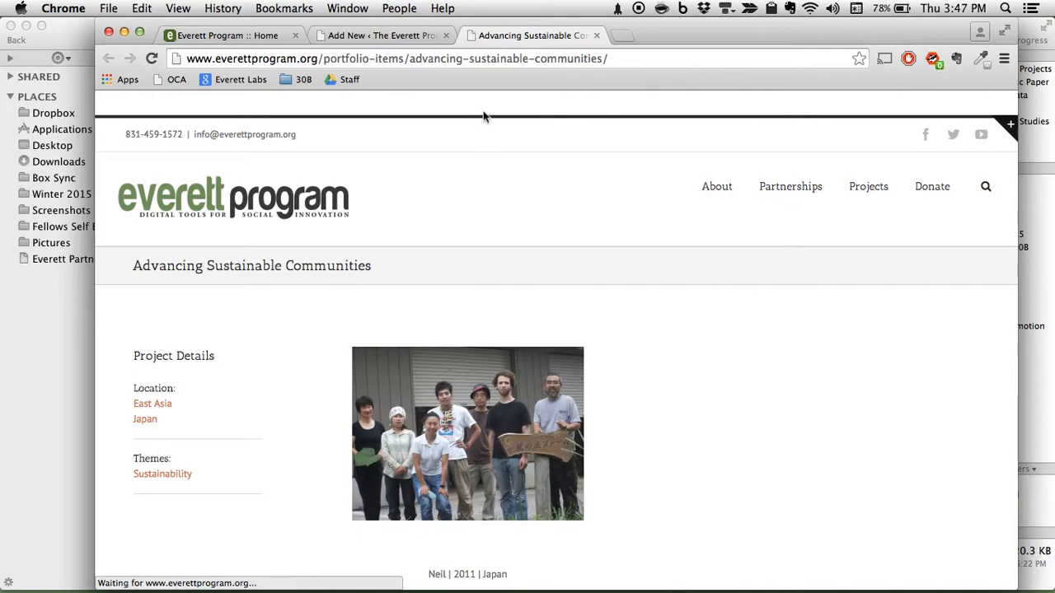
{"action": "scroll", "scroll_direction": "down", "scroll_amount": 3}
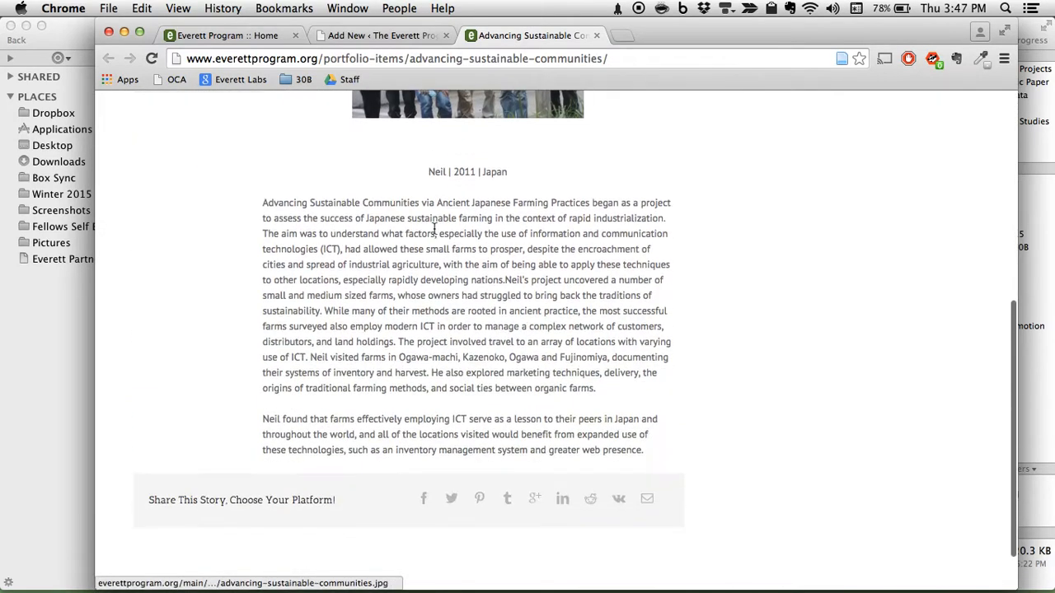
{"action": "scroll", "scroll_direction": "up", "scroll_amount": 3}
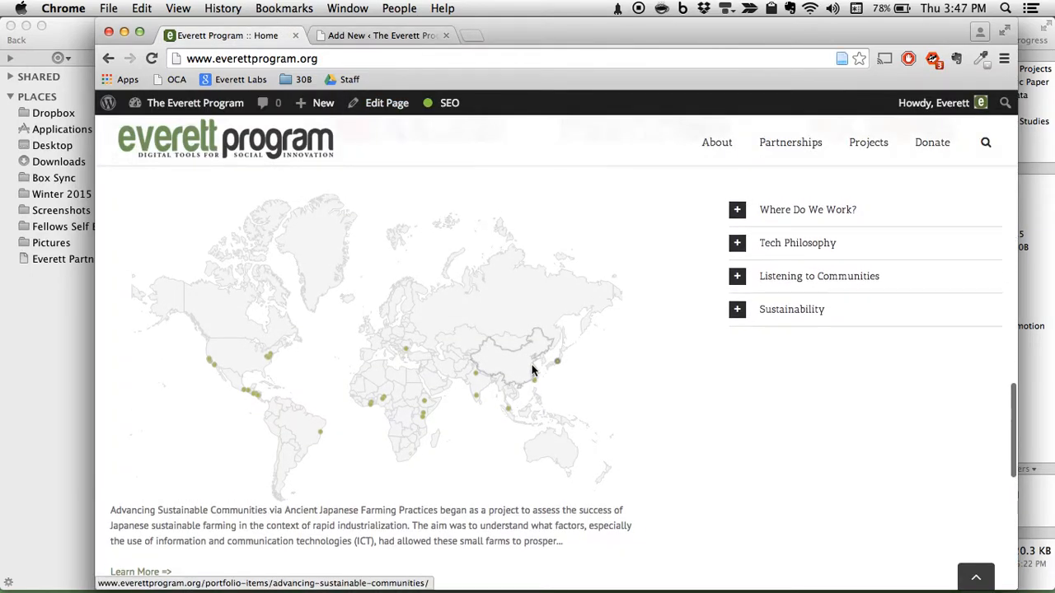
{"action": "mouse_move", "coordinate": [464, 405]}
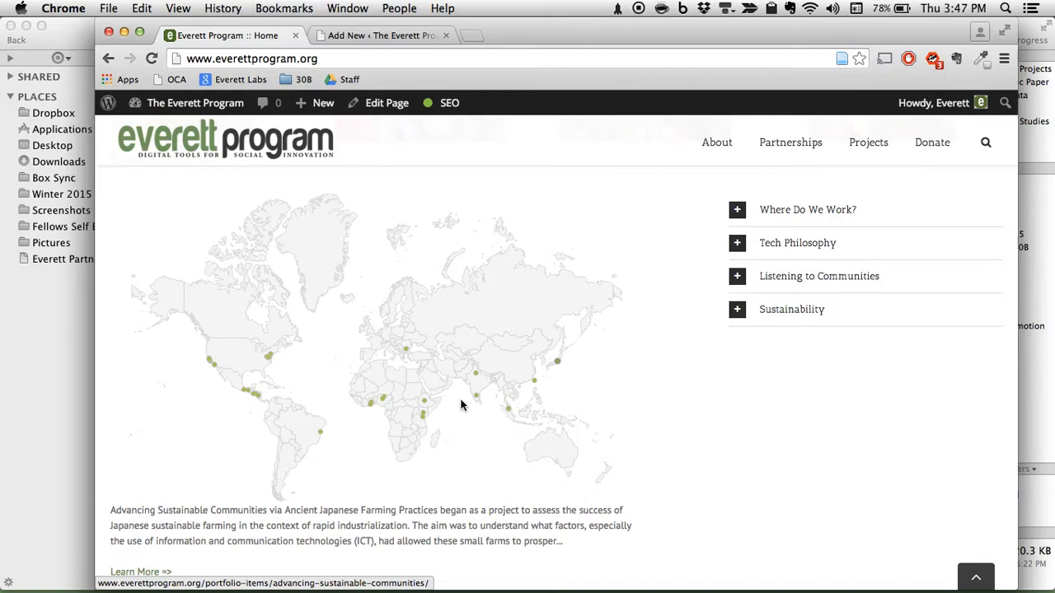
{"action": "mouse_move", "coordinate": [346, 317]}
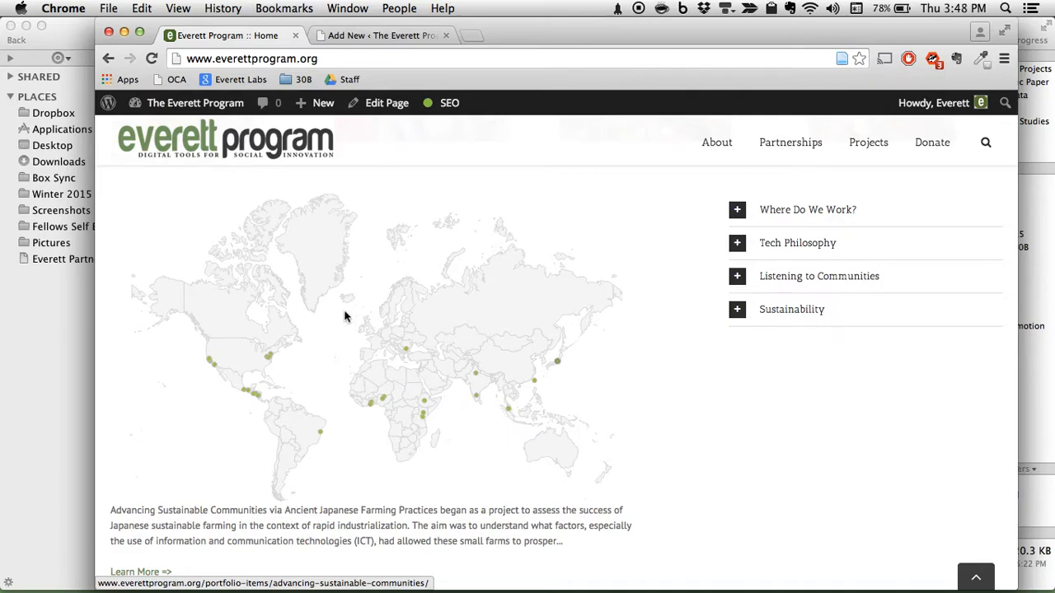
{"action": "mouse_move", "coordinate": [311, 237]}
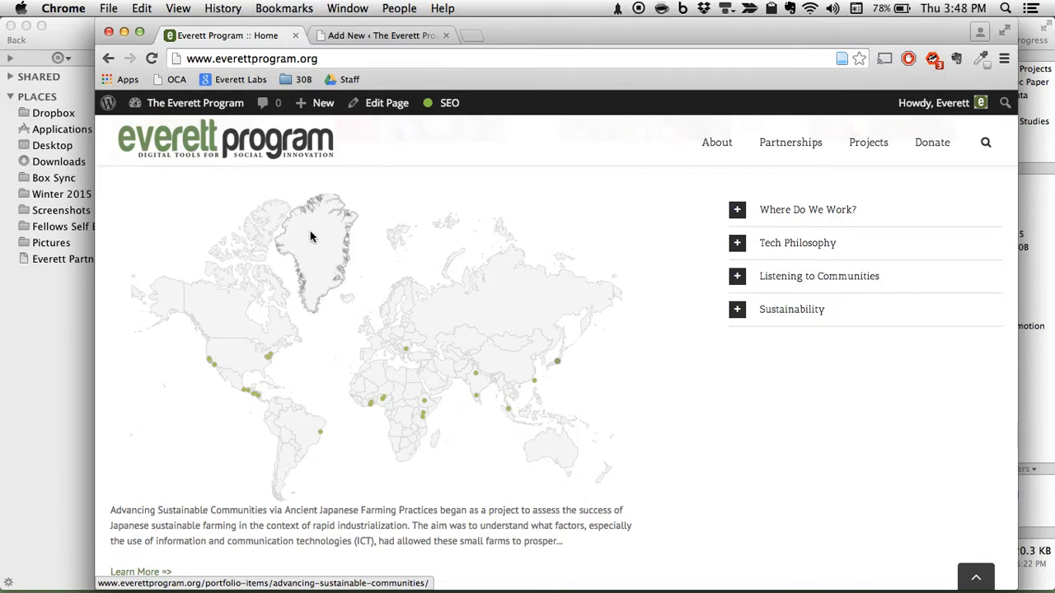
Return to the home page map, then switch to the Interactive Maps edit page for map 1.
{"action": "scroll", "scroll_direction": "down", "scroll_amount": 3}
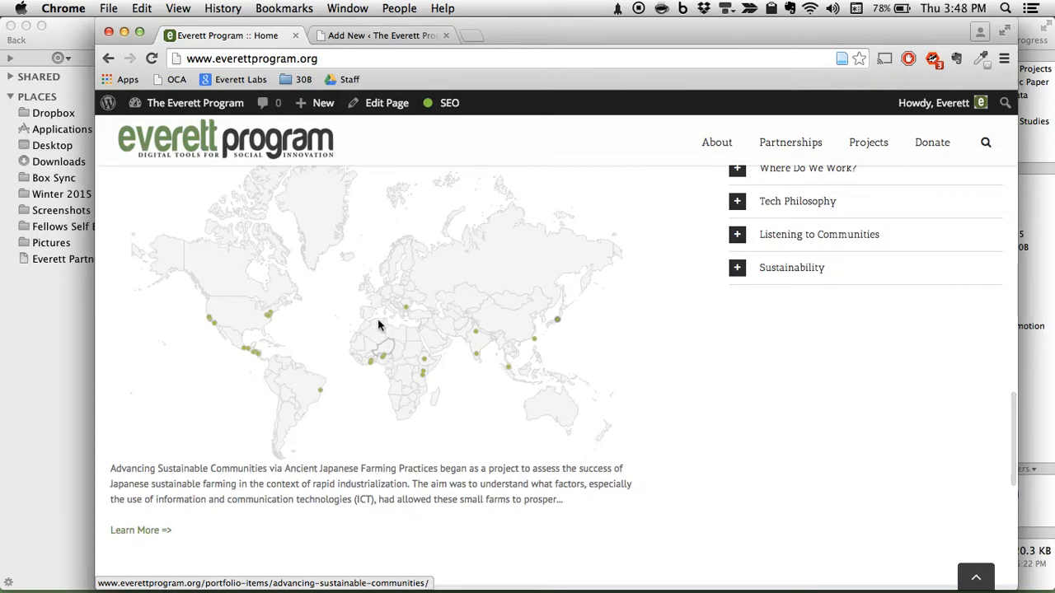
{"action": "mouse_move", "coordinate": [453, 329]}
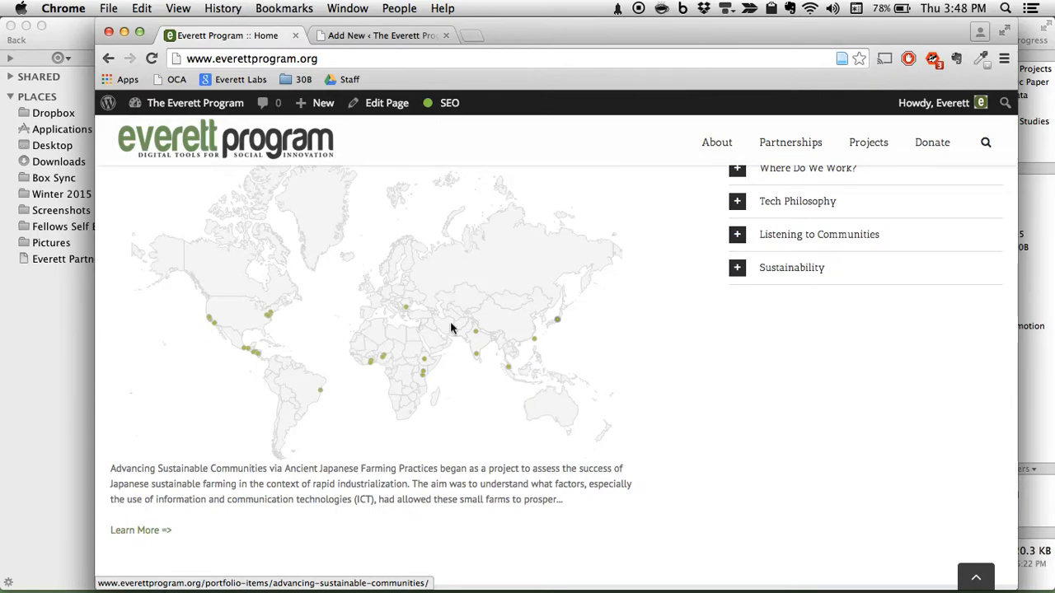
{"action": "mouse_move", "coordinate": [664, 370]}
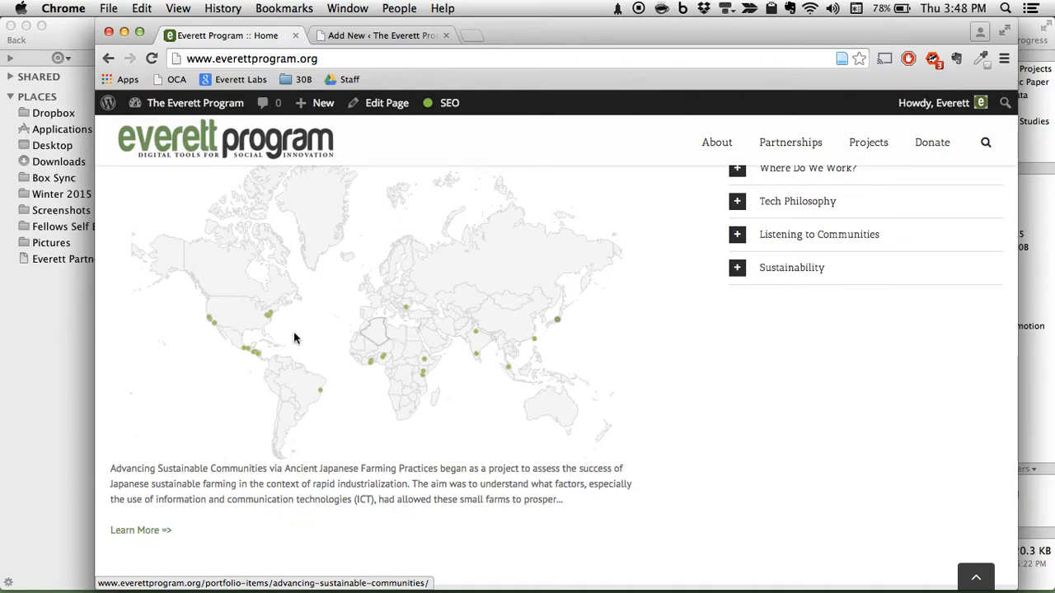
{"action": "mouse_move", "coordinate": [586, 409]}
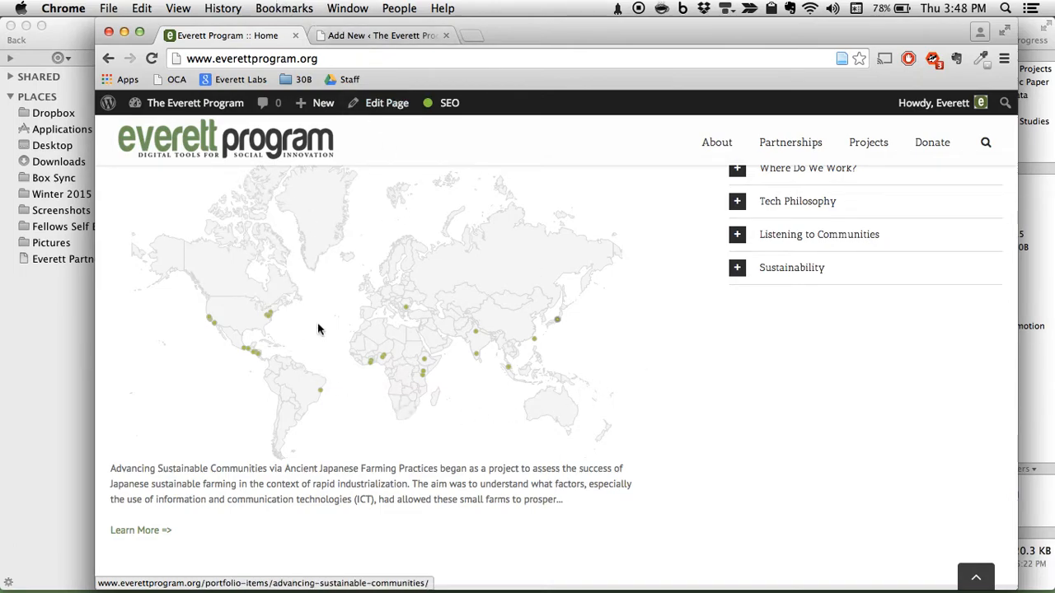
{"action": "mouse_move", "coordinate": [367, 306]}
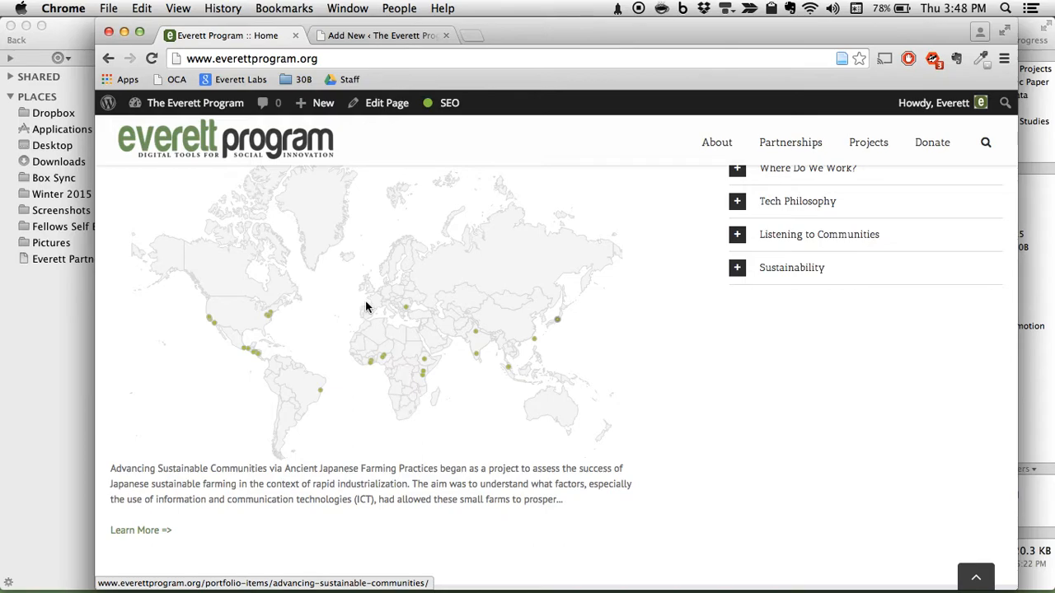
{"action": "left_click", "coordinate": [398, 46]}
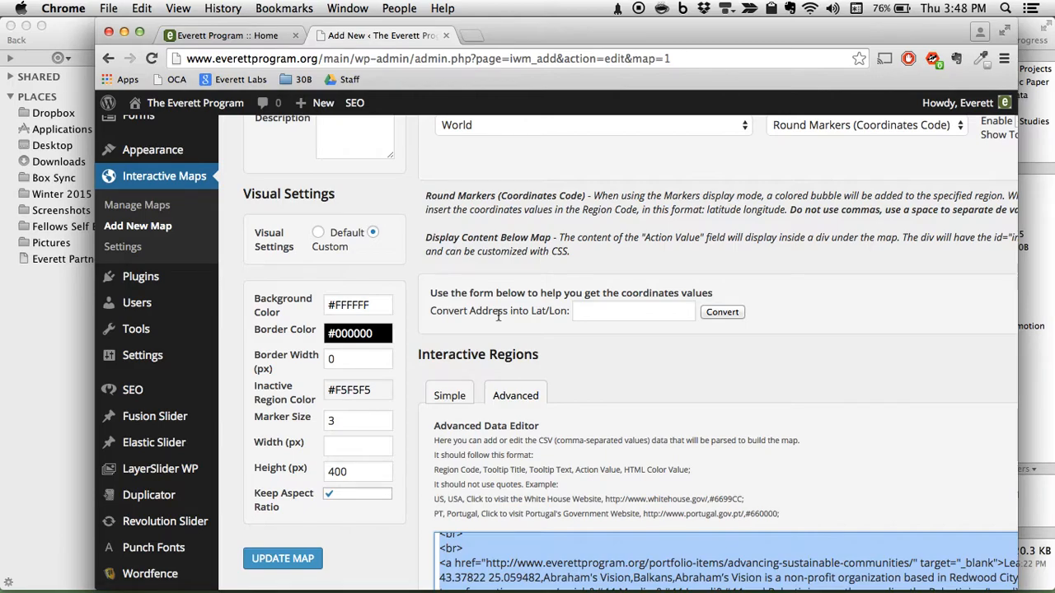
Scroll the map edit page down to the Interactive Regions advanced CSV data.
{"action": "scroll", "scroll_direction": "down", "scroll_amount": 3}
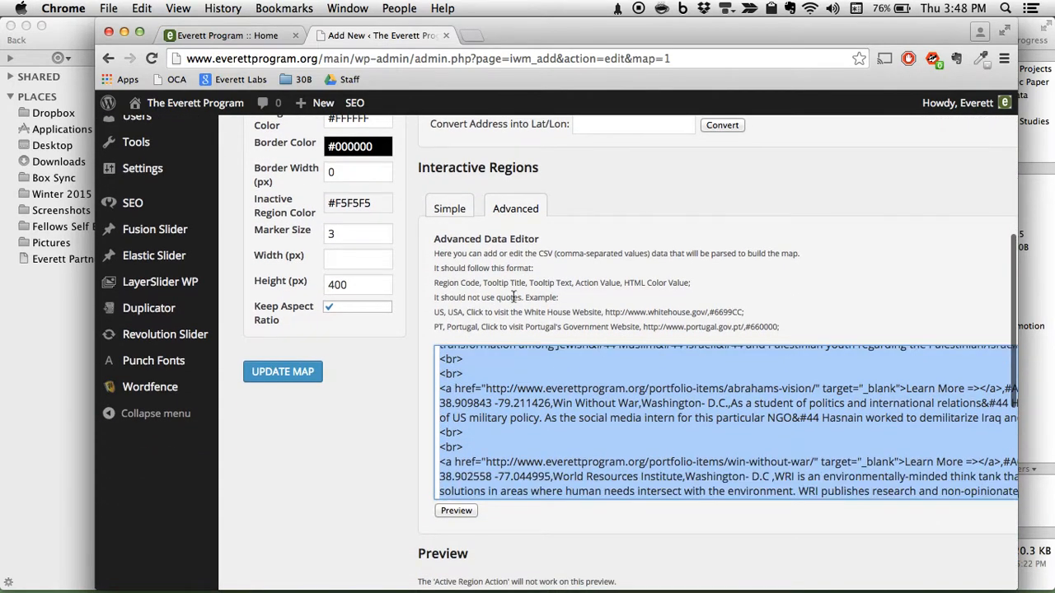
{"action": "scroll", "scroll_direction": "down", "scroll_amount": 3}
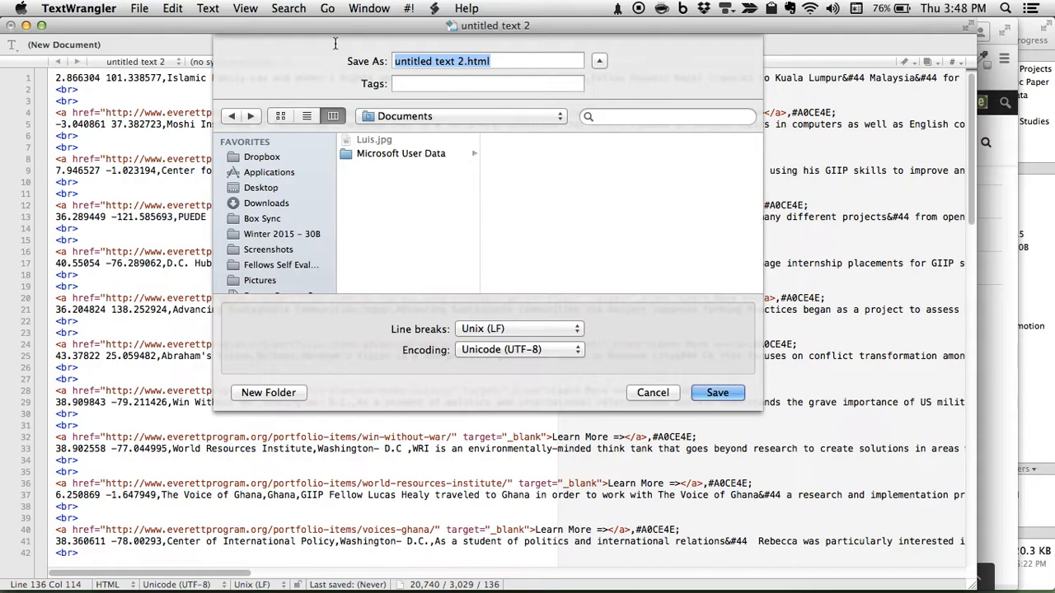
Name the document mappy.csv in Documents and save it.
{"action": "type", "text": "mappy."}
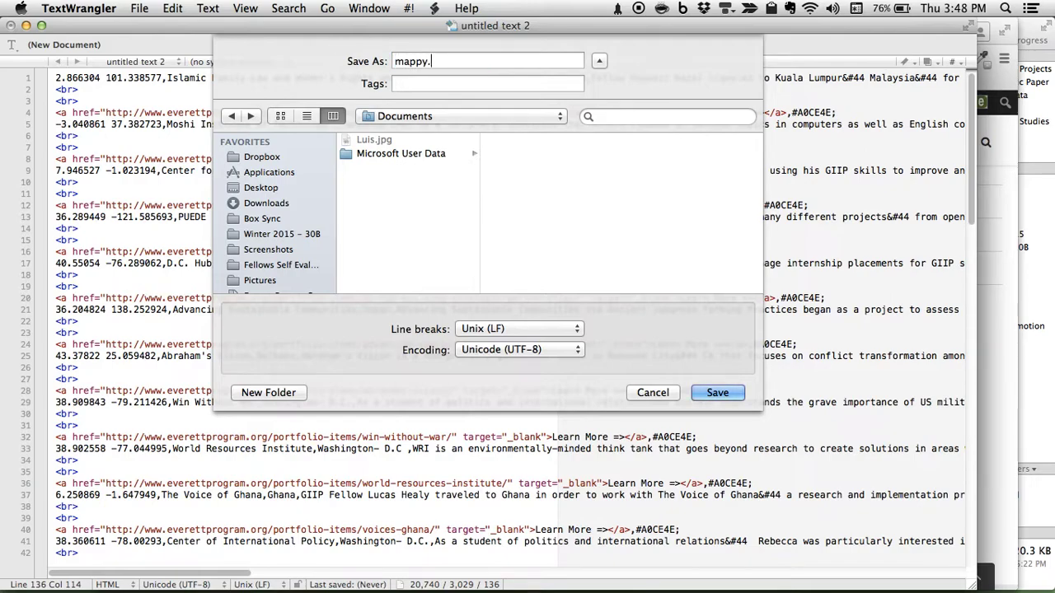
{"action": "type", "text": "csv"}
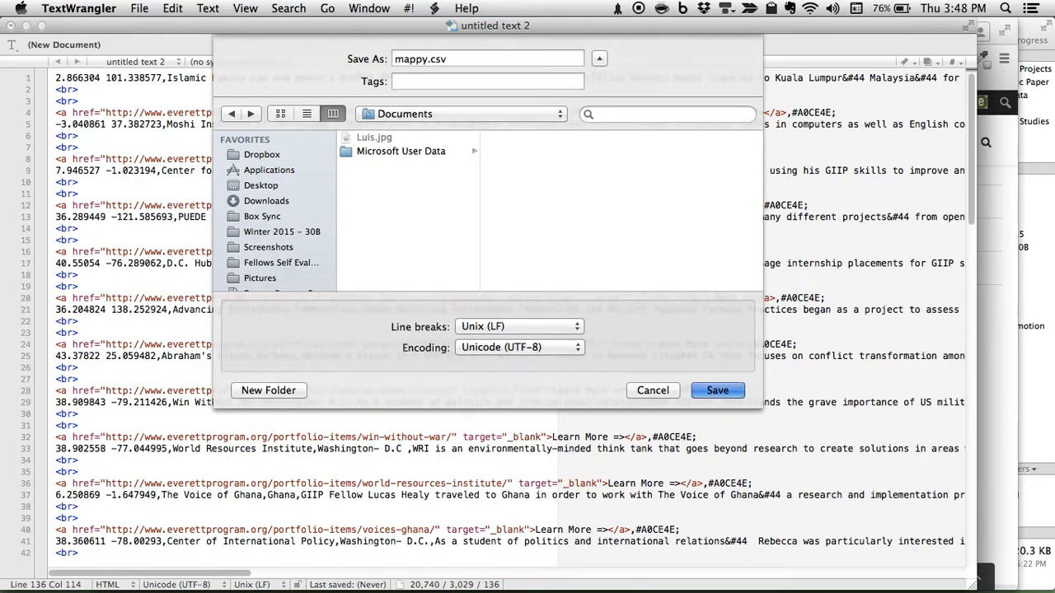
{"action": "left_click", "coordinate": [718, 390]}
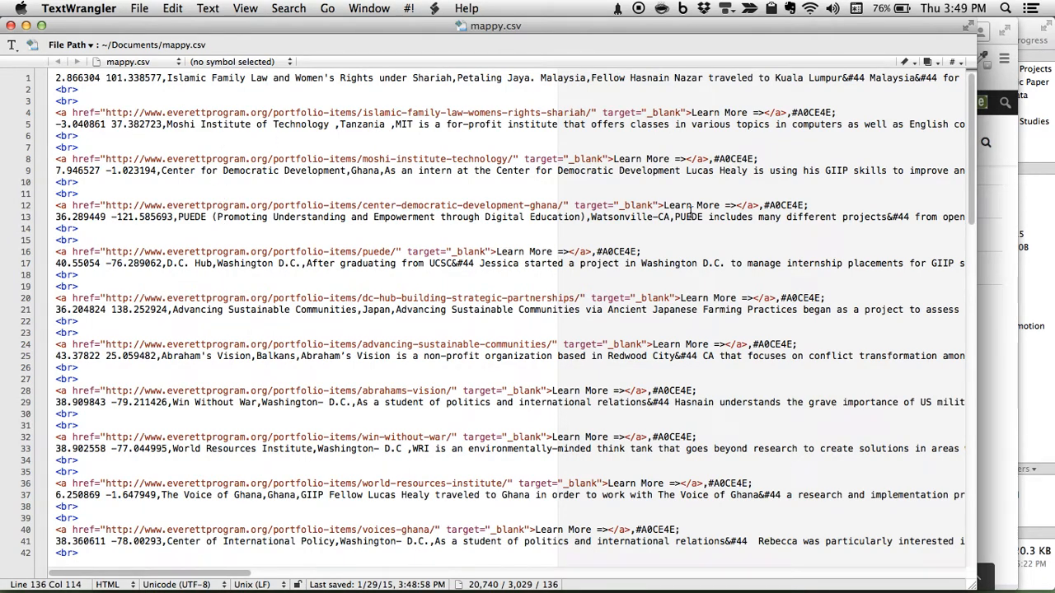
{"action": "mouse_move", "coordinate": [999, 266]}
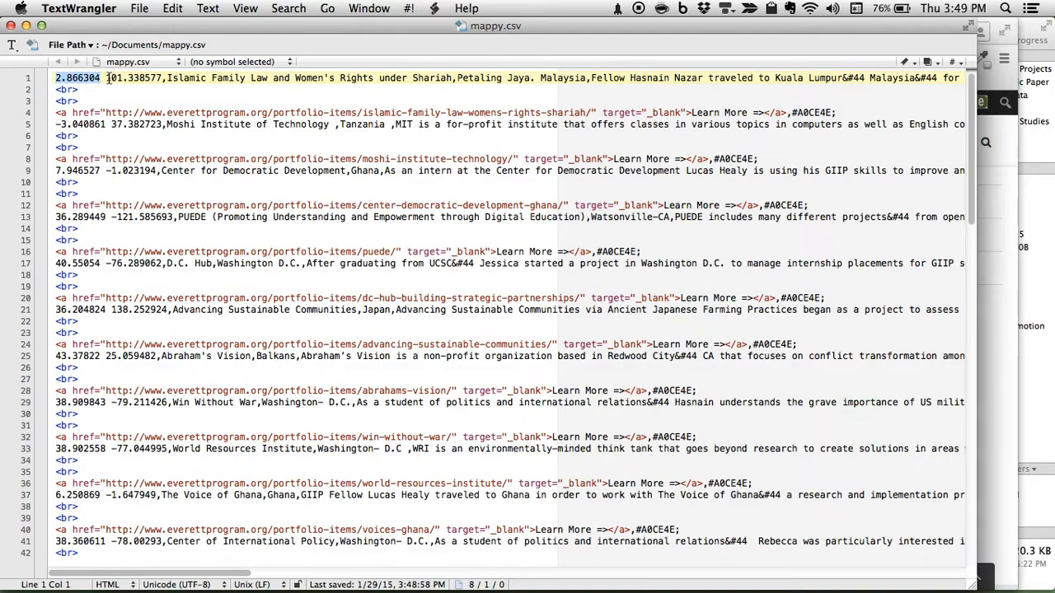
Inspect the first record's coordinates in mappy.csv and scroll through the exported data.
{"action": "double_click", "coordinate": [125, 78]}
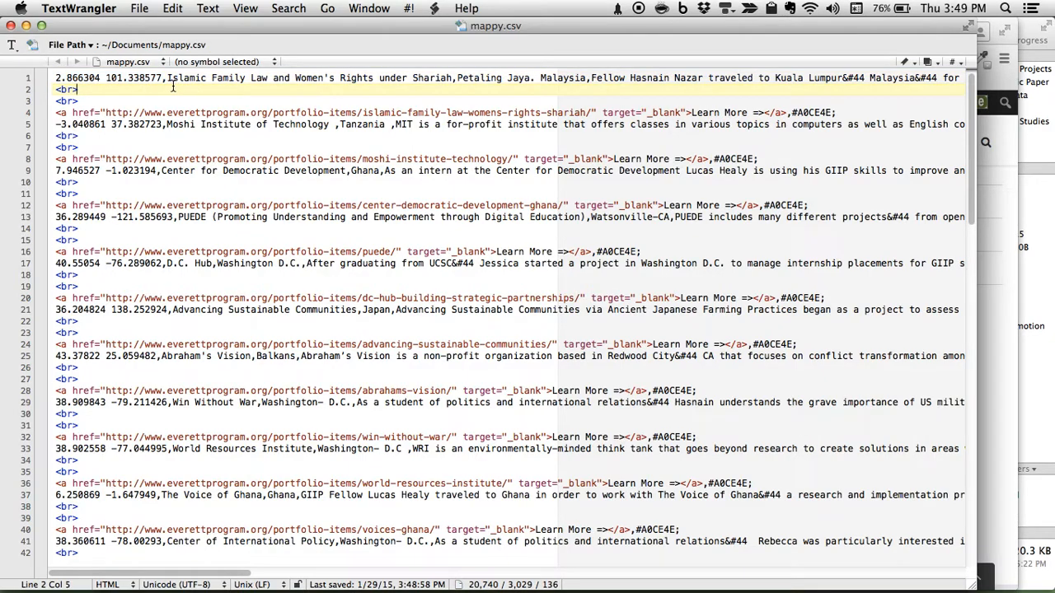
{"action": "left_click", "coordinate": [165, 77]}
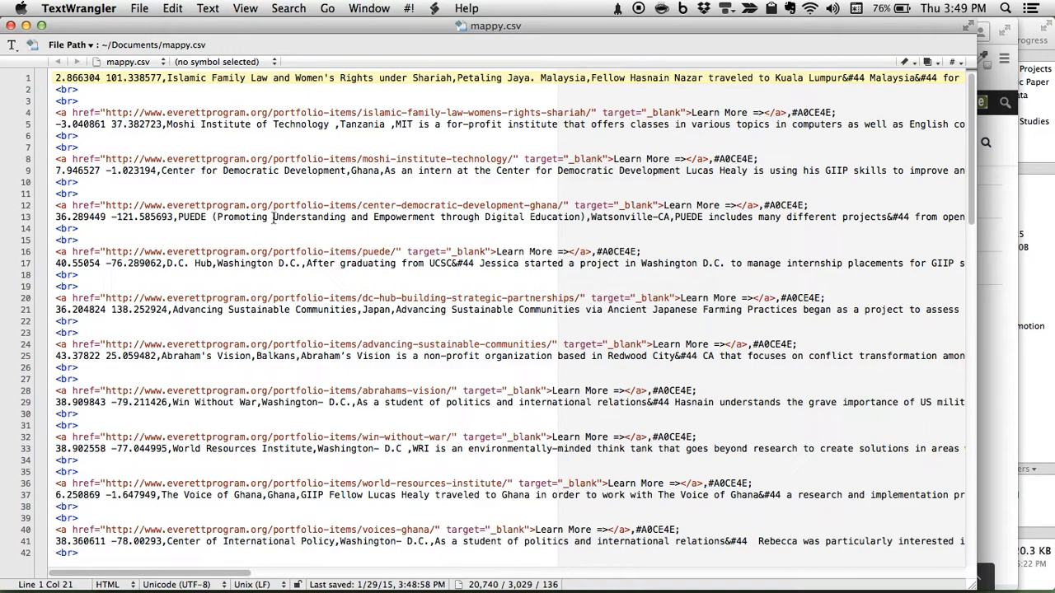
{"action": "mouse_move", "coordinate": [290, 155]}
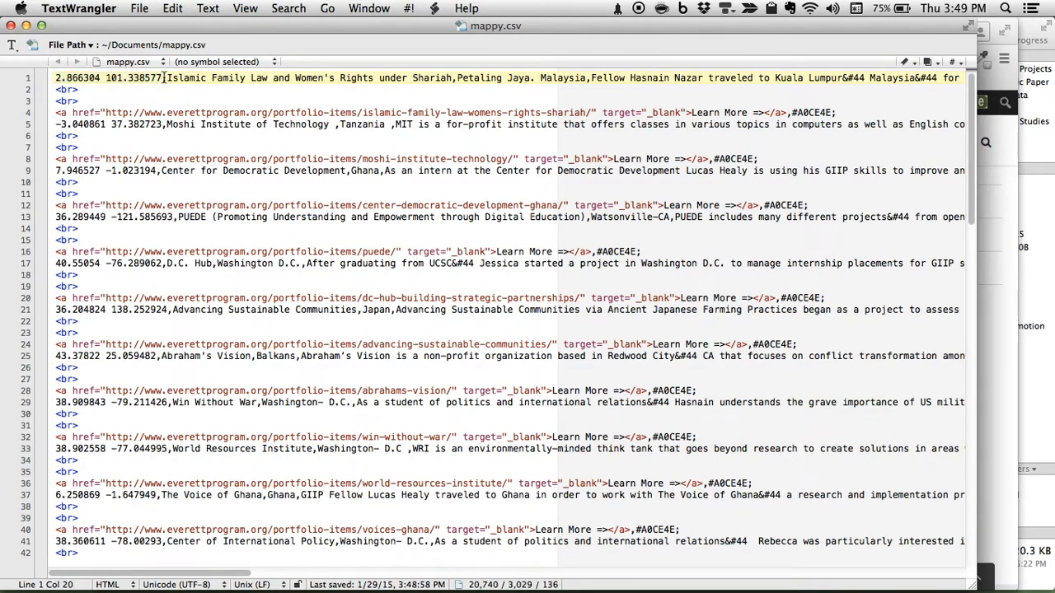
{"action": "left_click_drag", "start_coordinate": [163, 77], "coordinate": [55, 78]}
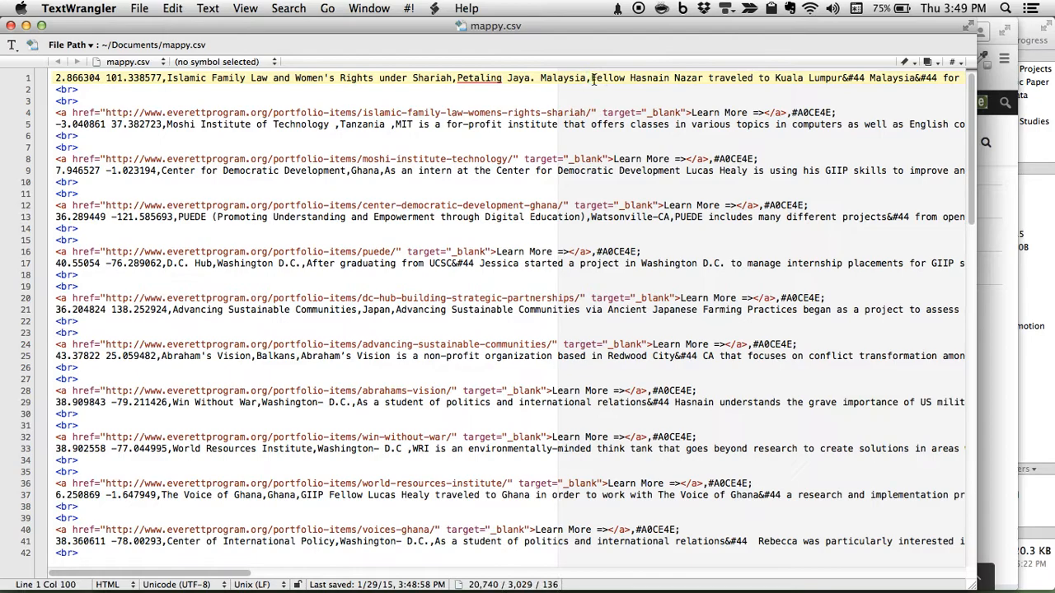
{"action": "left_click", "coordinate": [737, 124]}
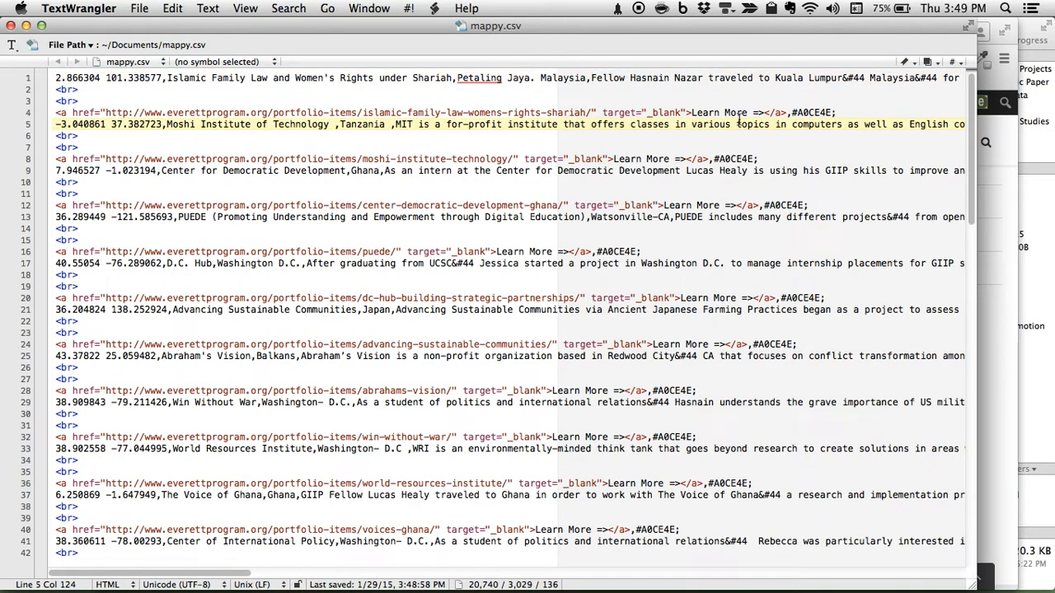
{"action": "scroll", "scroll_direction": "right", "scroll_amount": 3}
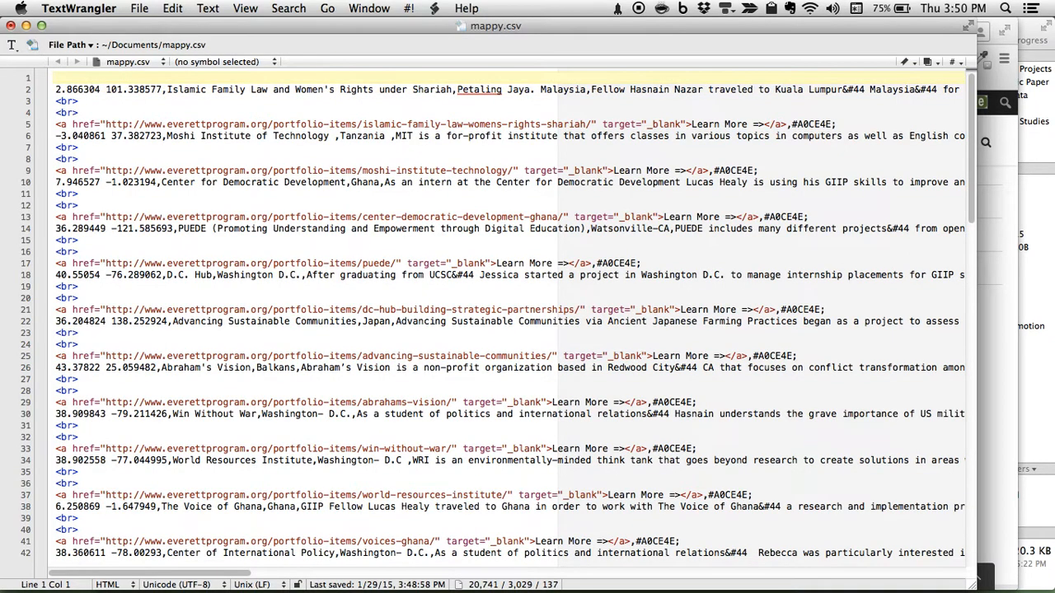
Type the header line Latitude,Longitude,Project Title,Location,Description at the top of the file.
{"action": "type", "text": "Lati"}
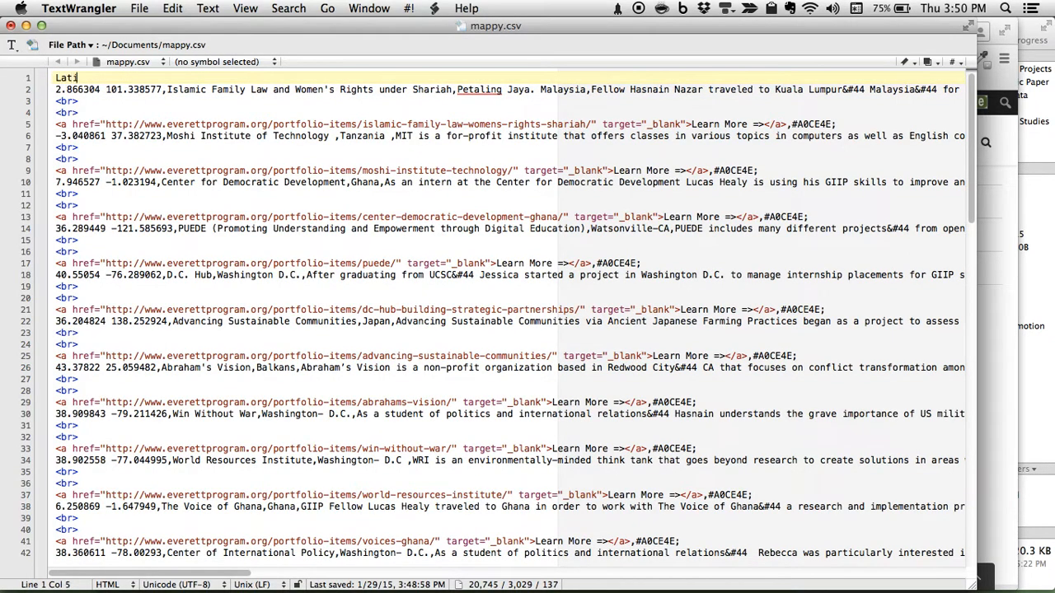
{"action": "type", "text": "tude,Long"}
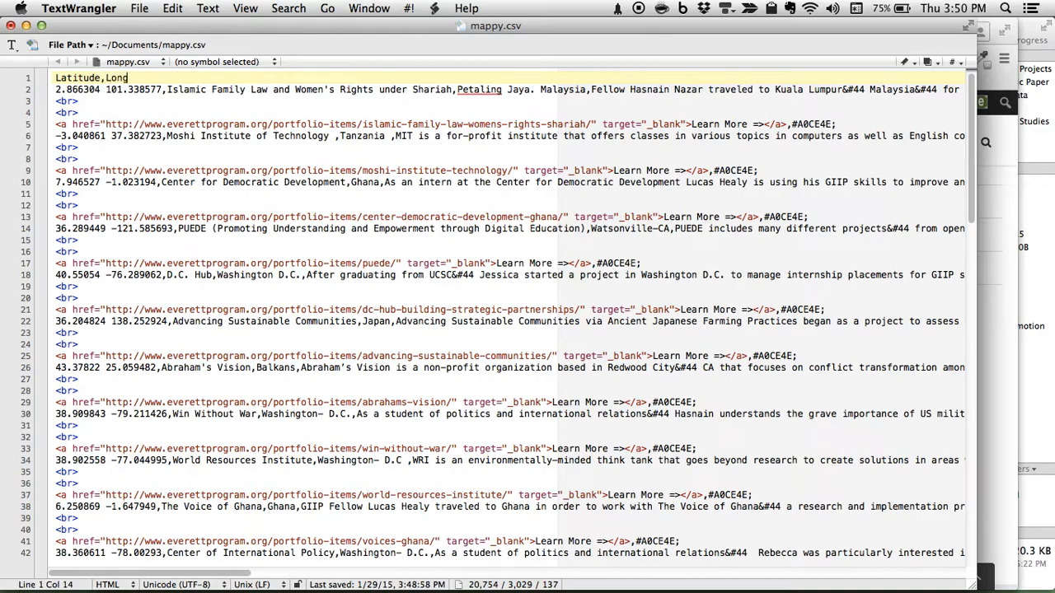
{"action": "type", "text": "itude"}
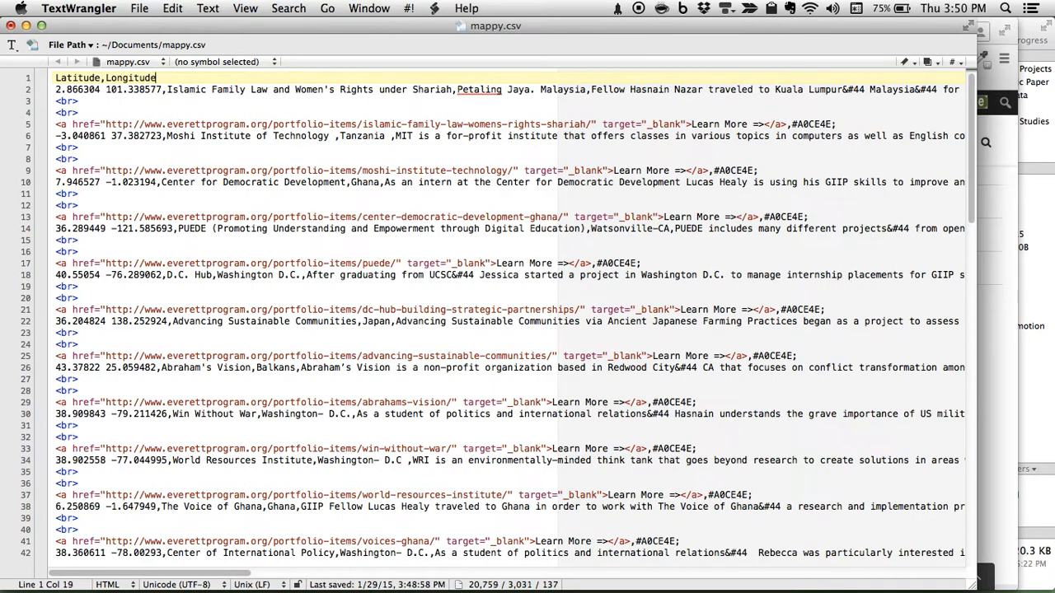
{"action": "type", "text": ","}
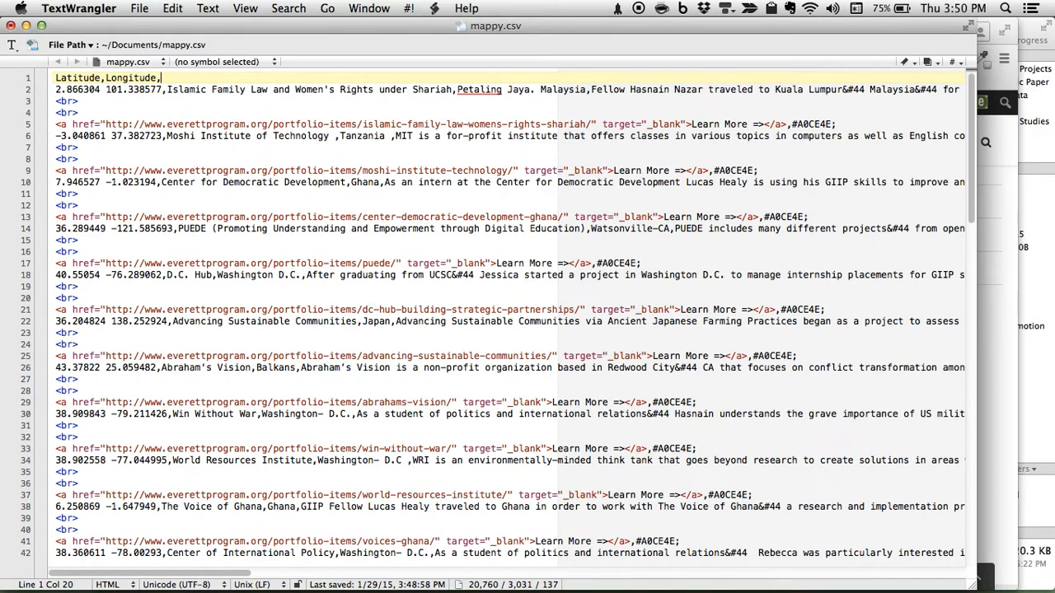
{"action": "type", "text": "Project Title"}
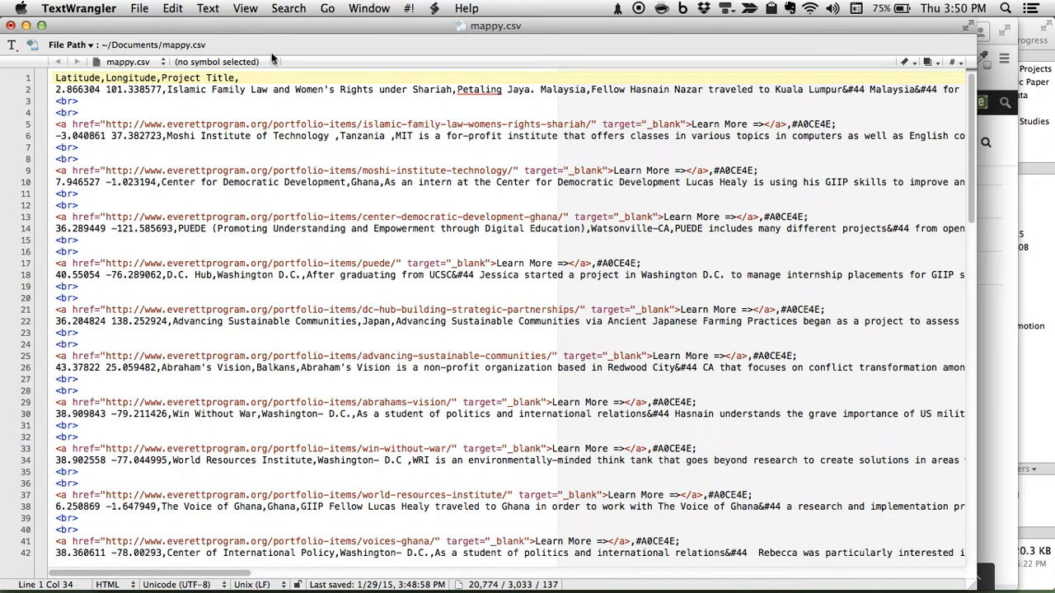
{"action": "type", "text": ",l"}
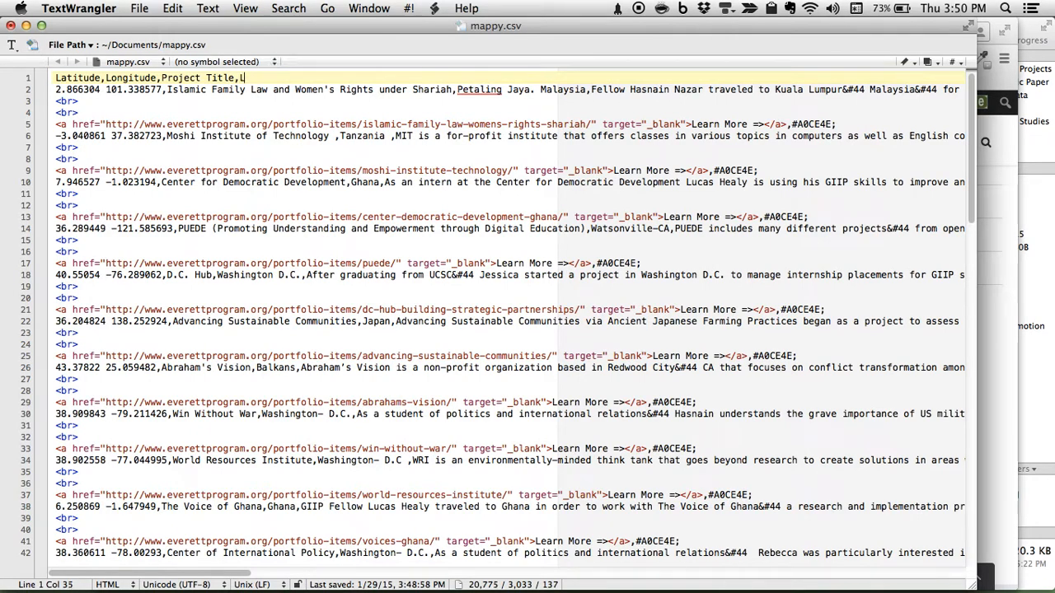
{"action": "type", "text": "Location"}
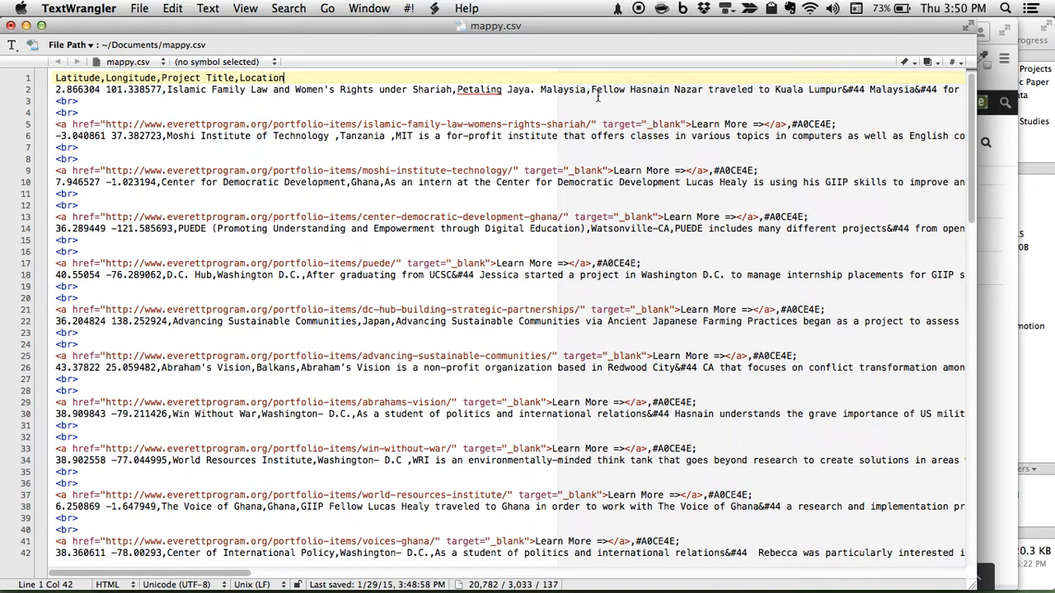
{"action": "scroll", "scroll_direction": "right", "scroll_amount": 3}
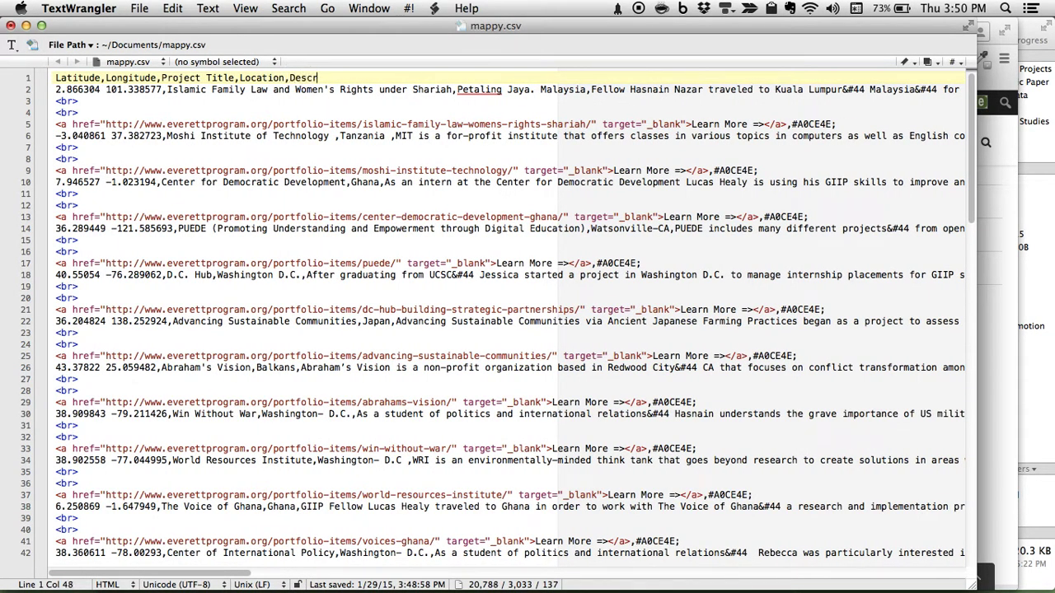
{"action": "type", "text": "iption,"}
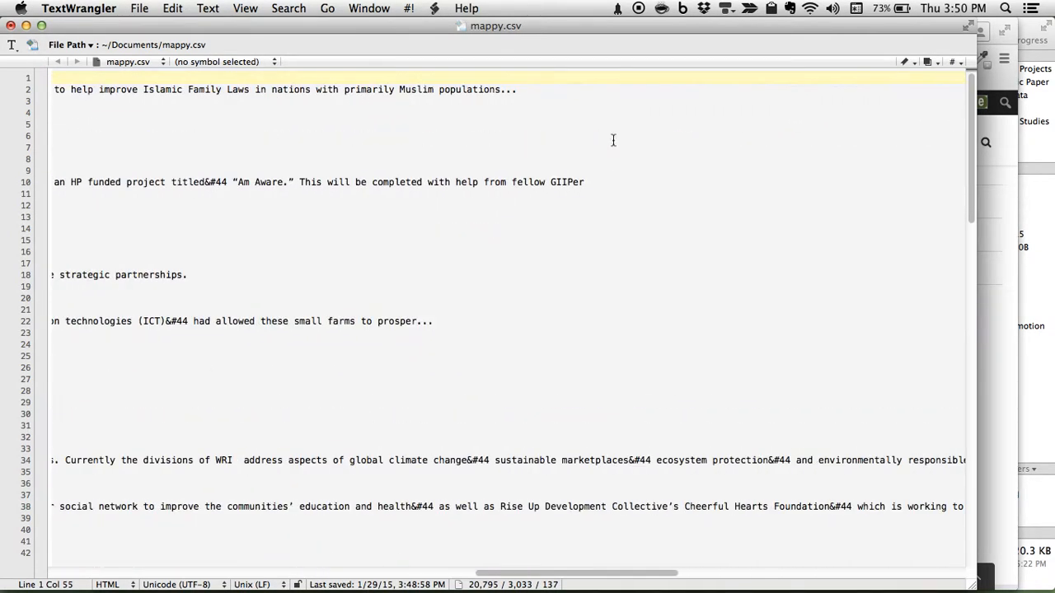
{"action": "scroll", "scroll_direction": "right", "scroll_amount": 3}
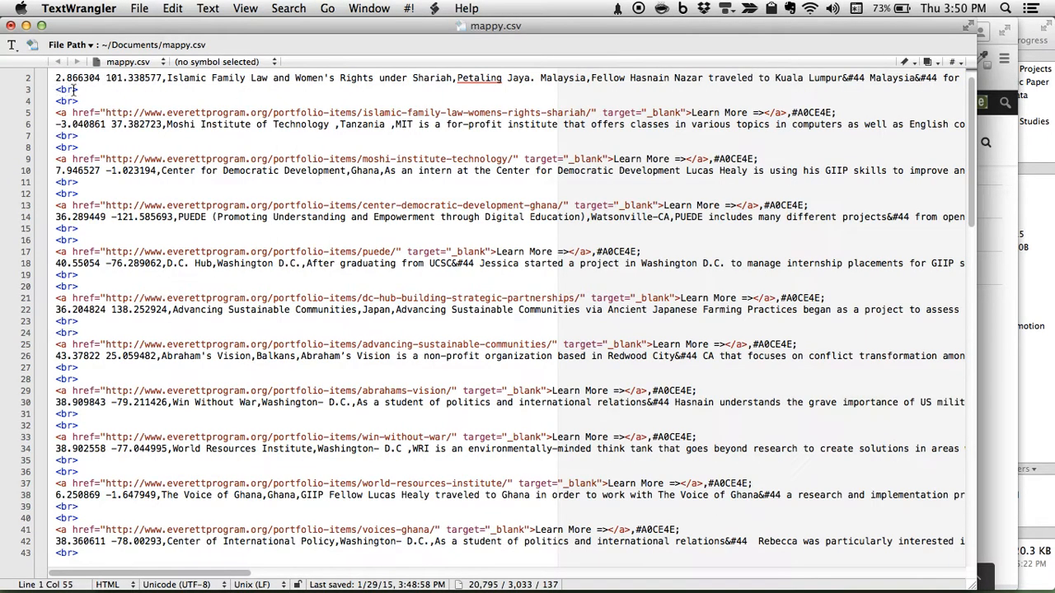
{"action": "mouse_move", "coordinate": [279, 112]}
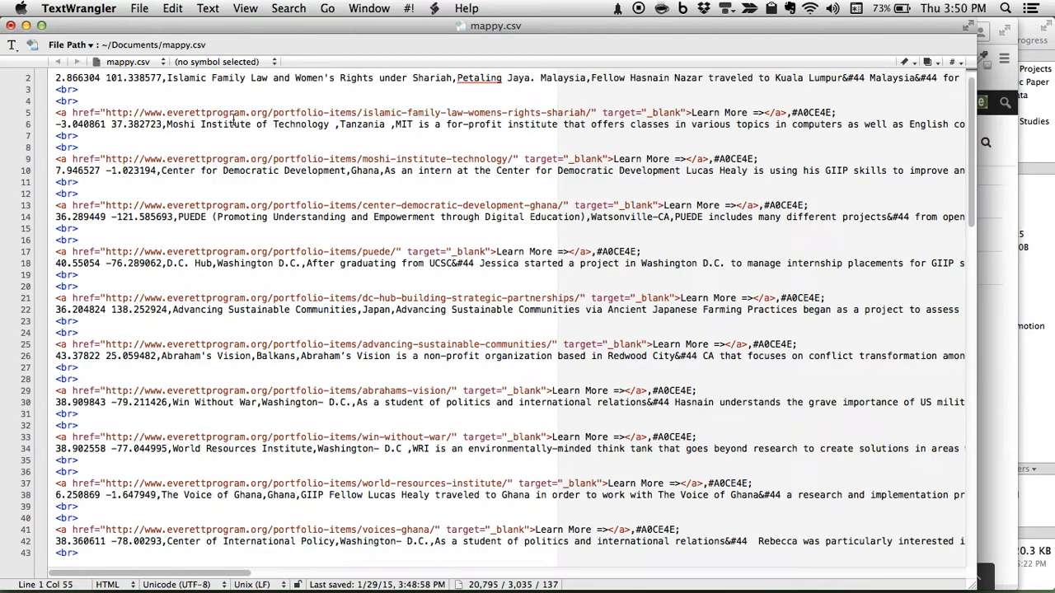
{"action": "mouse_move", "coordinate": [507, 132]}
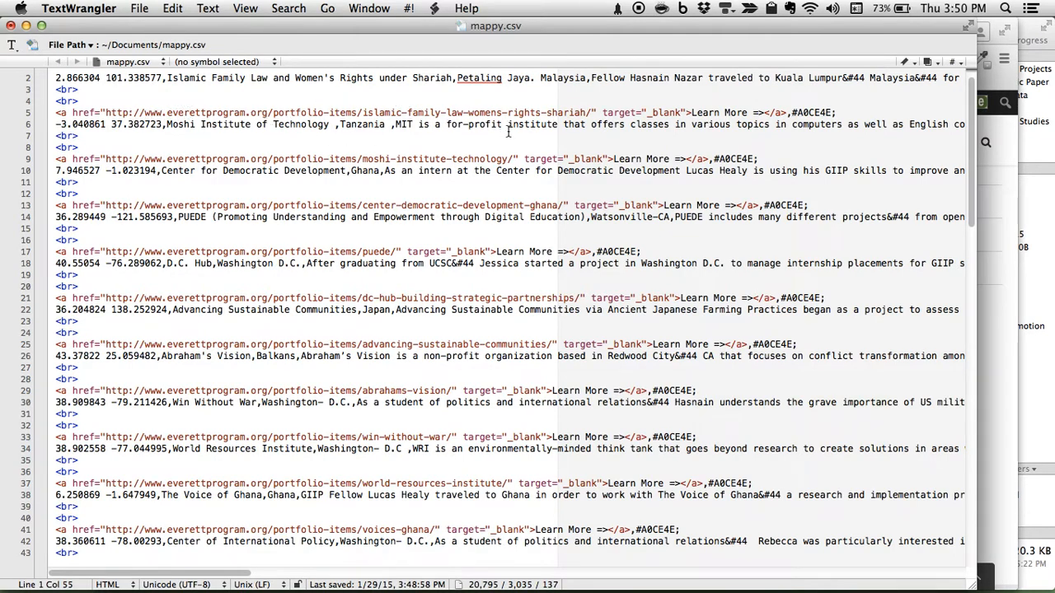
{"action": "mouse_move", "coordinate": [827, 135]}
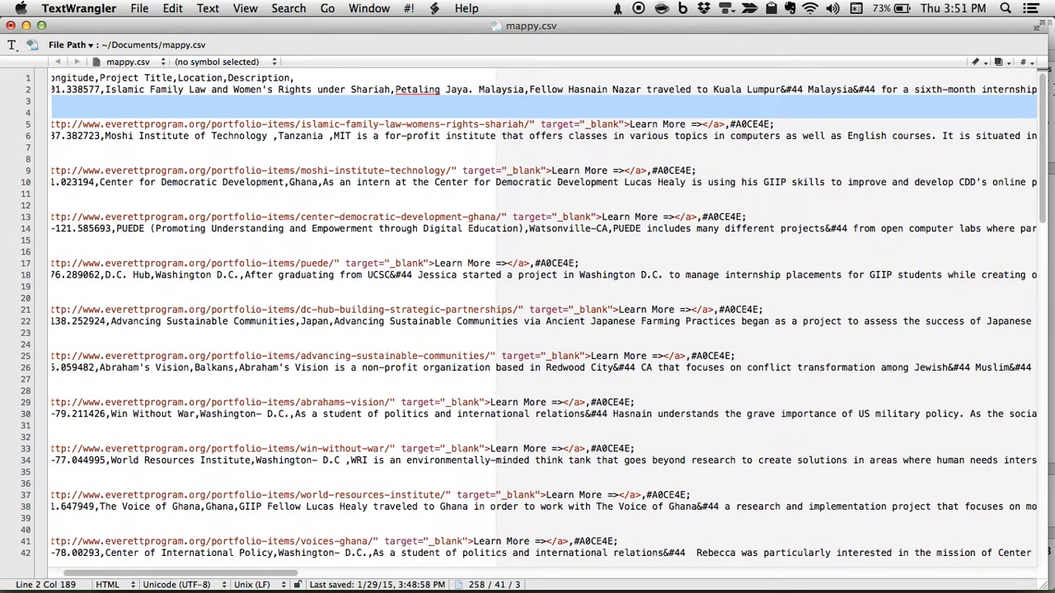
Scroll across the long records to examine the repeated <br><br><a href=" markup.
{"action": "scroll", "scroll_direction": "right", "scroll_amount": 3}
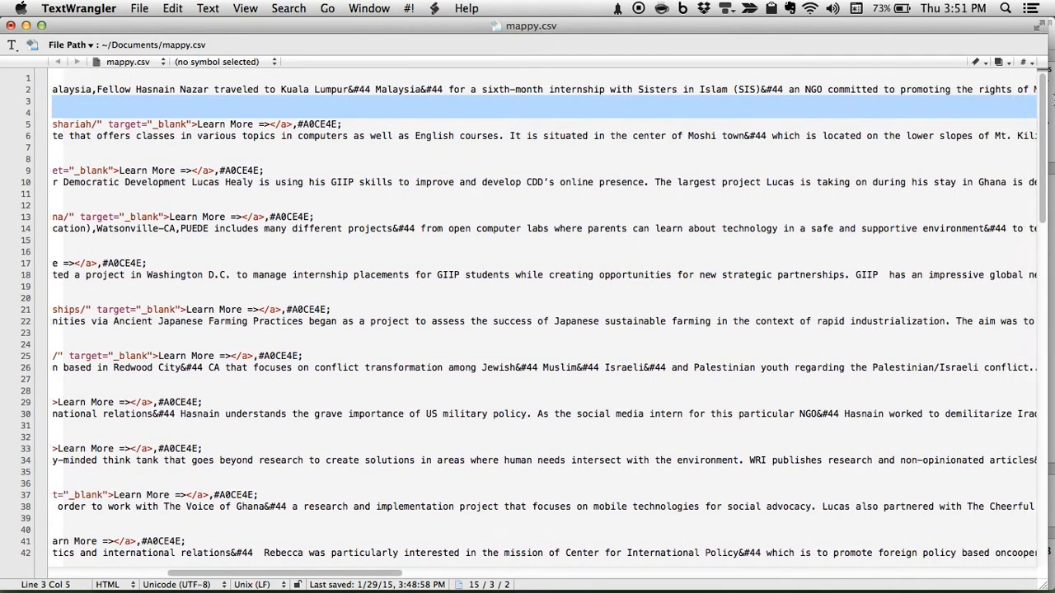
{"action": "scroll", "scroll_direction": "right", "scroll_amount": 3}
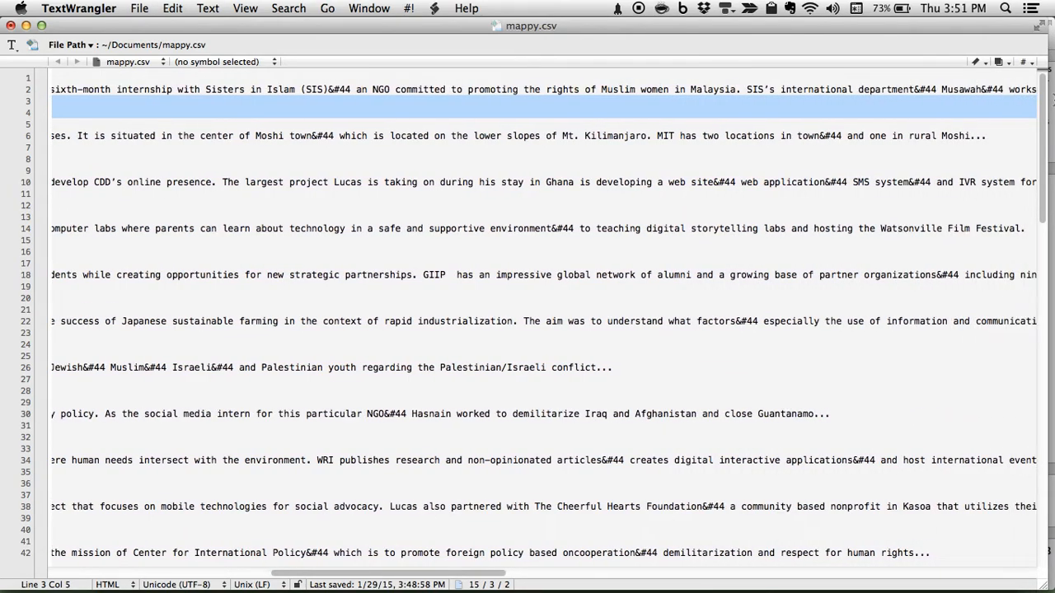
{"action": "scroll", "scroll_direction": "right", "scroll_amount": 3}
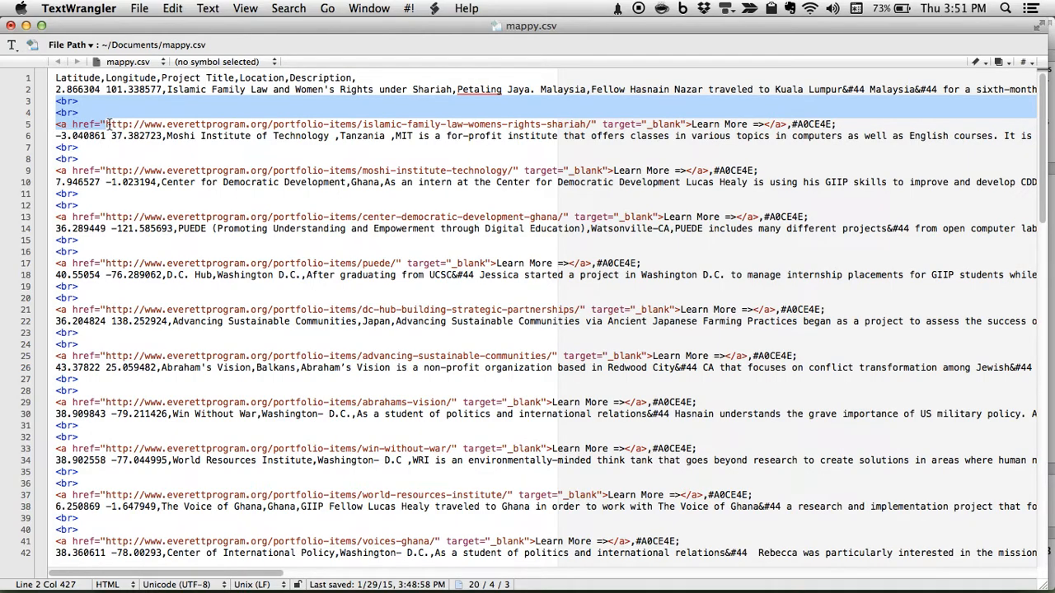
{"action": "scroll", "scroll_direction": "right", "scroll_amount": 3}
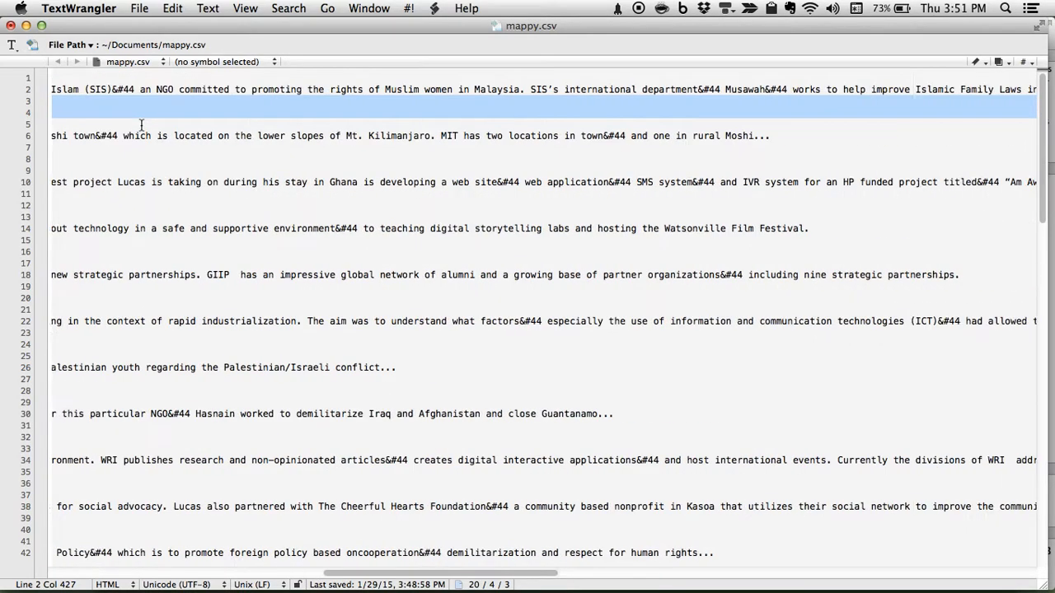
{"action": "scroll", "scroll_direction": "right", "scroll_amount": 3}
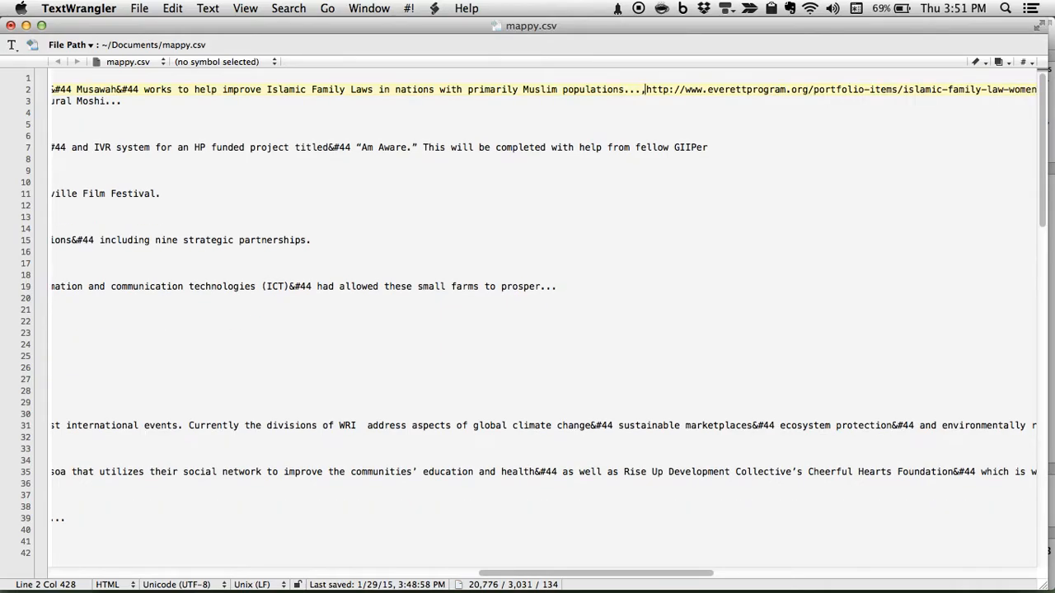
{"action": "scroll", "scroll_direction": "left", "scroll_amount": 3}
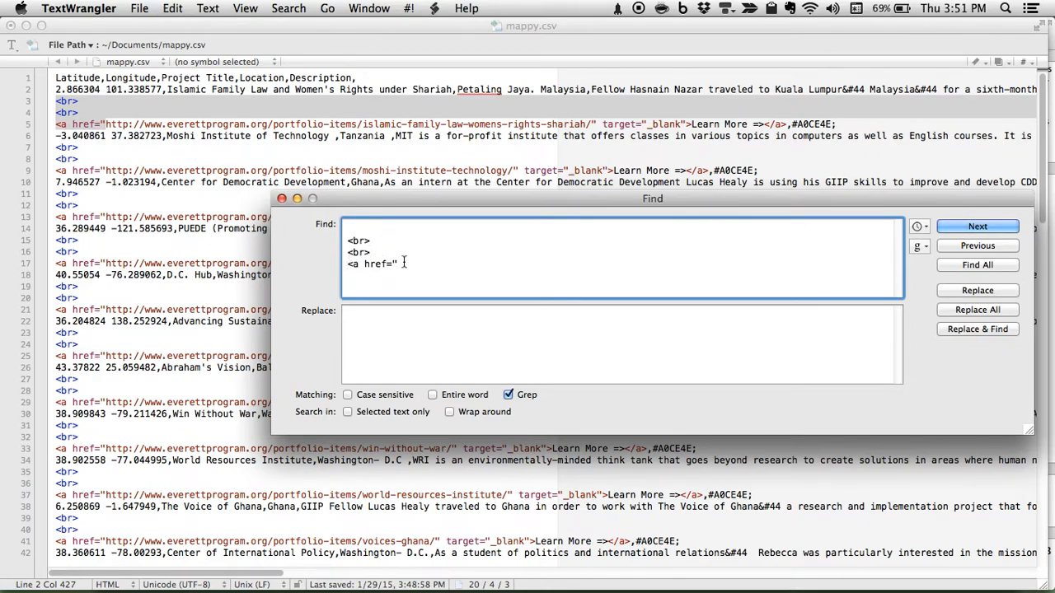
{"action": "left_click", "coordinate": [618, 344]}
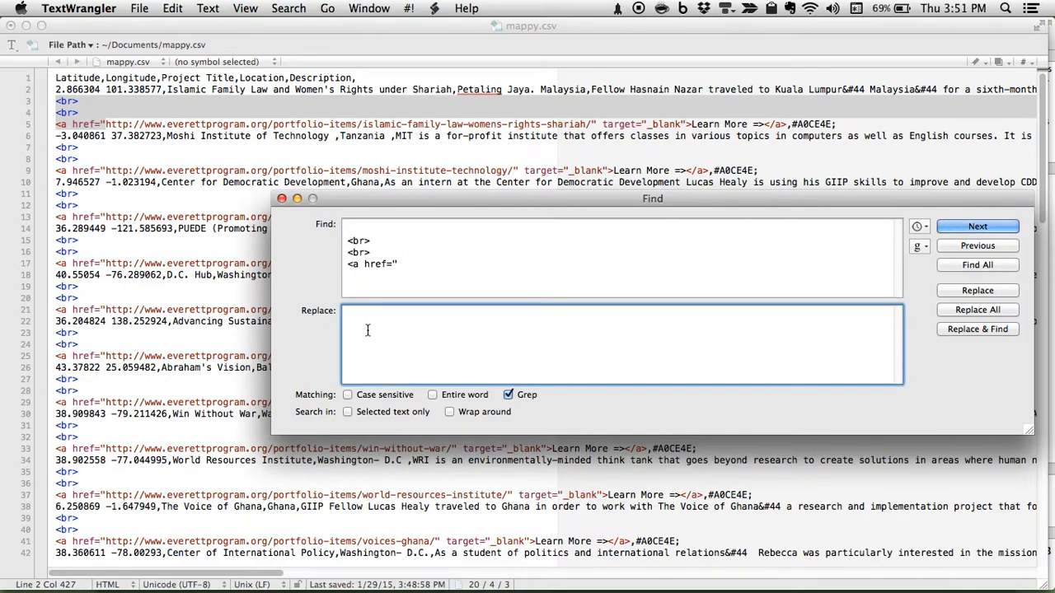
{"action": "type", "text": ","}
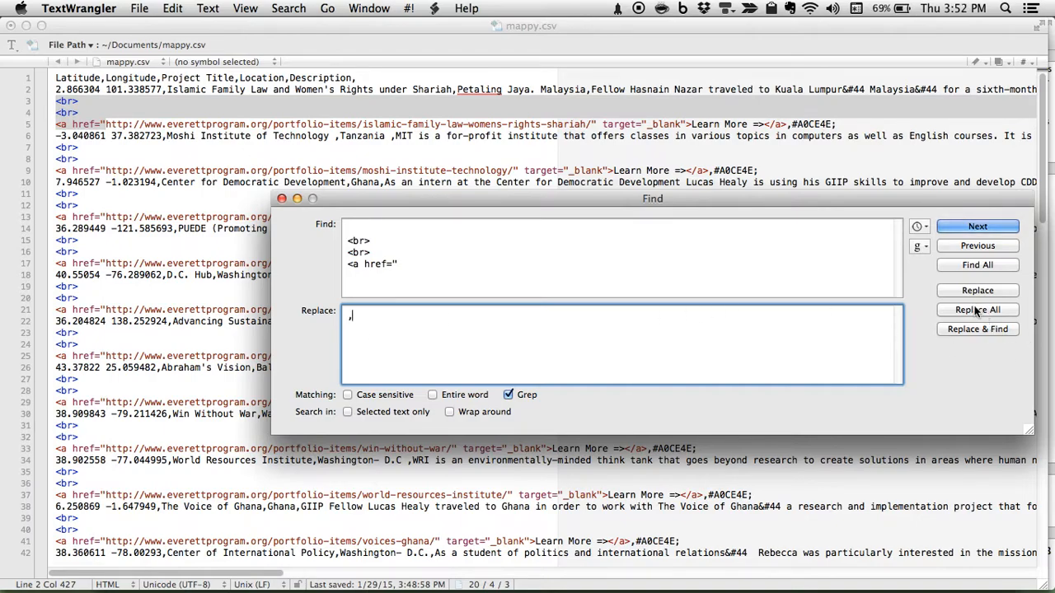
{"action": "left_click", "coordinate": [977, 310]}
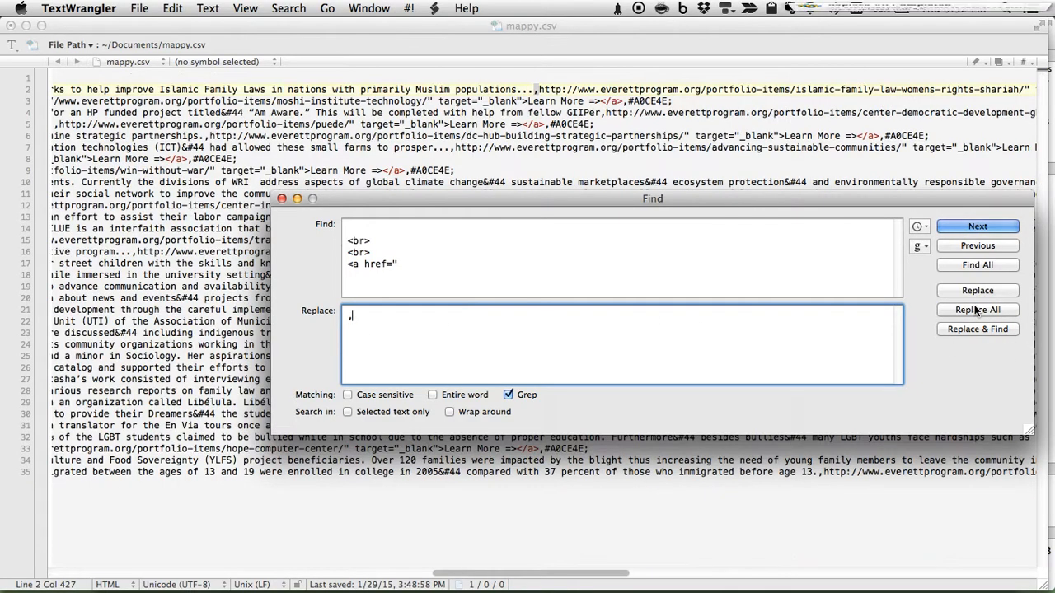
{"action": "left_click", "coordinate": [977, 310]}
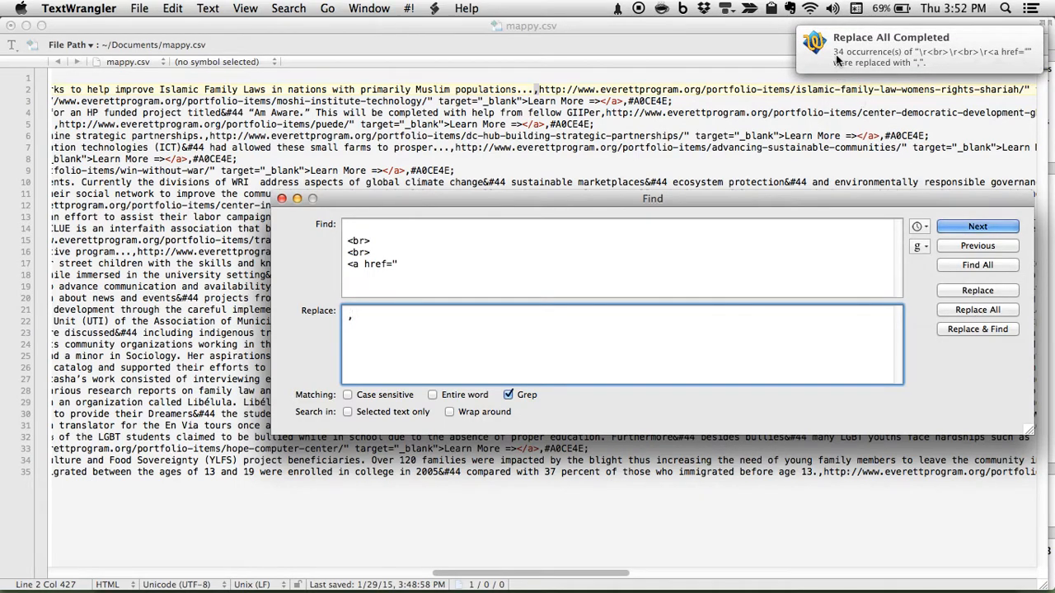
{"action": "left_click", "coordinate": [282, 198]}
{"action": "type", "text": "Latitude,Longitude,Project Title,Location,Description,"}
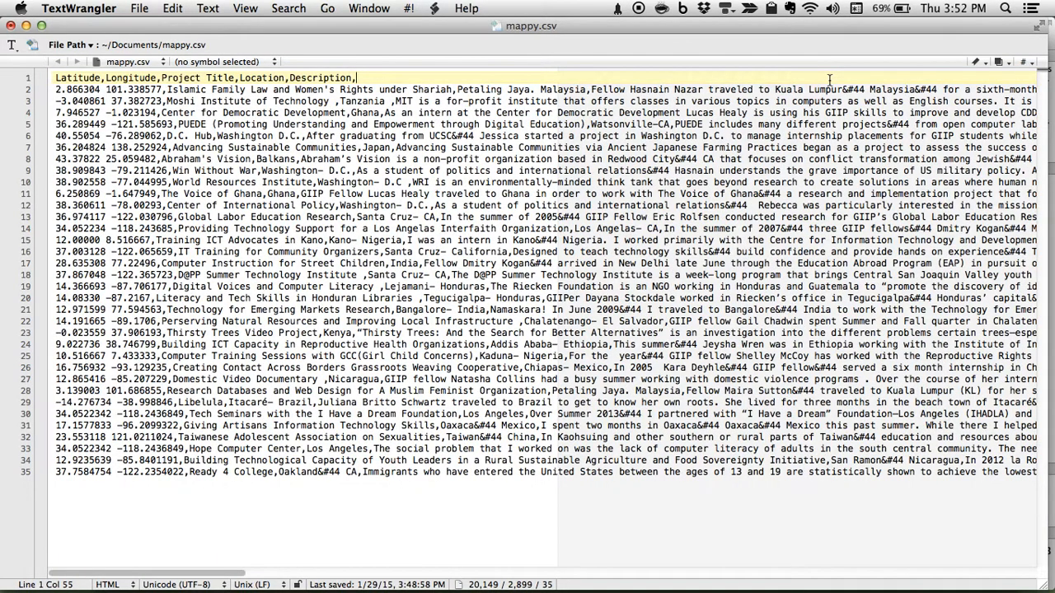
{"action": "type", "text": "L"}
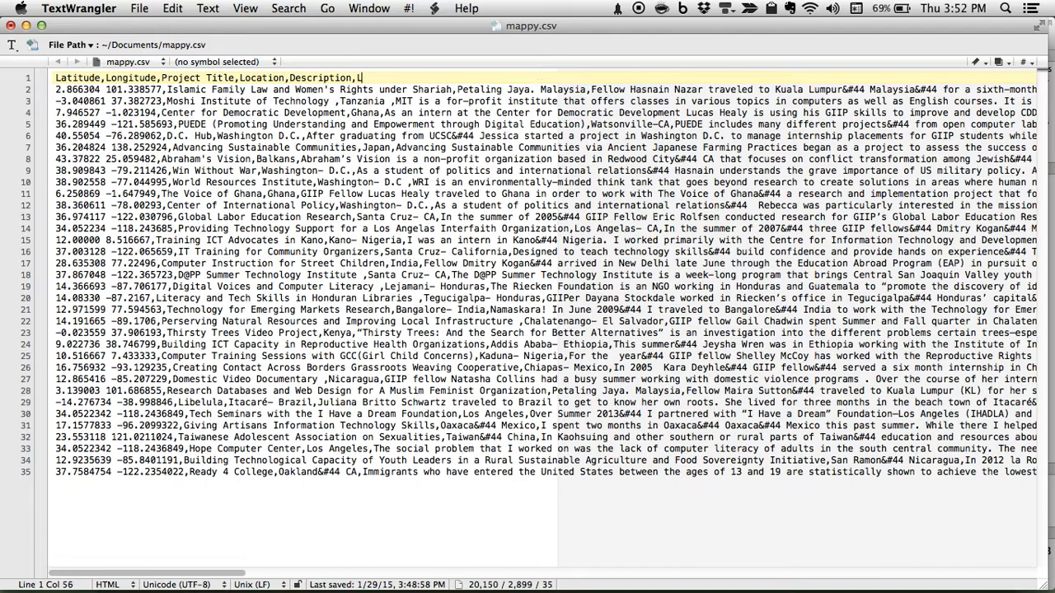
{"action": "type", "text": "earn More"}
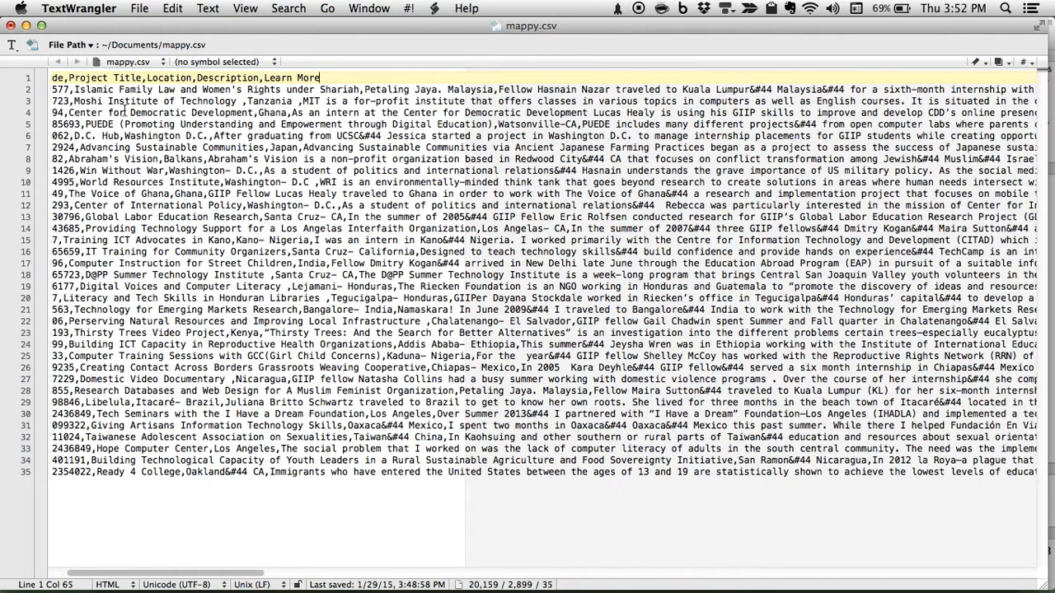
{"action": "scroll", "scroll_direction": "right", "scroll_amount": 3}
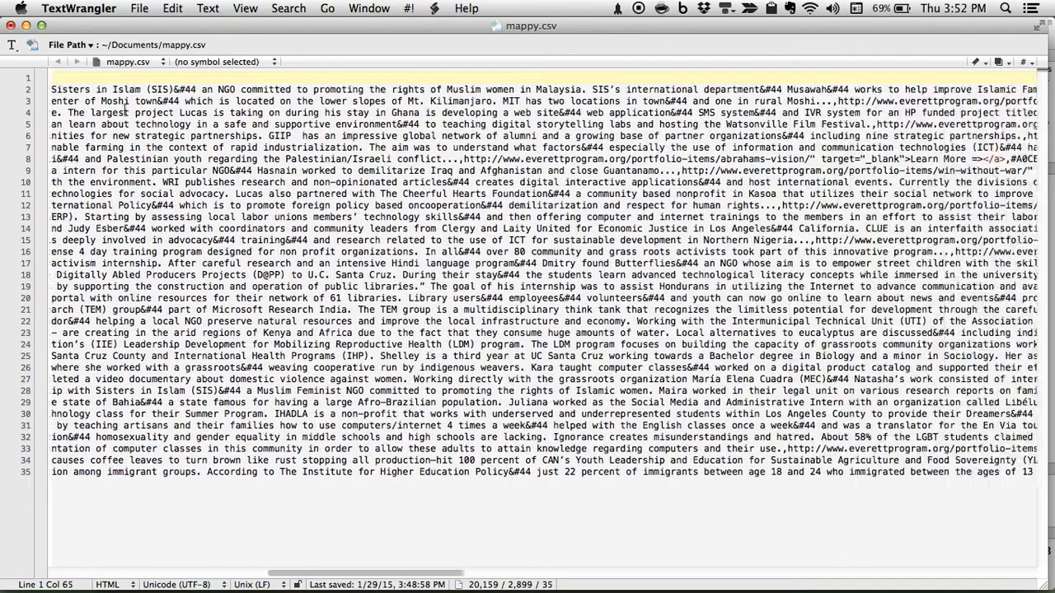
{"action": "scroll", "scroll_direction": "right", "scroll_amount": 3}
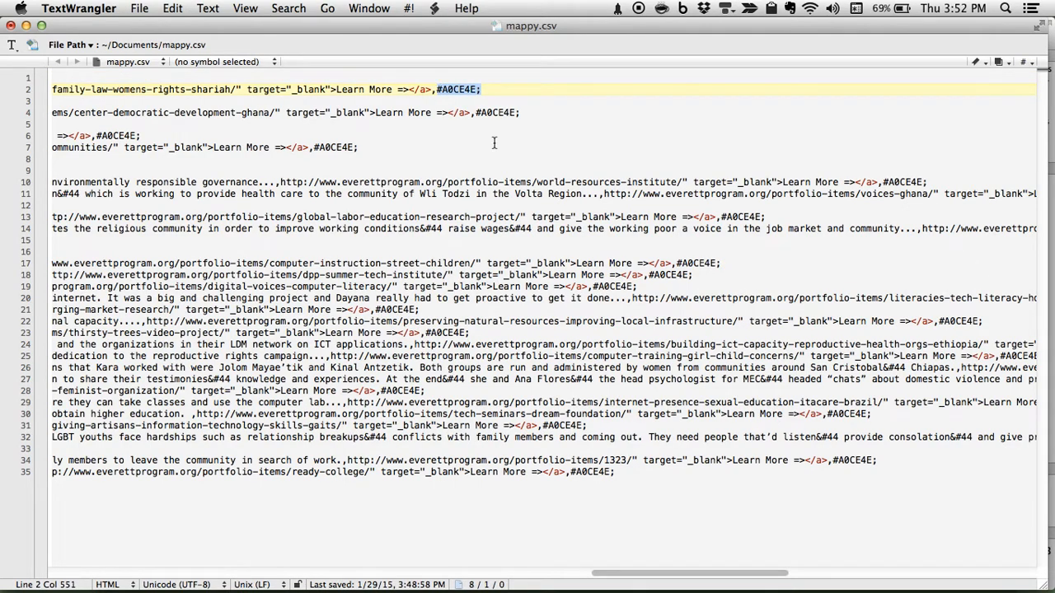
Replace all '" target="_blank">Learn More =></a>,#A0CE4E;' occurrences with nothing.
{"action": "left_click", "coordinate": [270, 298]}
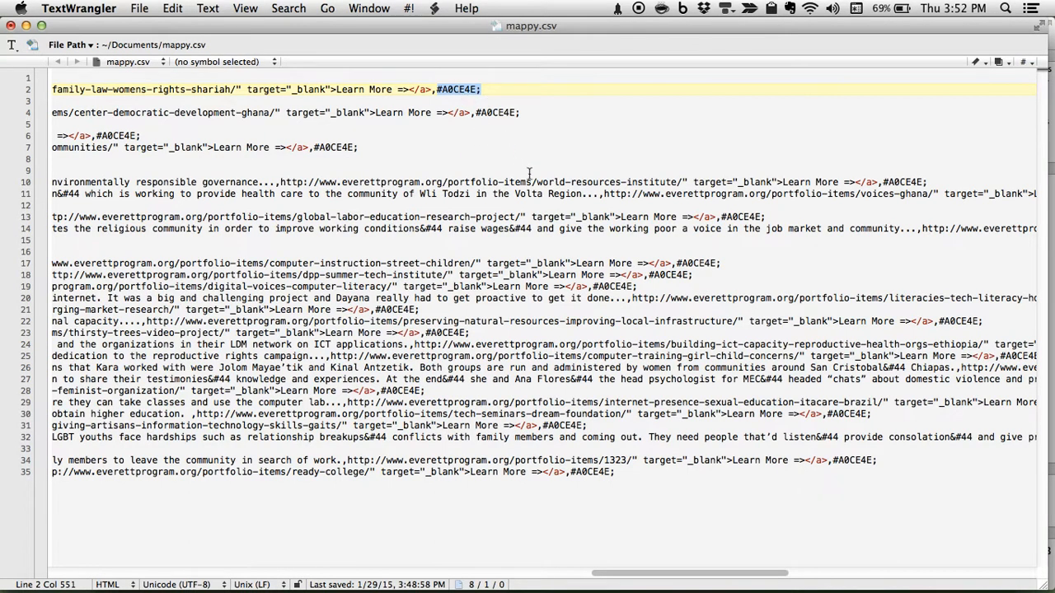
{"action": "left_click", "coordinate": [490, 106]}
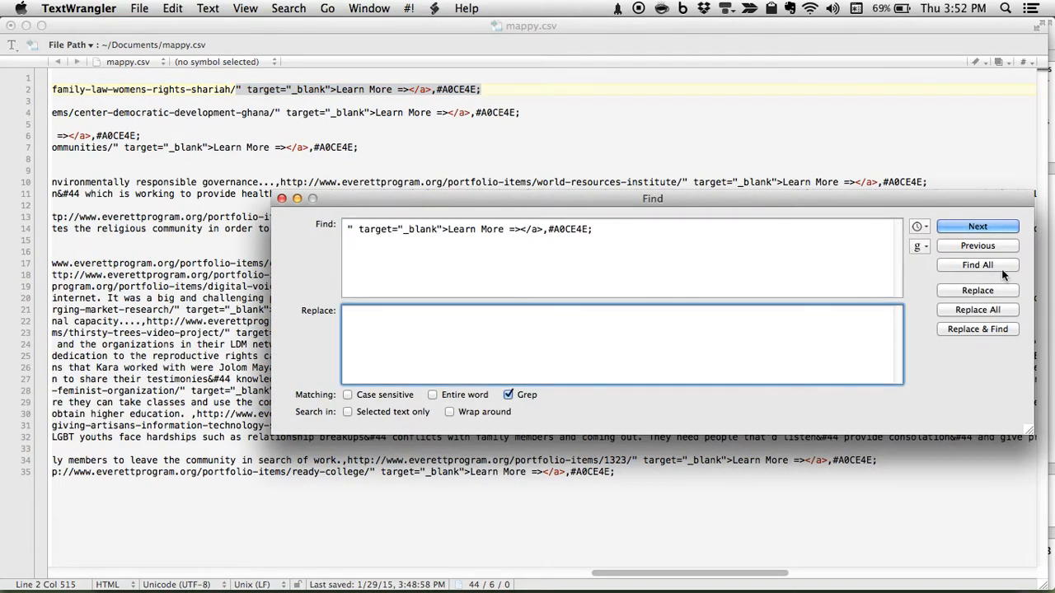
{"action": "left_click", "coordinate": [976, 265]}
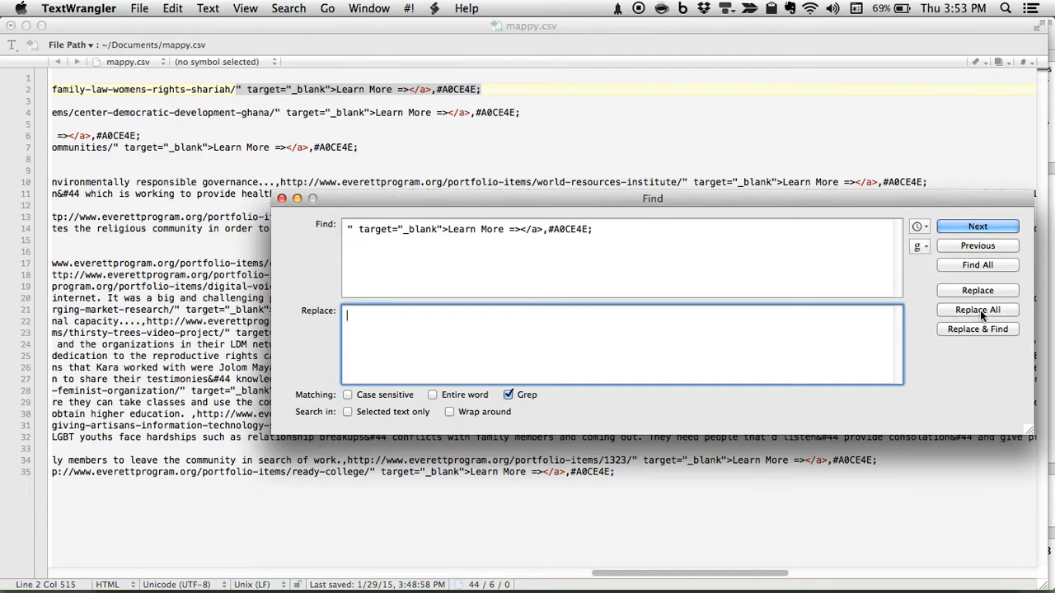
{"action": "left_click", "coordinate": [977, 310]}
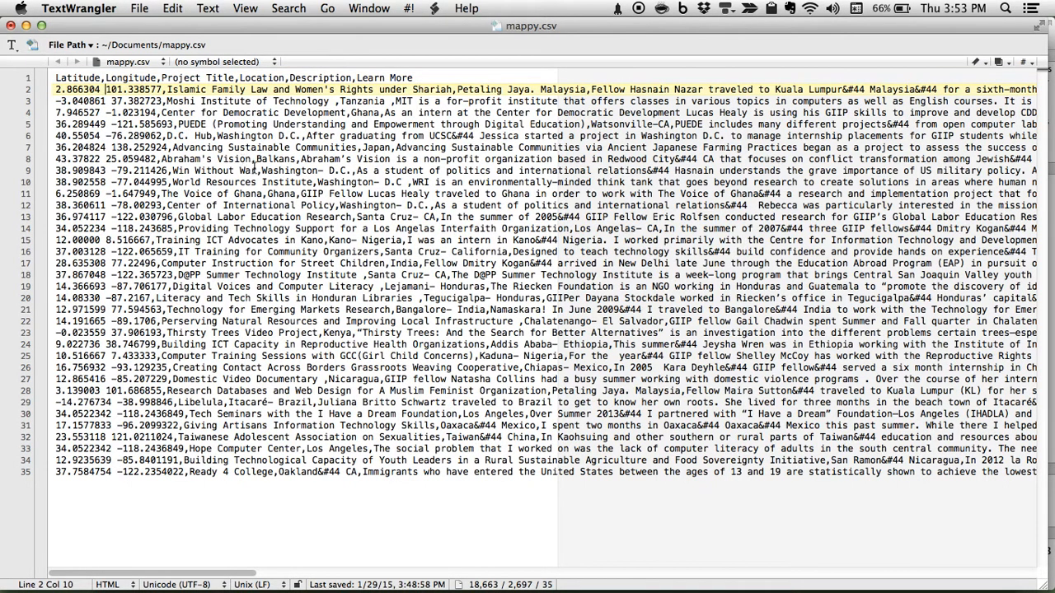
Bring up Find and clear out the search field.
{"action": "key", "text": "cmd+f"}
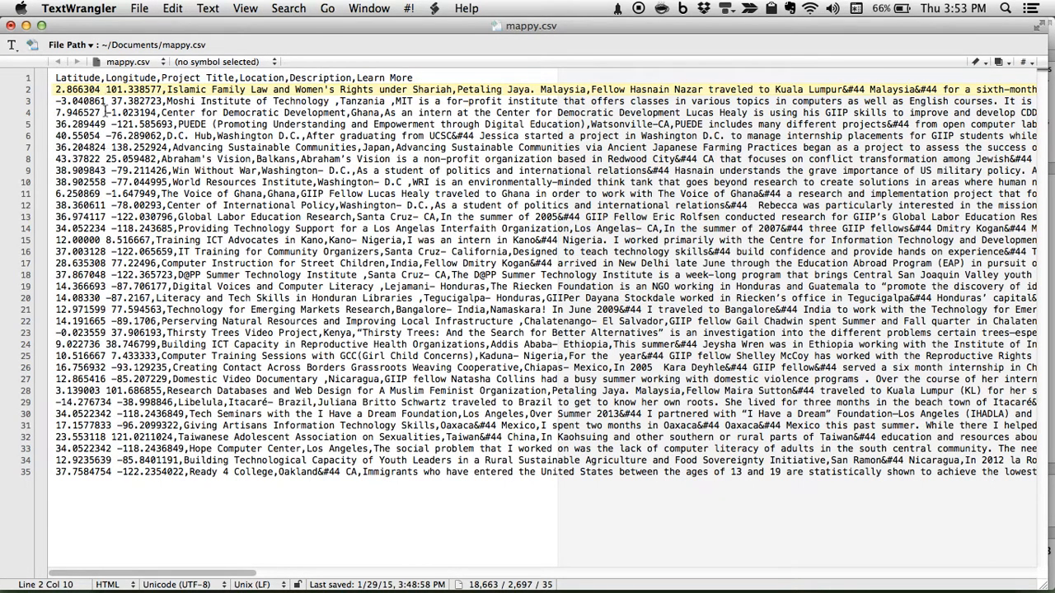
{"action": "key", "text": "backspace"}
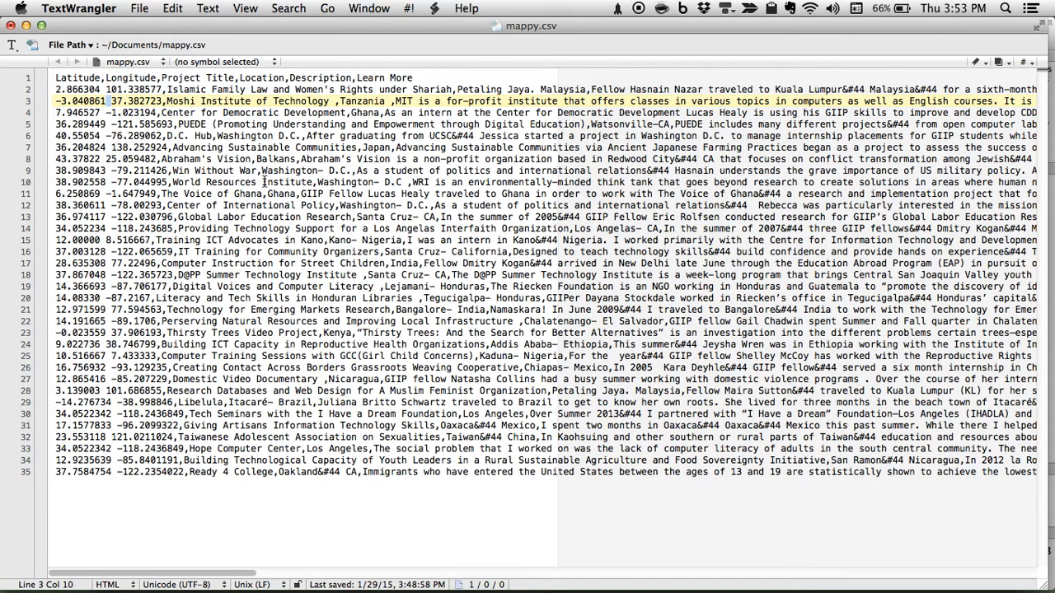
{"action": "mouse_move", "coordinate": [271, 181]}
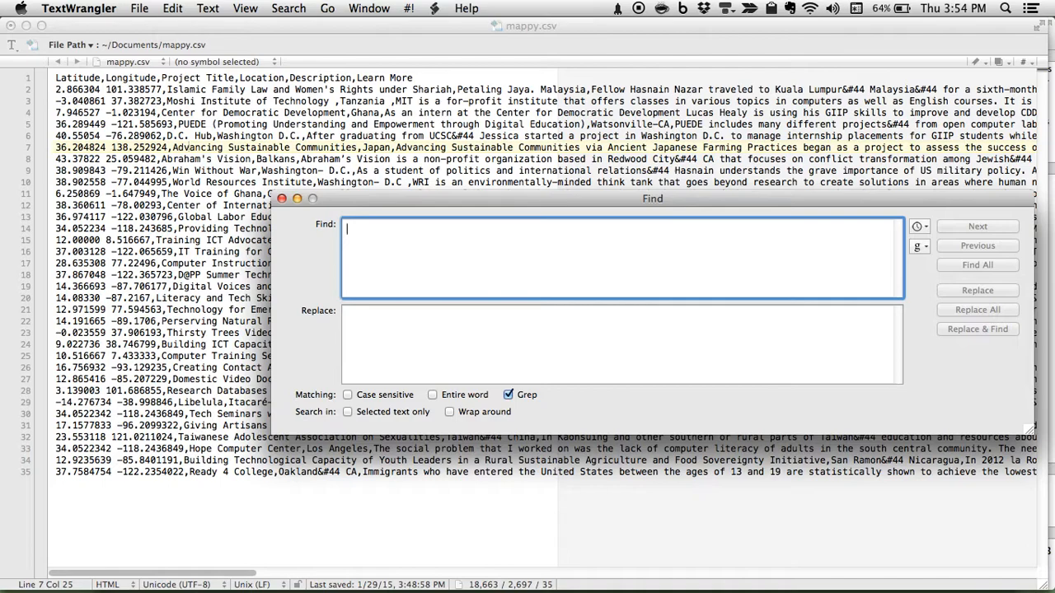
{"action": "left_click", "coordinate": [283, 198]}
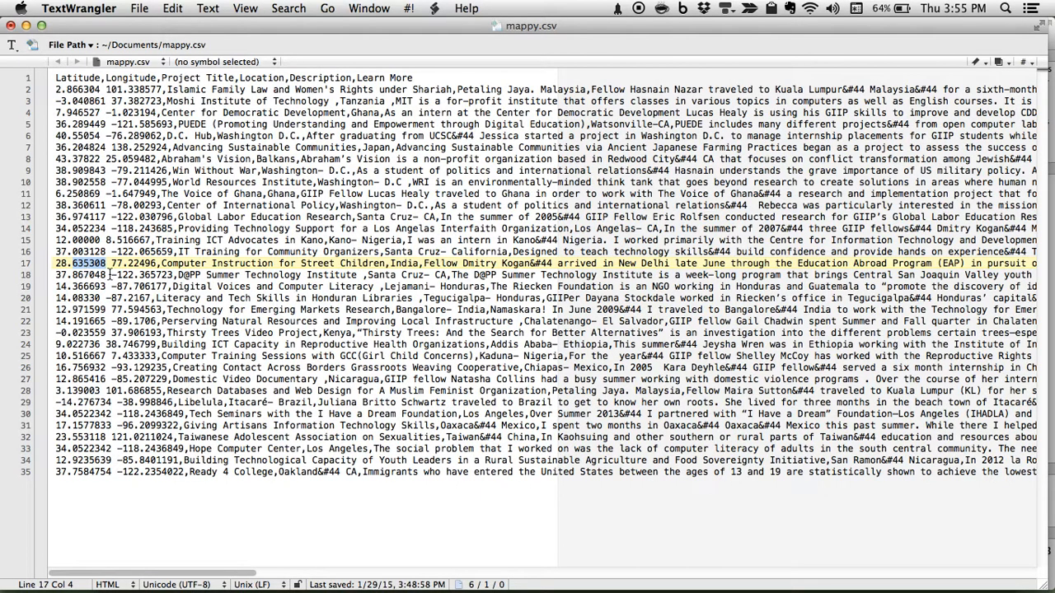
{"action": "scroll", "scroll_direction": "right", "scroll_amount": 3}
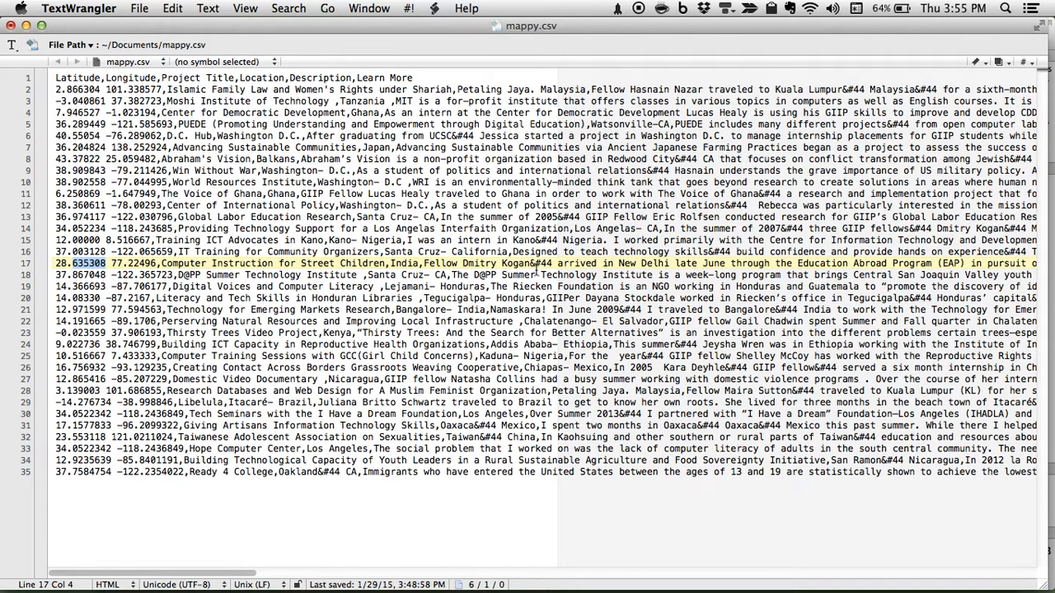
{"action": "key", "text": "cmd+f"}
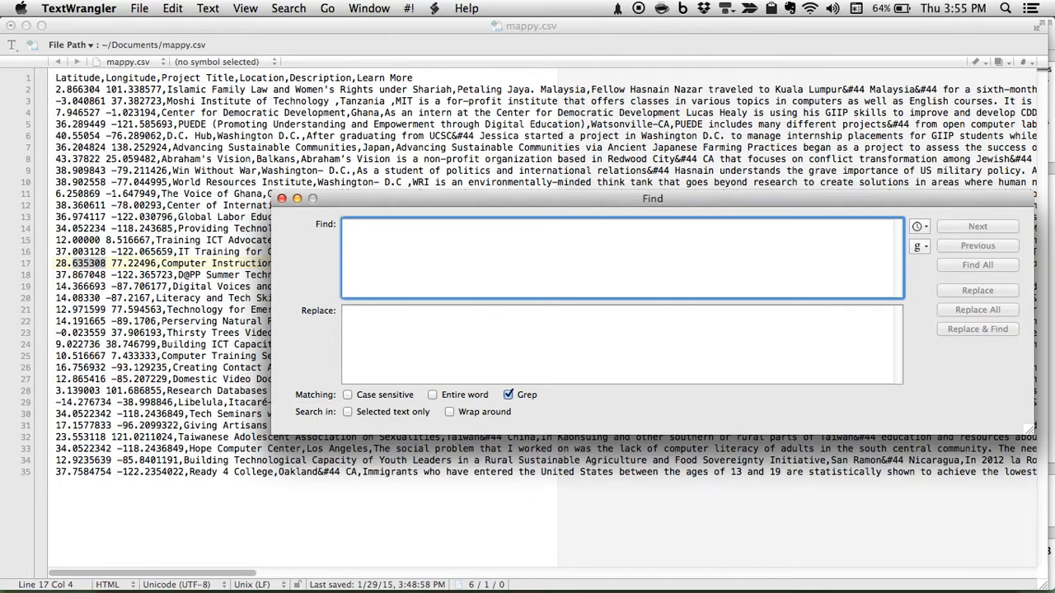
Enter the grep pattern \d\d\d\d\d\s in the Find field.
{"action": "type", "text": "\\d"}
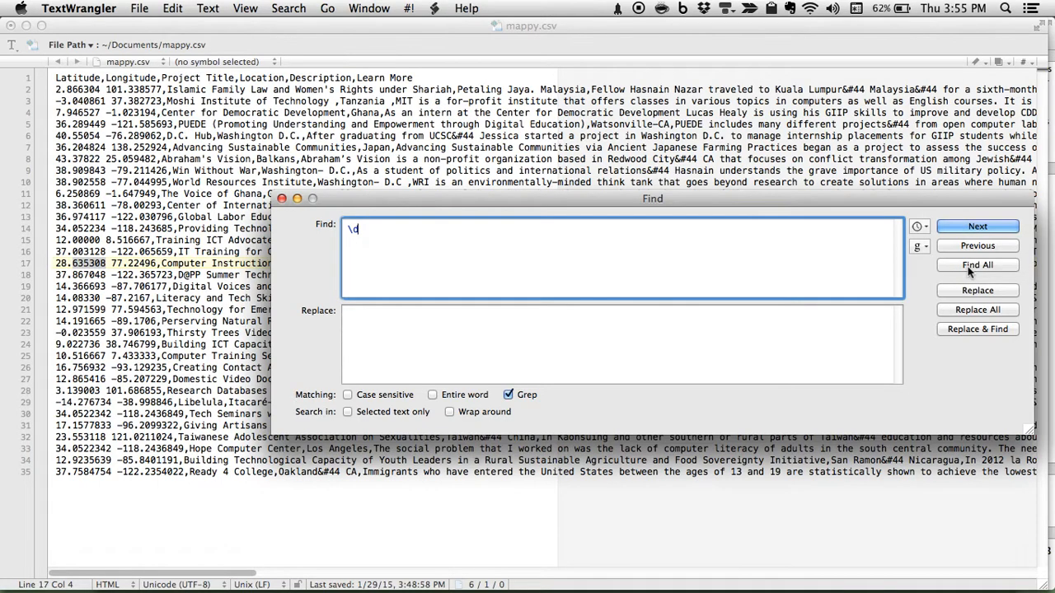
{"action": "left_click", "coordinate": [976, 264]}
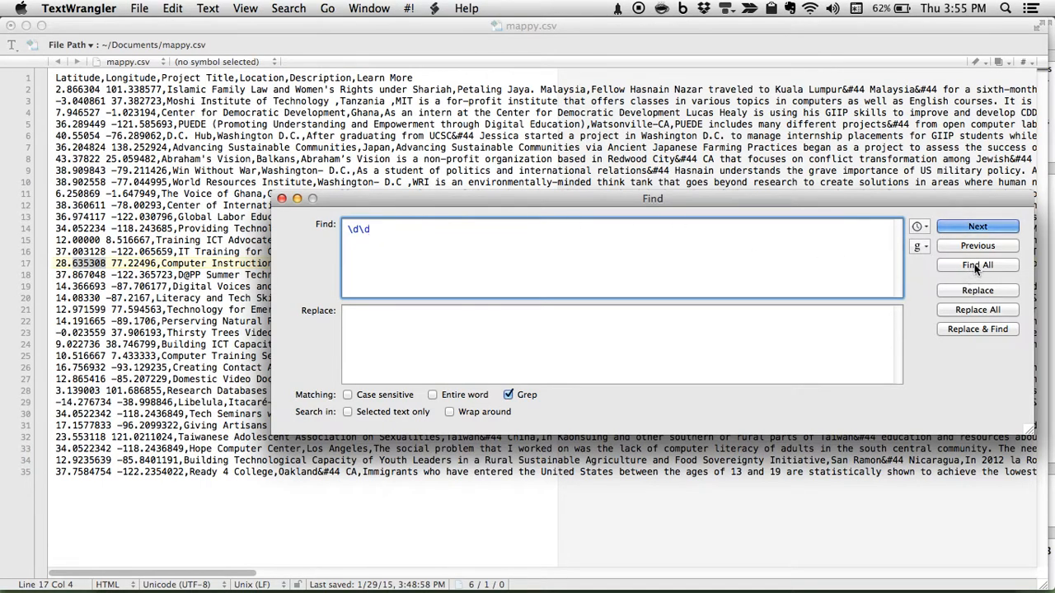
{"action": "left_click", "coordinate": [977, 264]}
{"action": "type", "text": "\\d\\"}
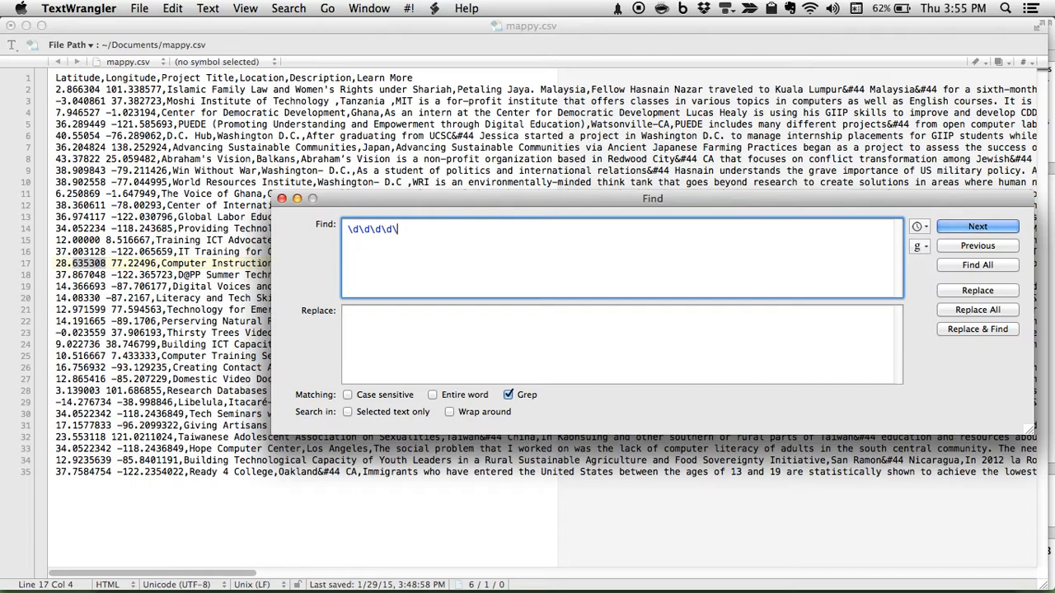
{"action": "type", "text": "d"}
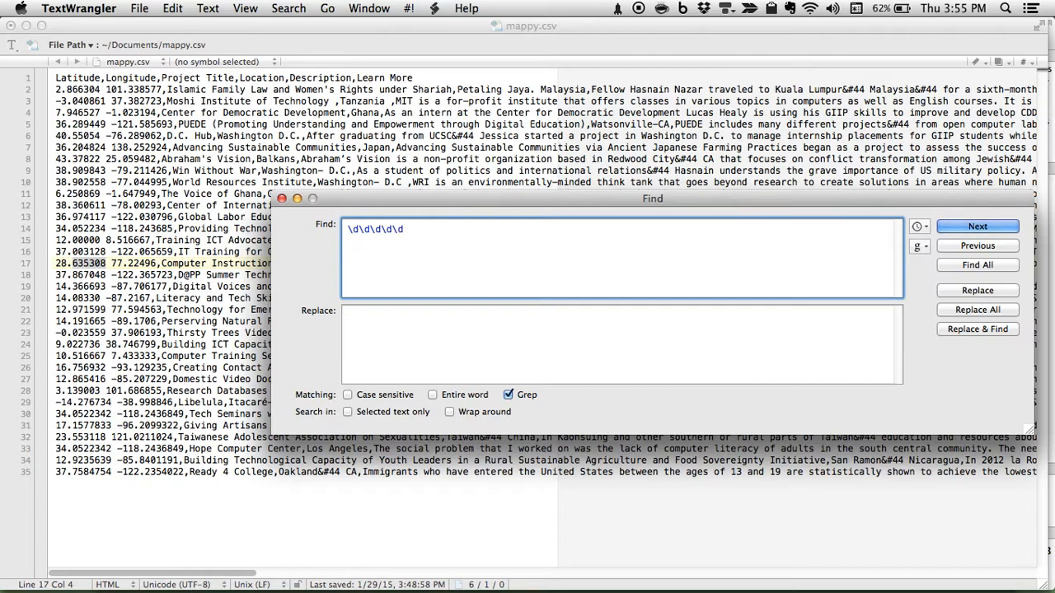
{"action": "type", "text": "\\"}
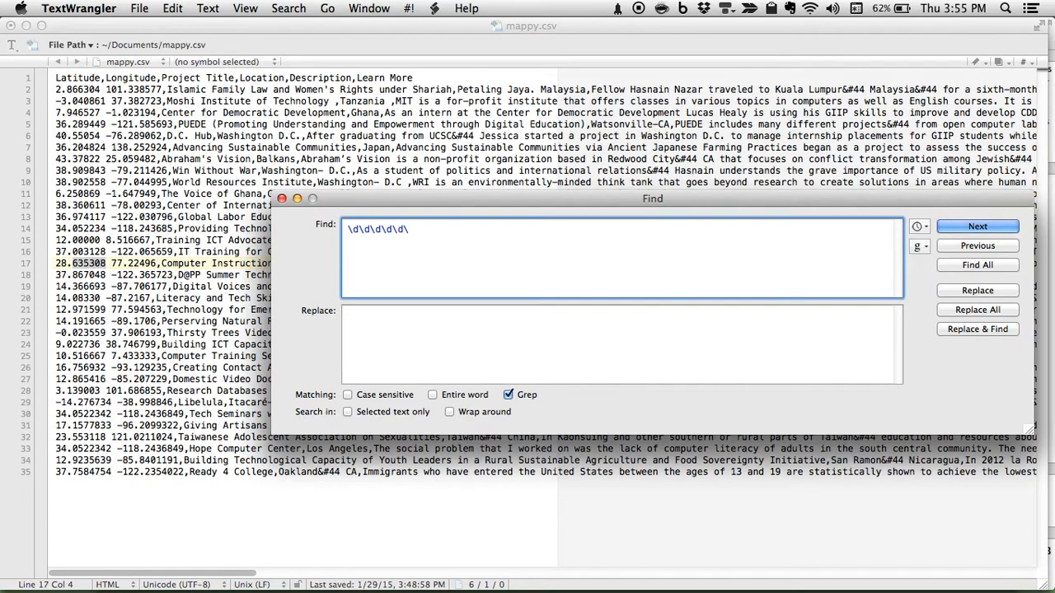
{"action": "type", "text": "s"}
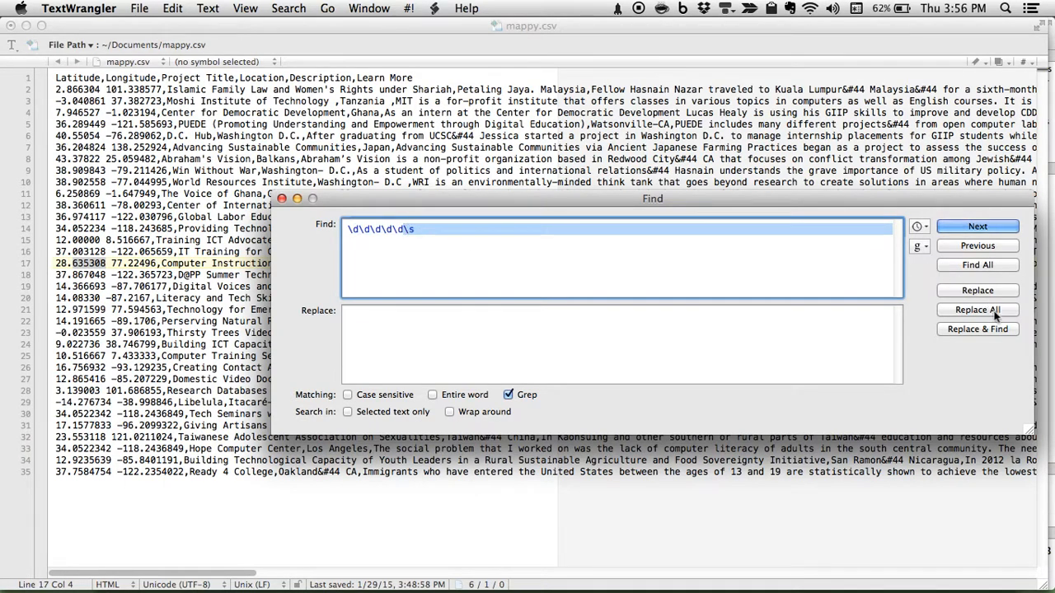
{"action": "left_click", "coordinate": [976, 265]}
{"action": "type", "text": ","}
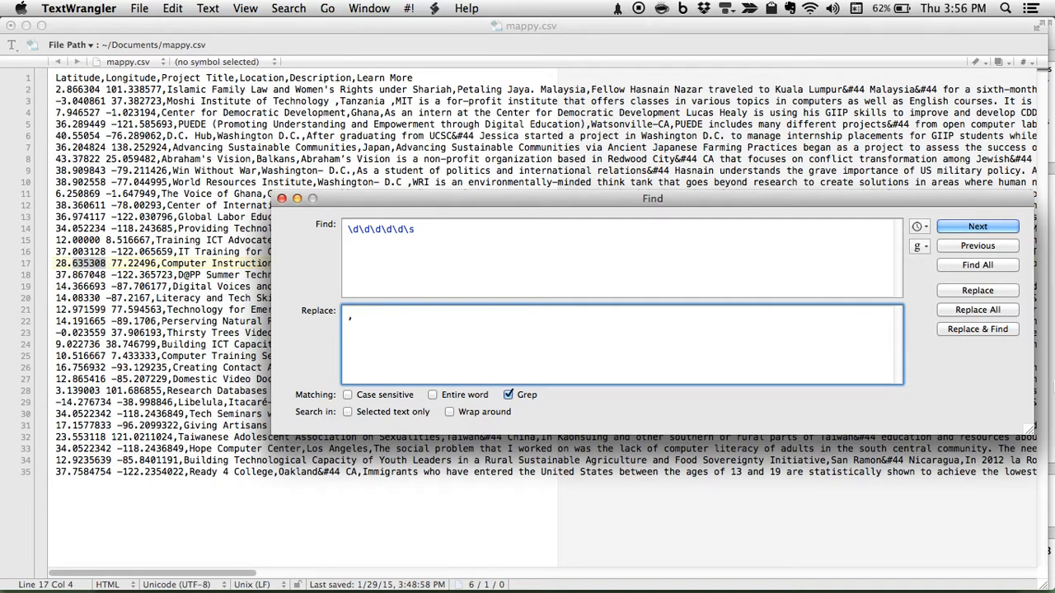
{"action": "left_click", "coordinate": [977, 310]}
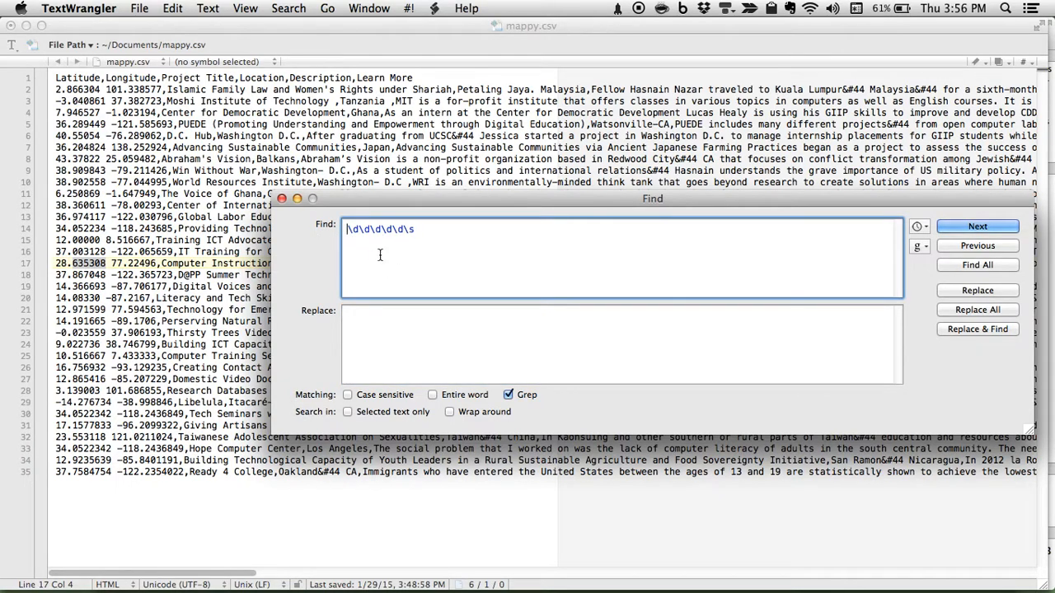
Use Replace All with (\d\d\d\d\d)\s → \1, to comma-separate latitude and longitude.
{"action": "type", "text": "("}
{"action": "left_click", "coordinate": [622, 344]}
{"action": "type", "text": "\\"}
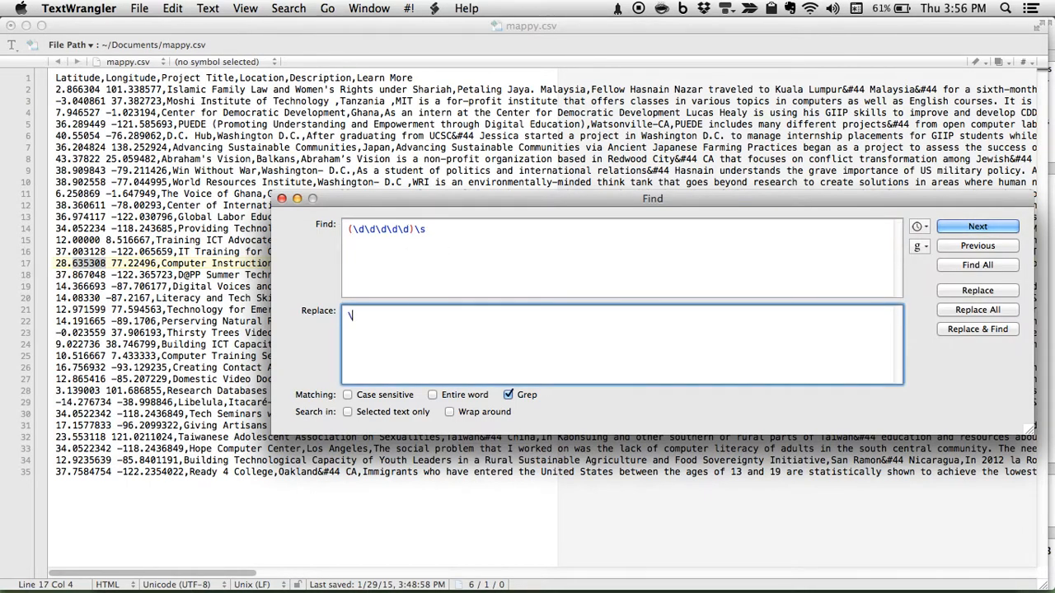
{"action": "type", "text": "1"}
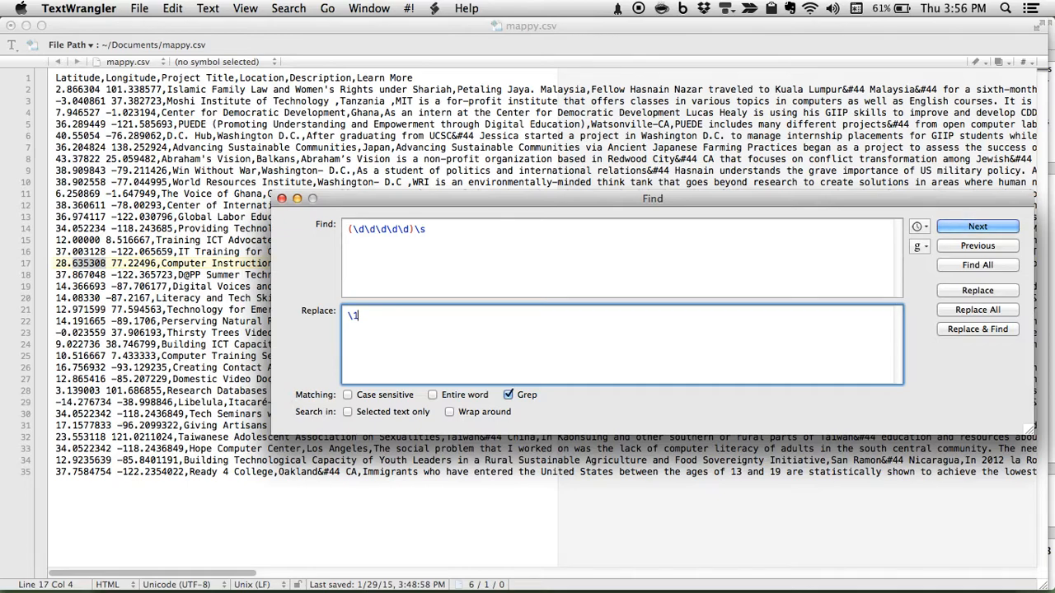
{"action": "type", "text": ","}
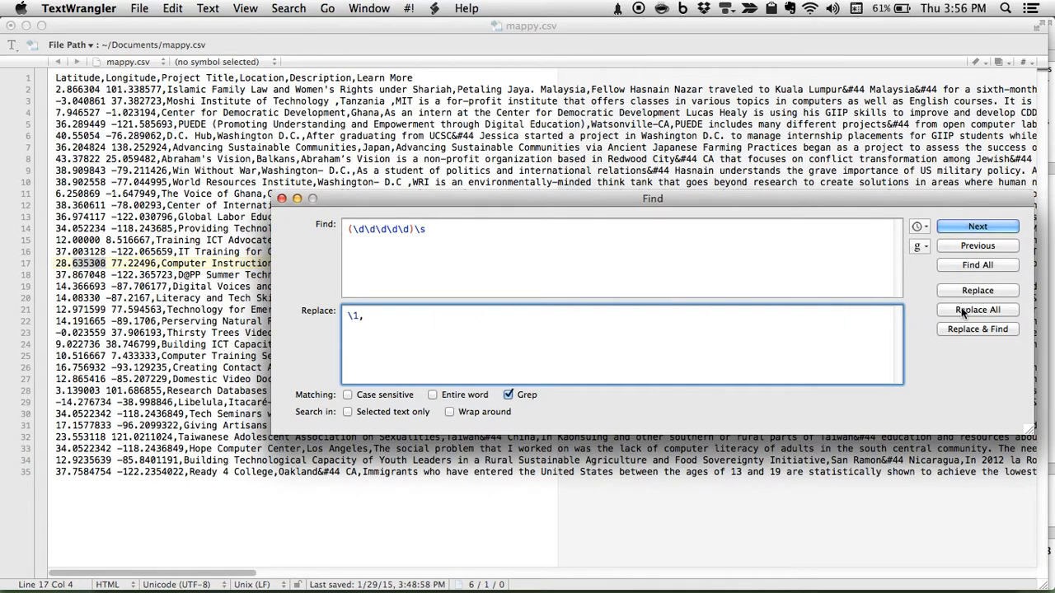
{"action": "left_click", "coordinate": [976, 310]}
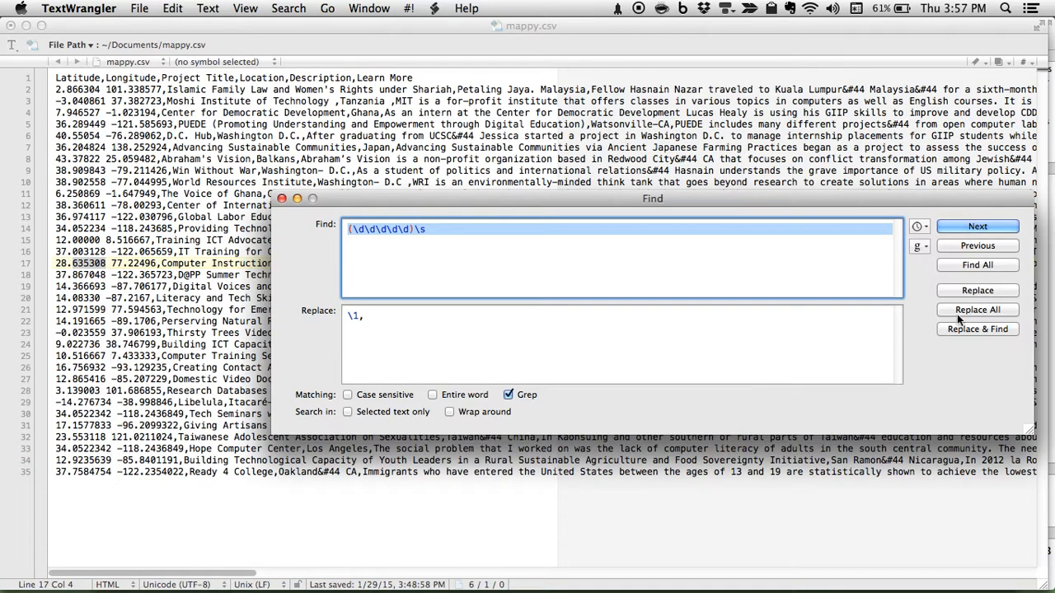
{"action": "left_click", "coordinate": [976, 309]}
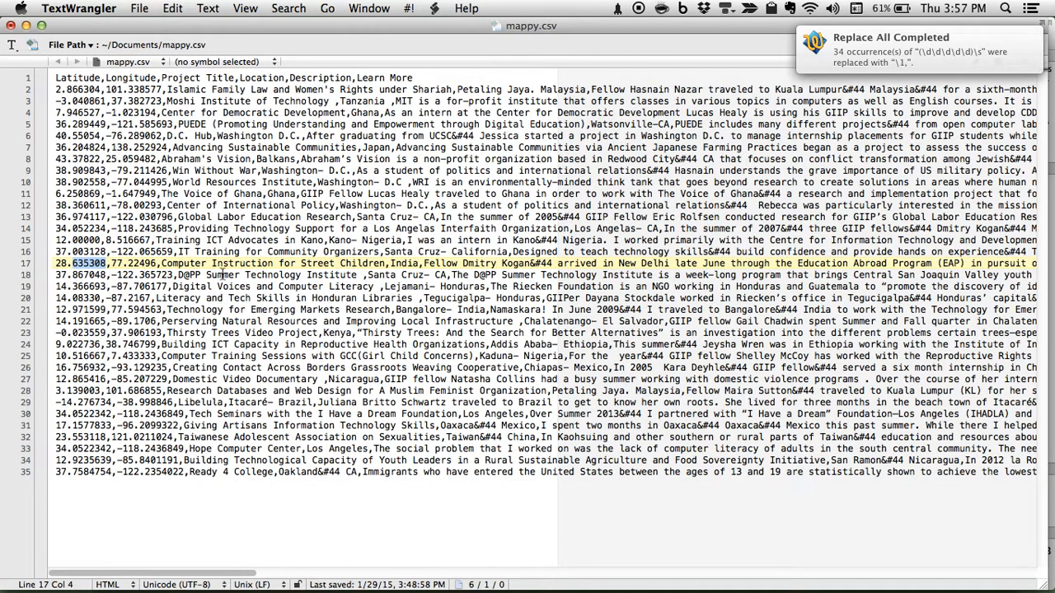
{"action": "mouse_move", "coordinate": [372, 159]}
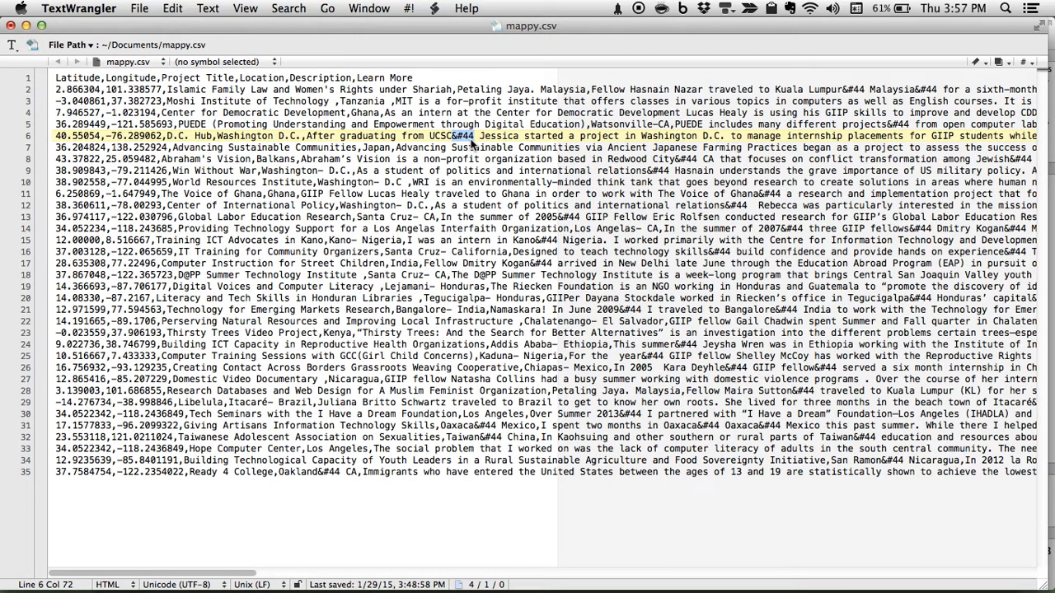
{"action": "mouse_move", "coordinate": [505, 156]}
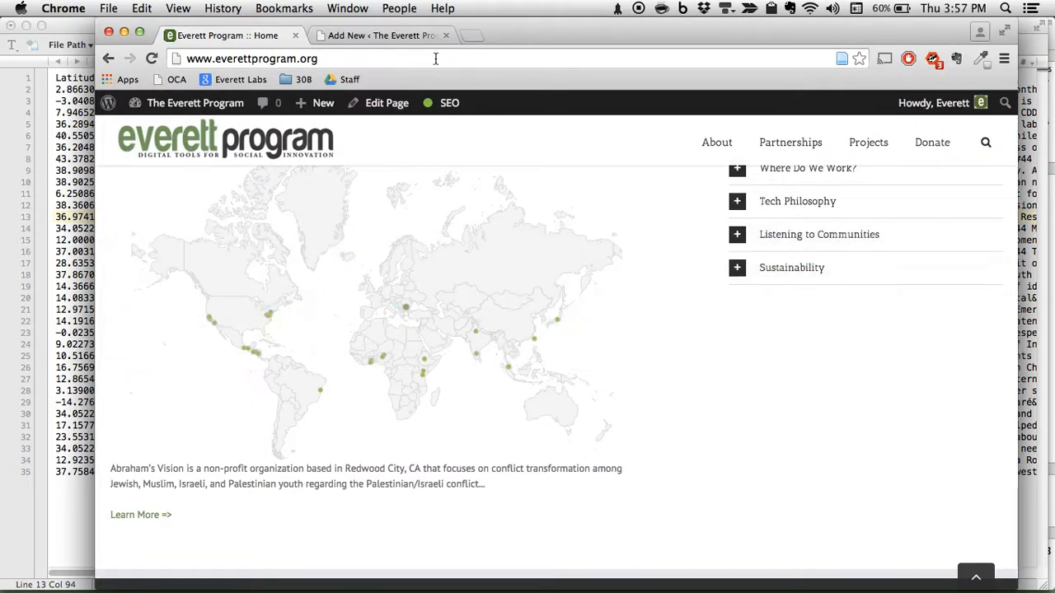
Inspect the region entries and their commas in the map's Advanced Data Editor.
{"action": "left_click", "coordinate": [384, 35]}
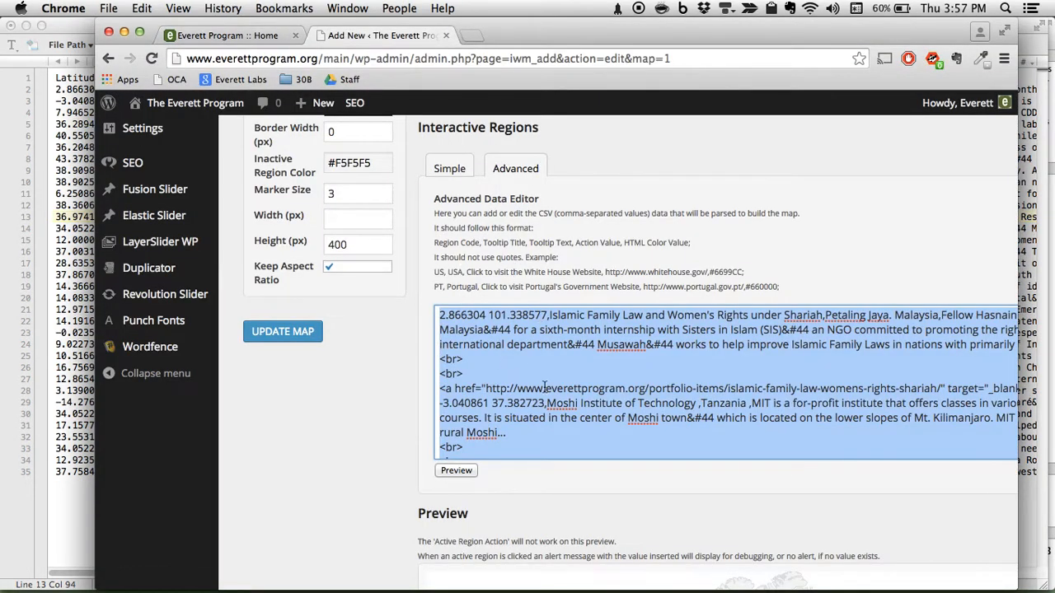
{"action": "left_click", "coordinate": [756, 403]}
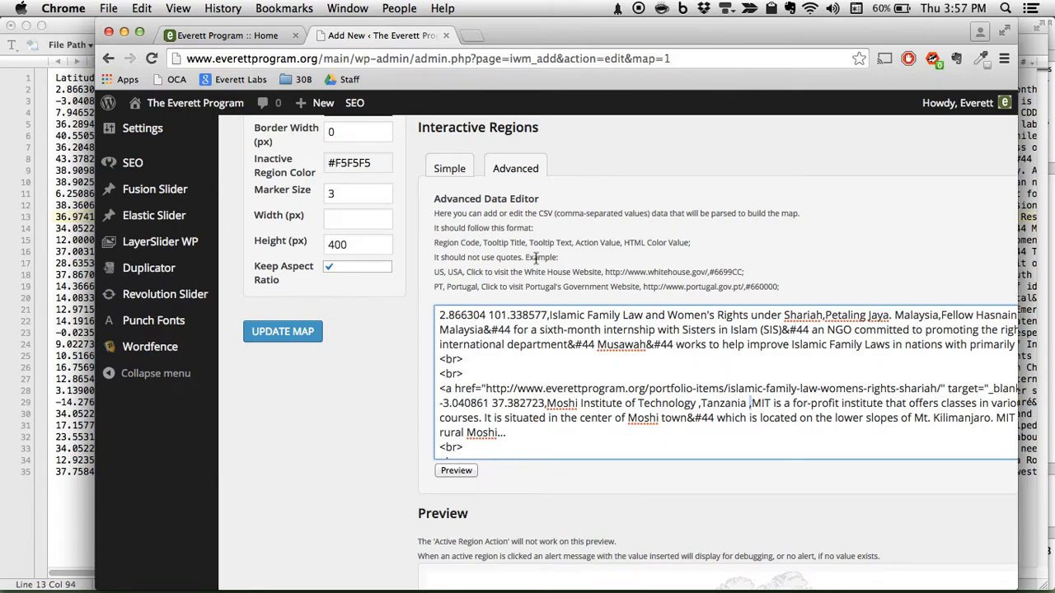
{"action": "mouse_move", "coordinate": [160, 241]}
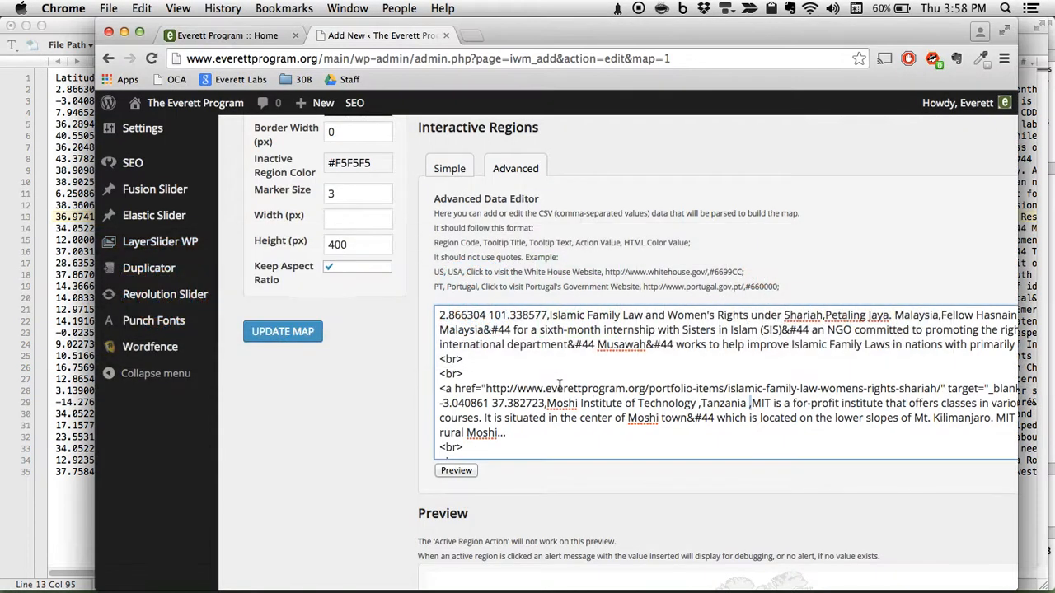
{"action": "mouse_move", "coordinate": [154, 215]}
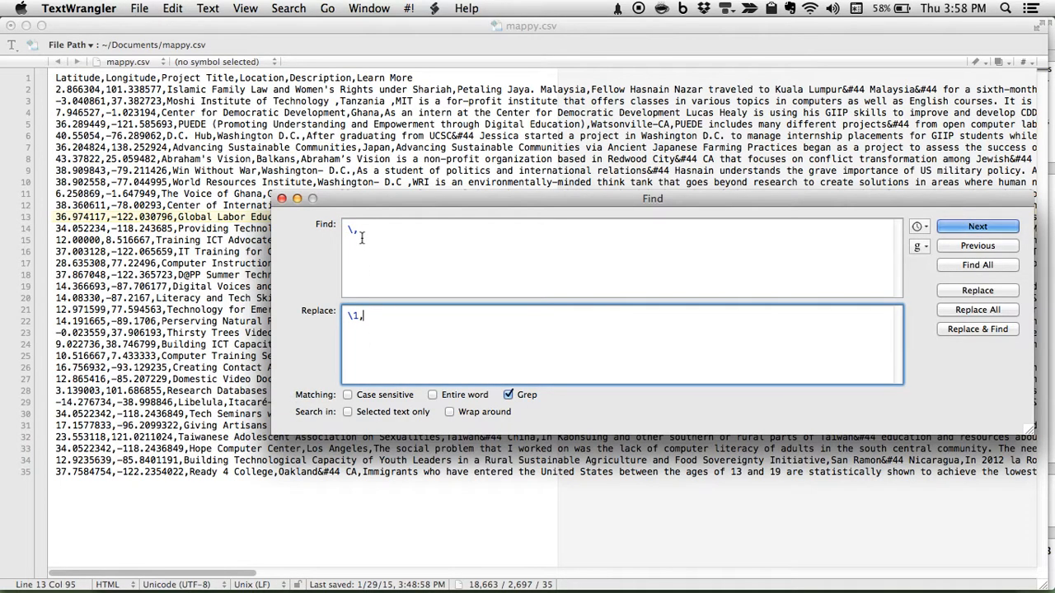
Replace all commas with tabs, then turn the 120 &#44 codes back into commas.
{"action": "key", "text": "Backspace"}
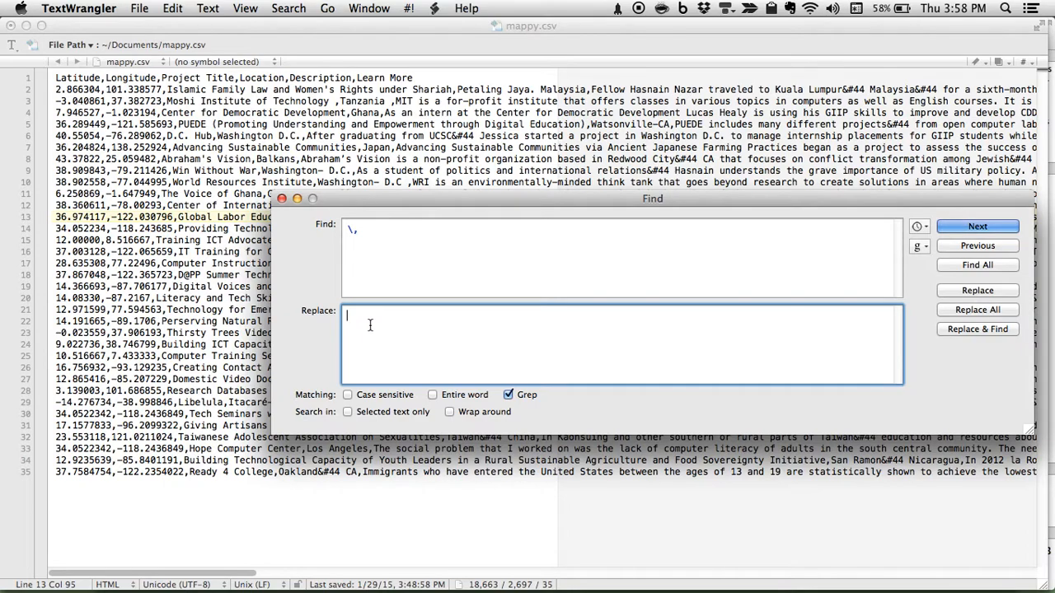
{"action": "type", "text": "\\t"}
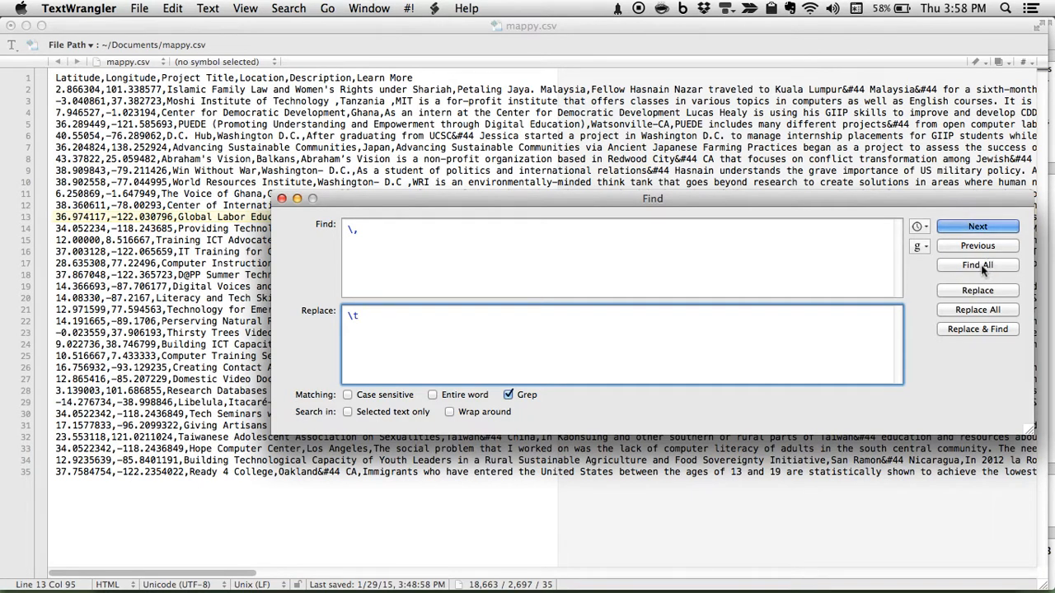
{"action": "left_click", "coordinate": [977, 310]}
{"action": "type", "text": ","}
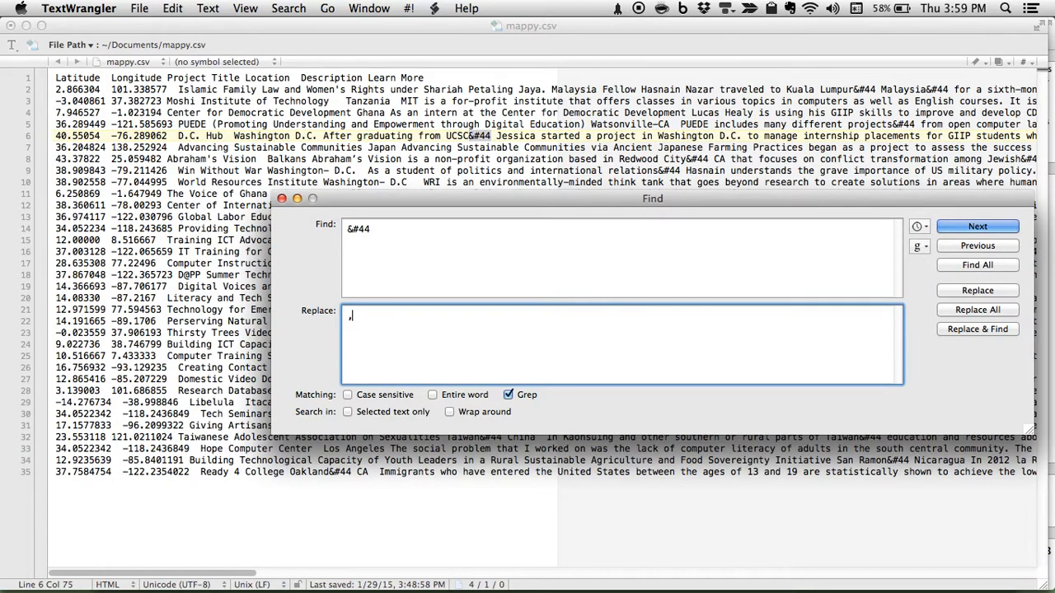
{"action": "left_click", "coordinate": [976, 310]}
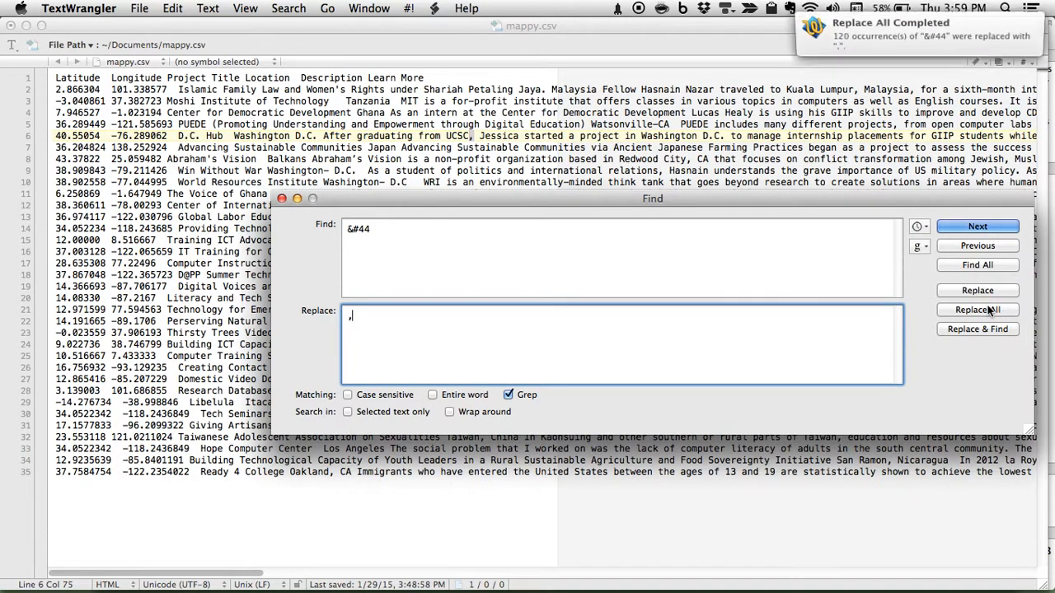
{"action": "left_click", "coordinate": [977, 310]}
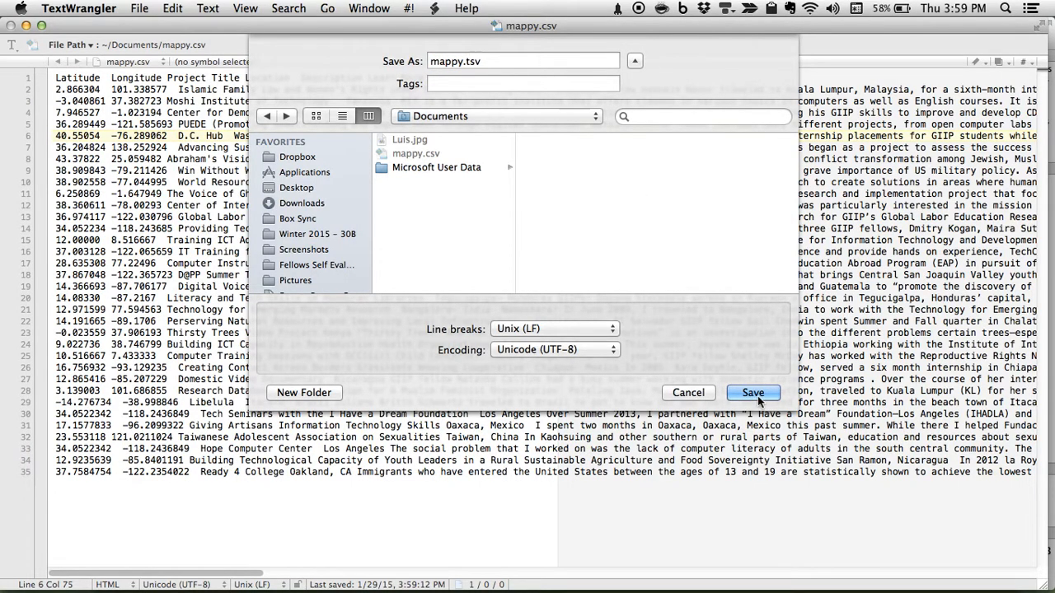
Save the file as mappy.tsv in Documents and open a new Chrome tab.
{"action": "left_click", "coordinate": [752, 392]}
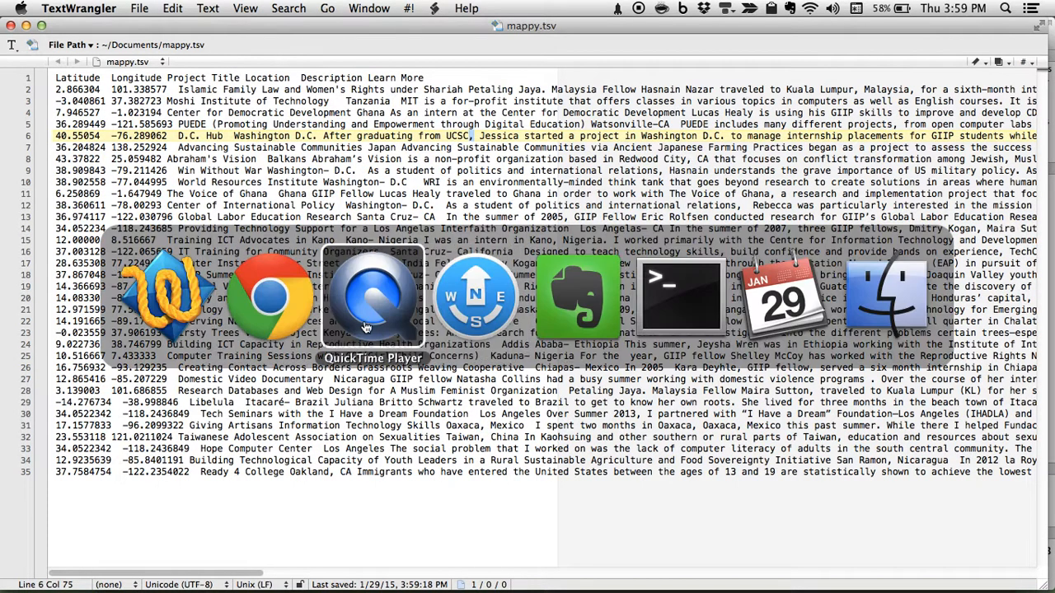
{"action": "left_click", "coordinate": [269, 297]}
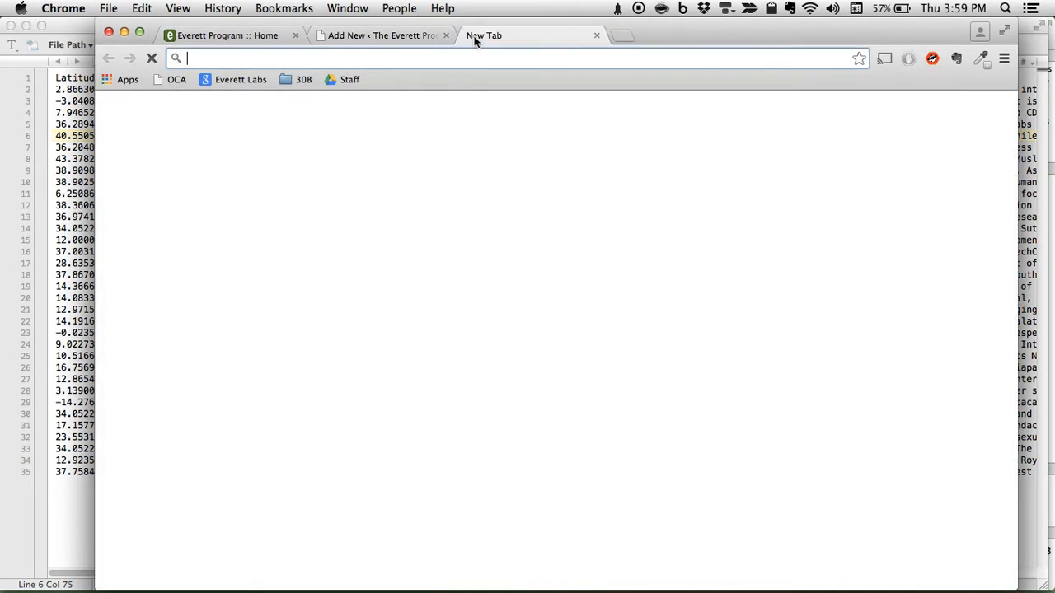
Search for 'google maps engine' in the new Chrome tab.
{"action": "type", "text": "maps.google.com"}
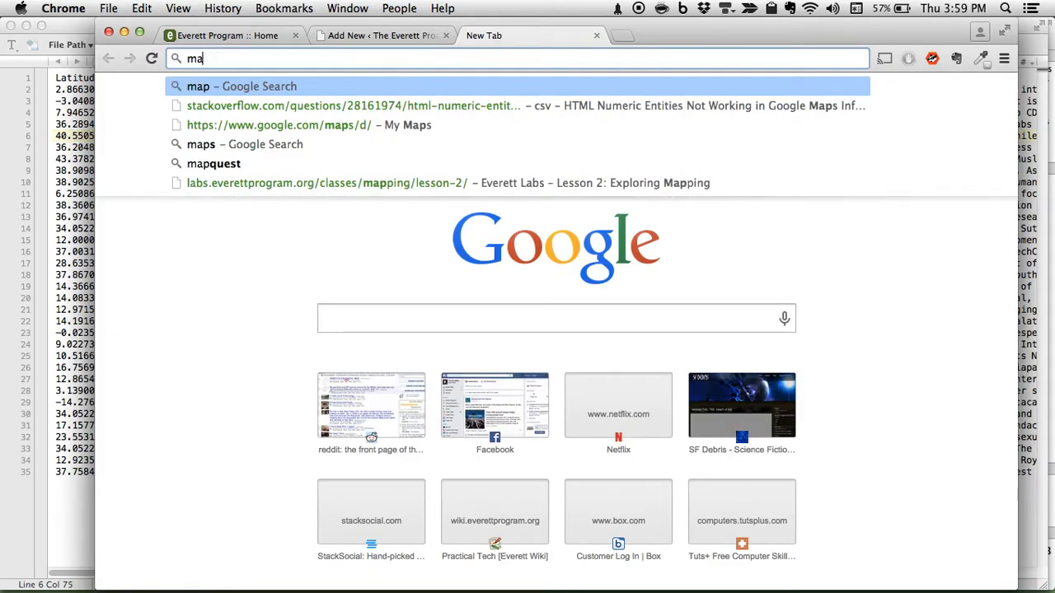
{"action": "type", "text": "google maps engine"}
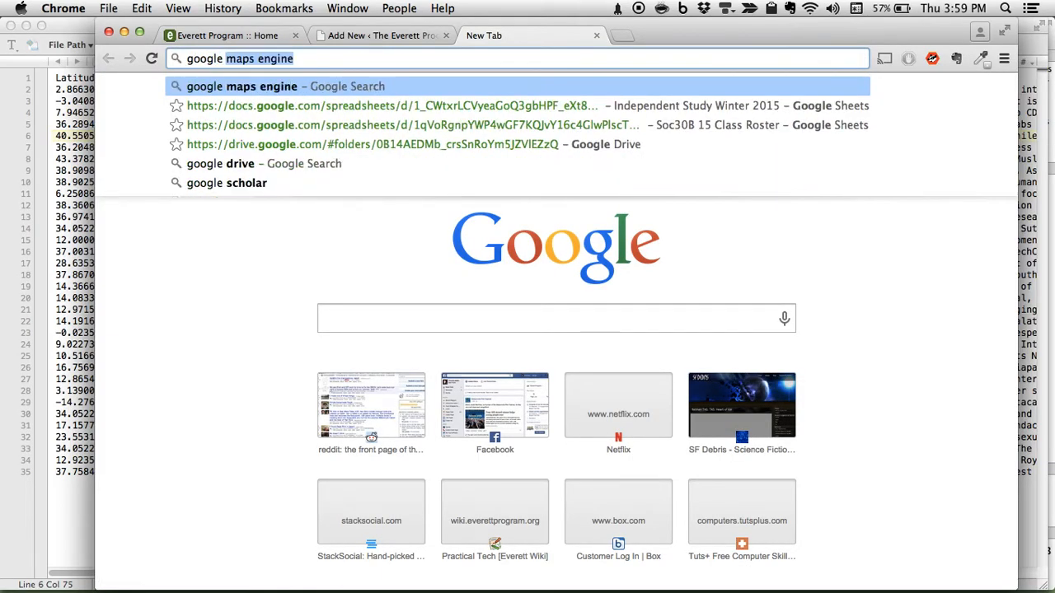
{"action": "key", "text": "Backspace"}
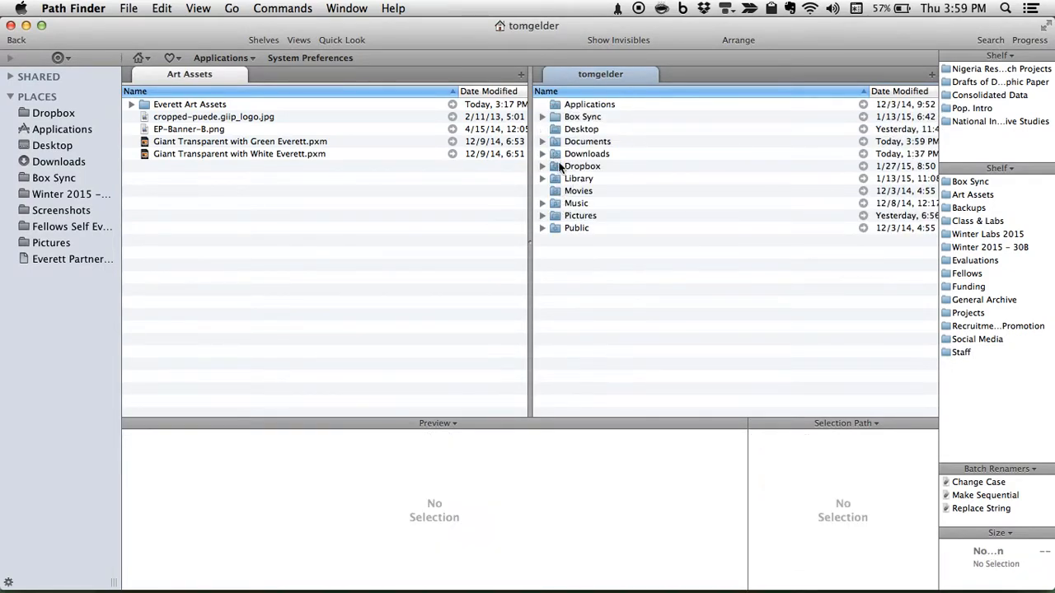
Open Documents and pick mappy.tsv to import into a new My Maps map.
{"action": "double_click", "coordinate": [586, 141]}
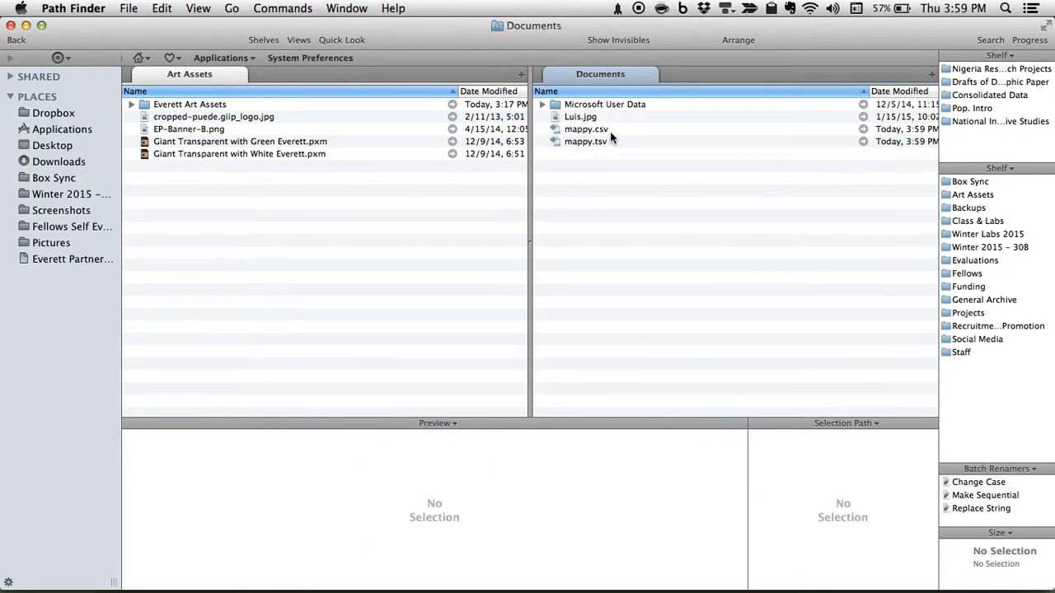
{"action": "left_click", "coordinate": [583, 141]}
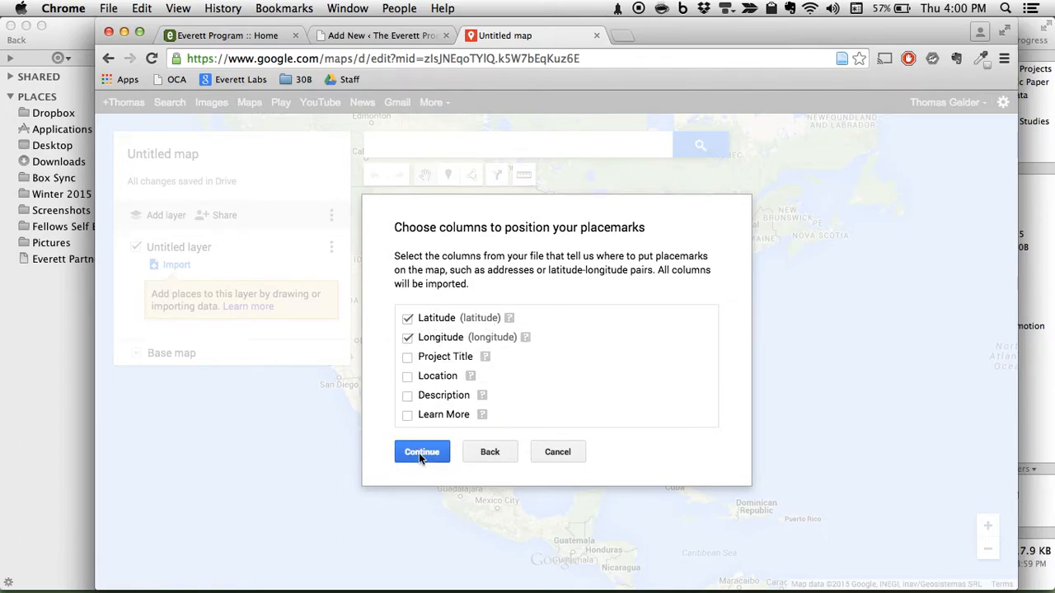
Position pins by Latitude and Longitude and title markers by Project Title.
{"action": "left_click", "coordinate": [422, 452]}
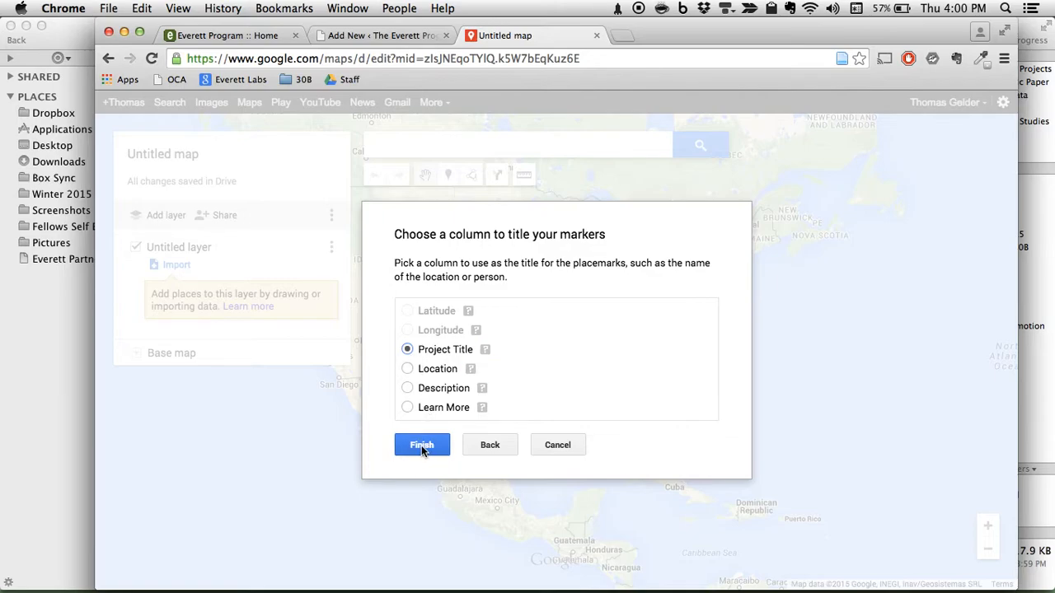
{"action": "left_click", "coordinate": [422, 444]}
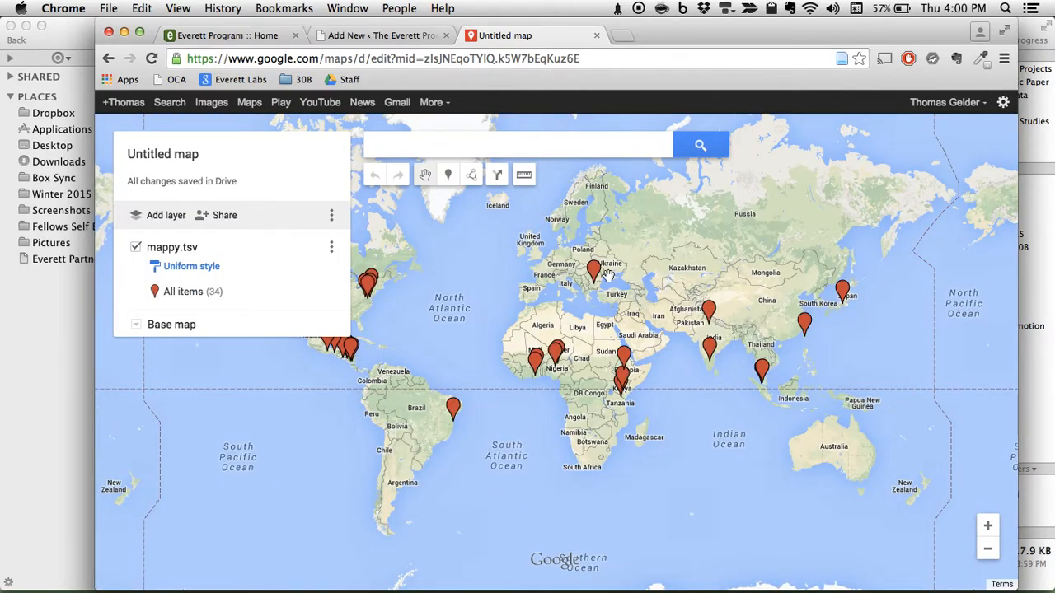
Open the Balkans pin's Abraham's Vision project page, then close the pin's details.
{"action": "left_click", "coordinate": [593, 270]}
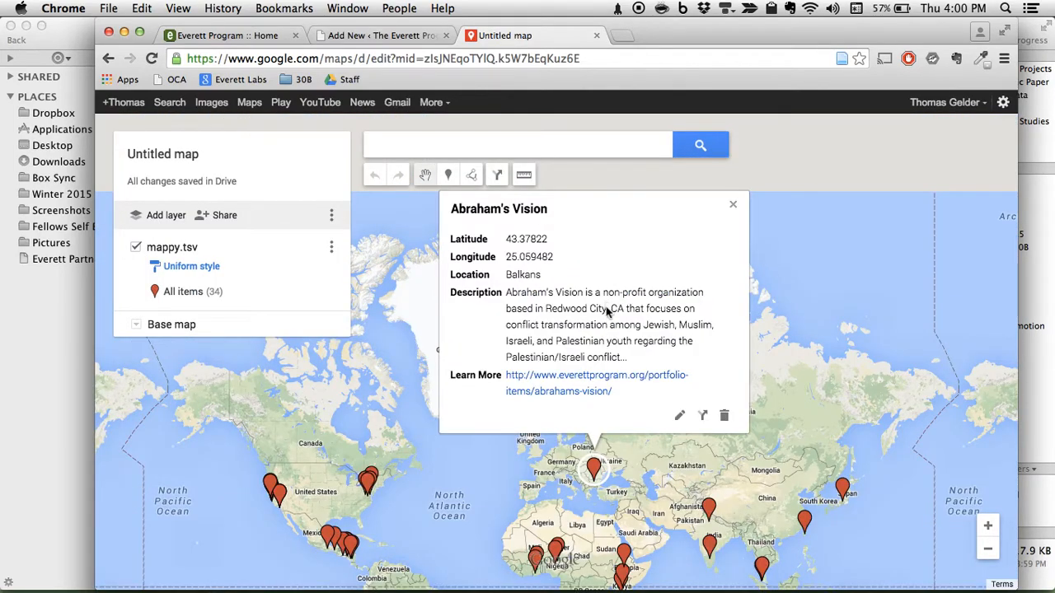
{"action": "mouse_move", "coordinate": [570, 363]}
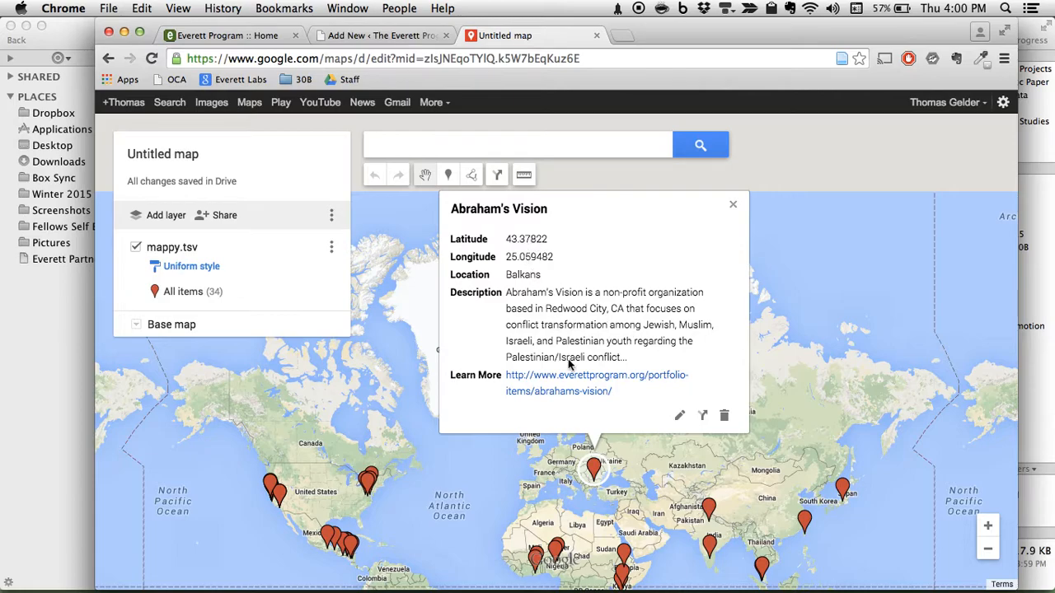
{"action": "left_click", "coordinate": [599, 376]}
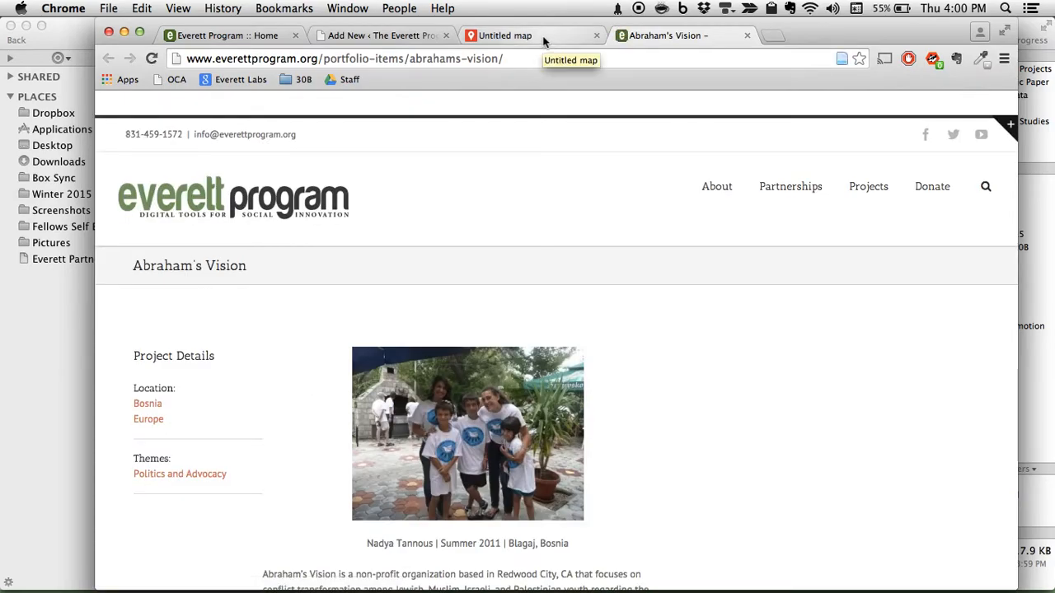
{"action": "left_click", "coordinate": [506, 35]}
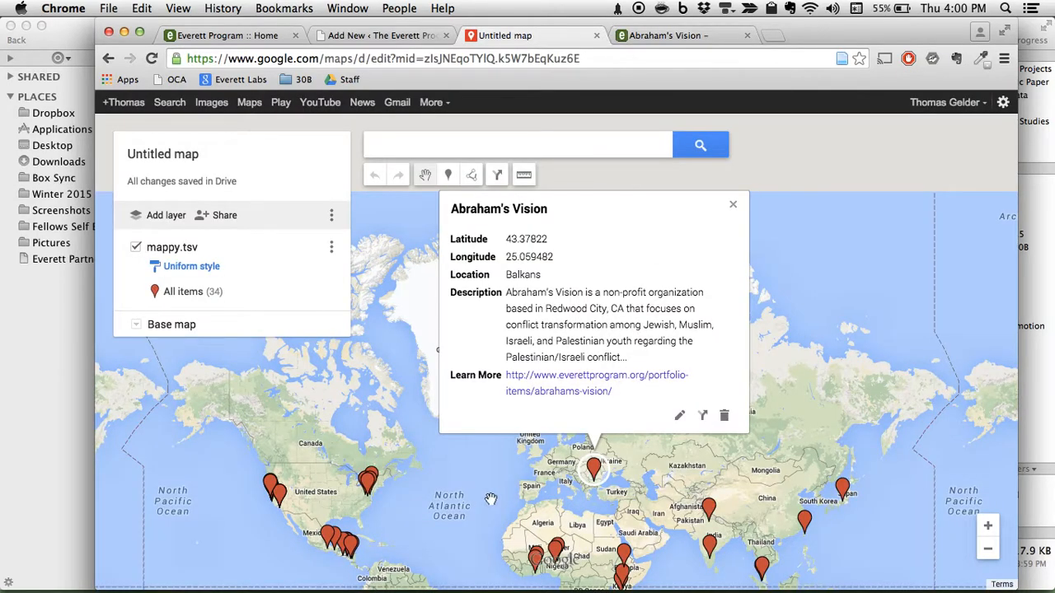
{"action": "left_click", "coordinate": [733, 205]}
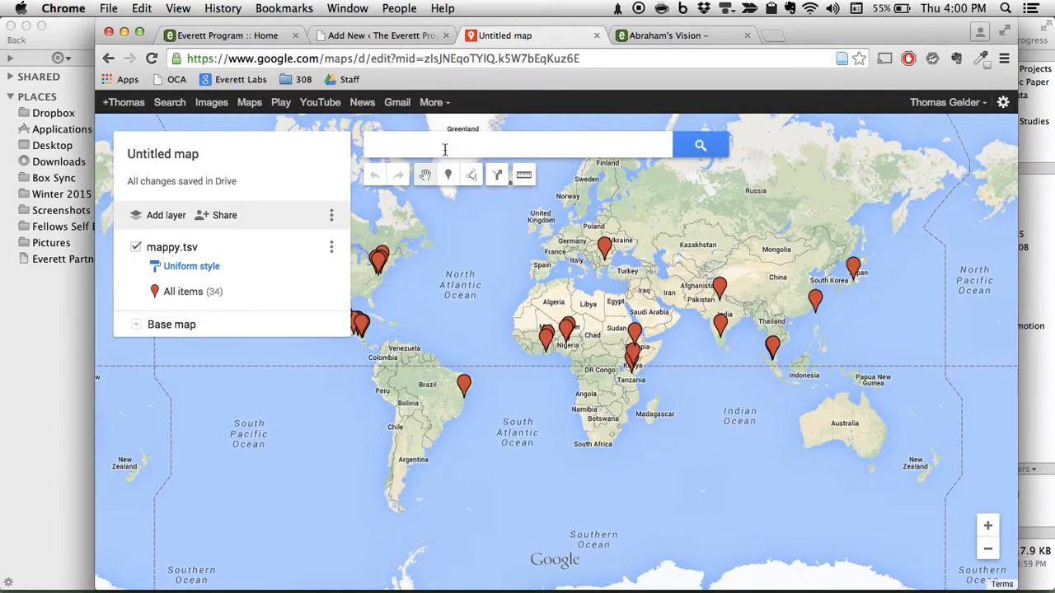
Compare the Everett Program homepage and WordPress map tabs, ending on the My Maps map.
{"action": "left_click", "coordinate": [231, 35]}
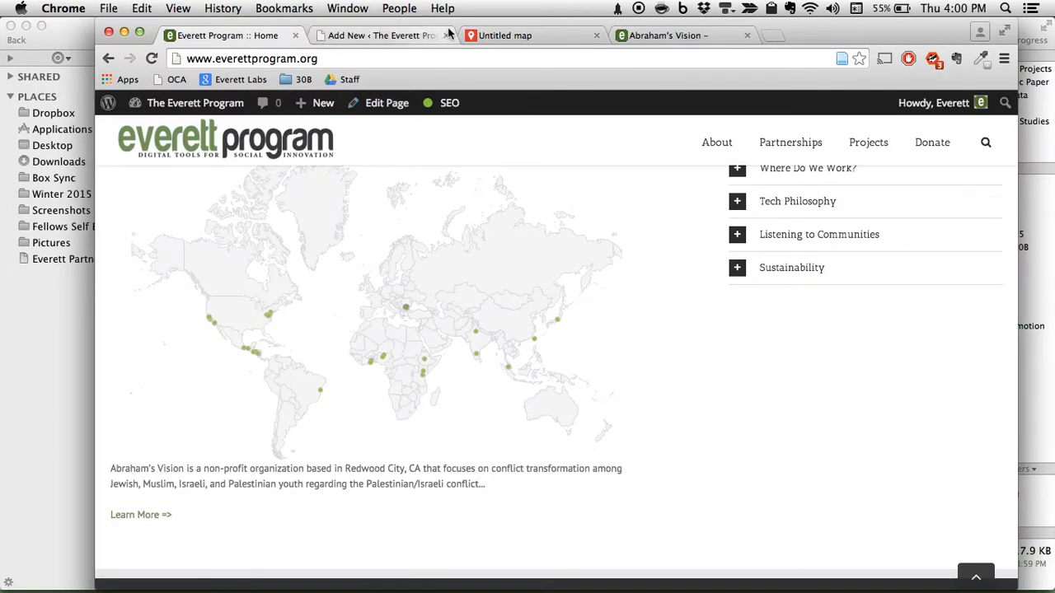
{"action": "left_click", "coordinate": [391, 35]}
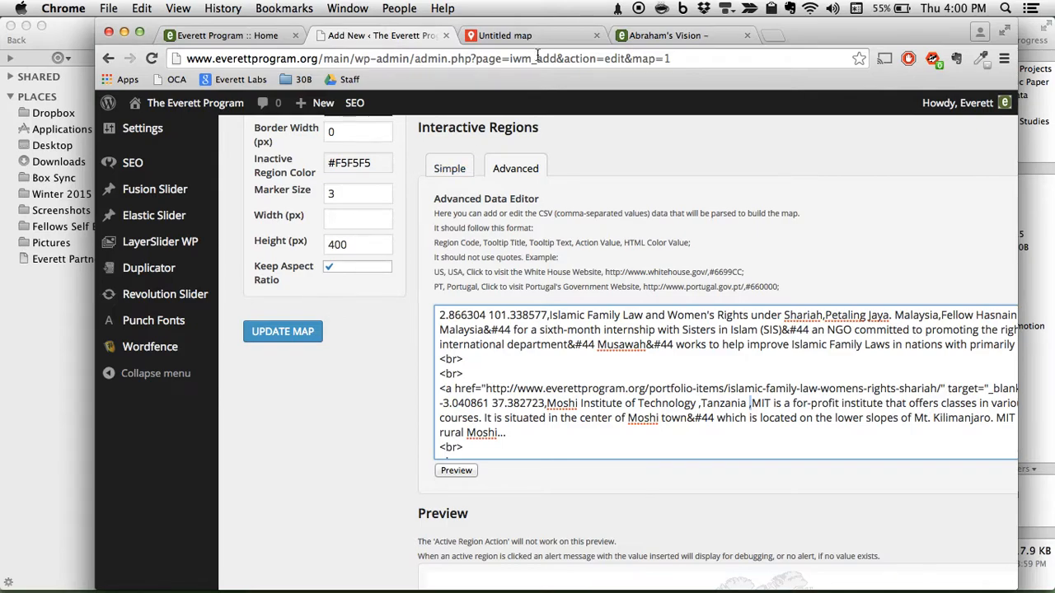
{"action": "left_click", "coordinate": [515, 35]}
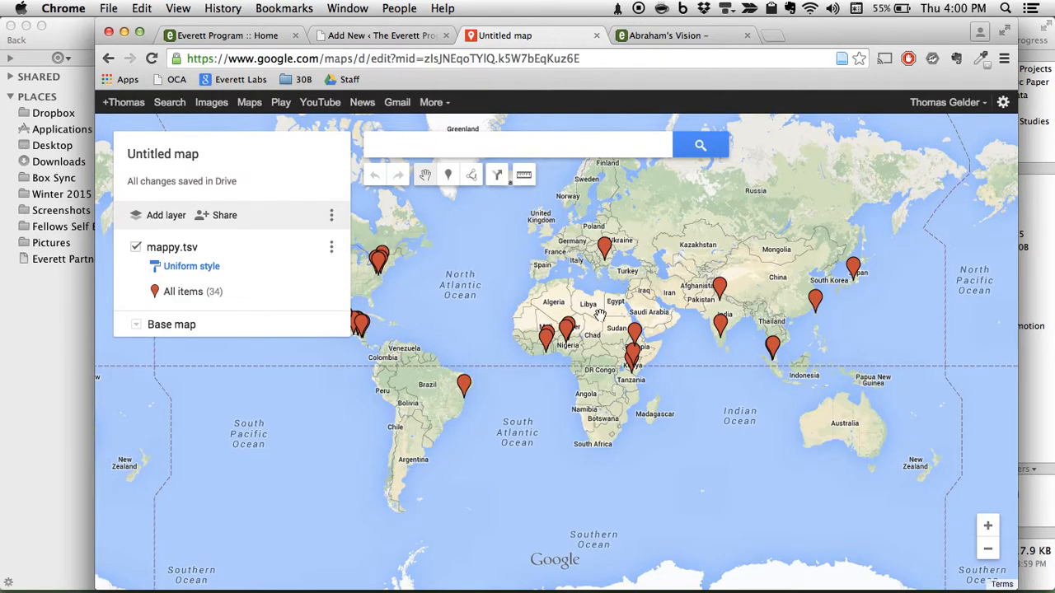